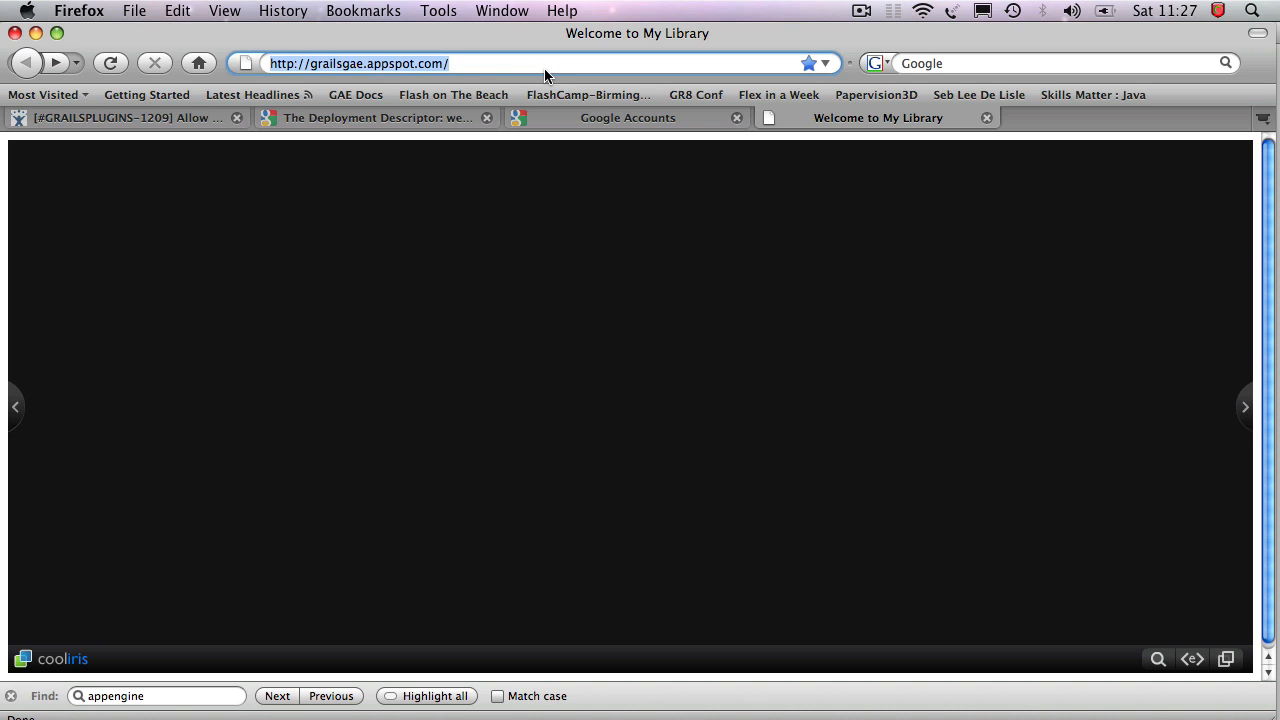
Step: Create a book at grailsgae.appspot.com/book/create with placeholder title, author and image URL values
{"action": "type", "text": "book"}
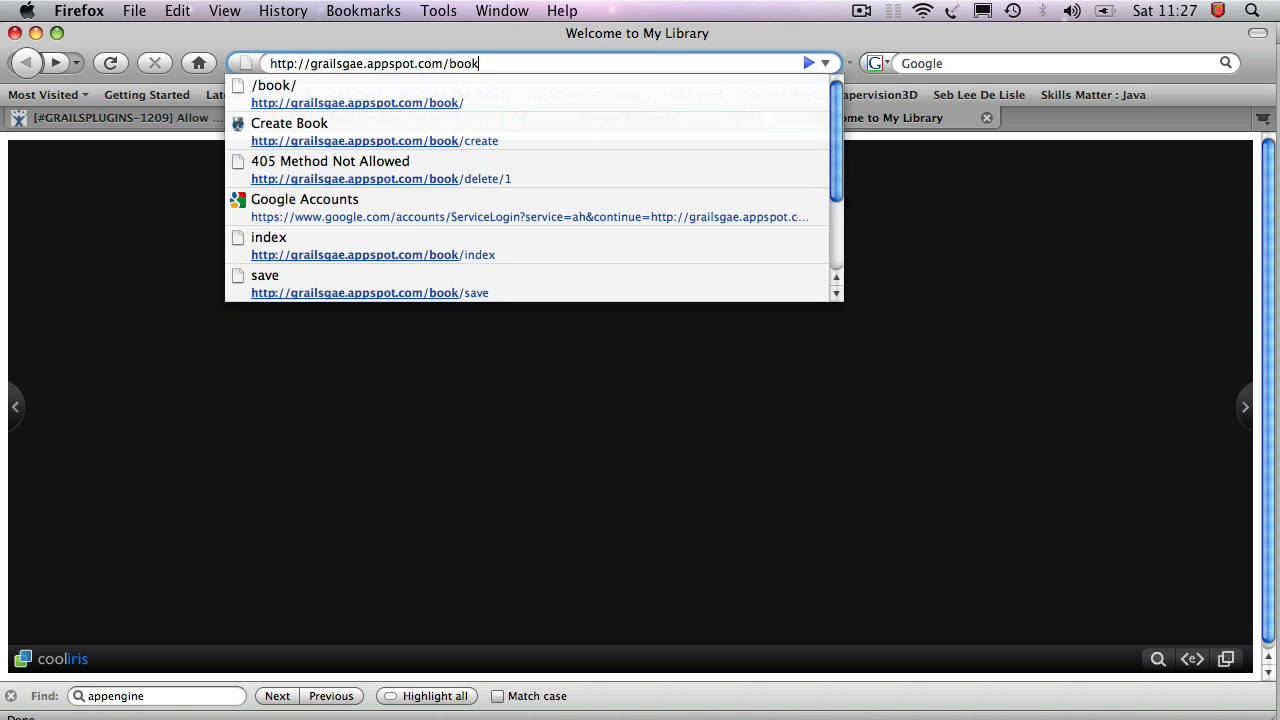
{"action": "type", "text": "/"}
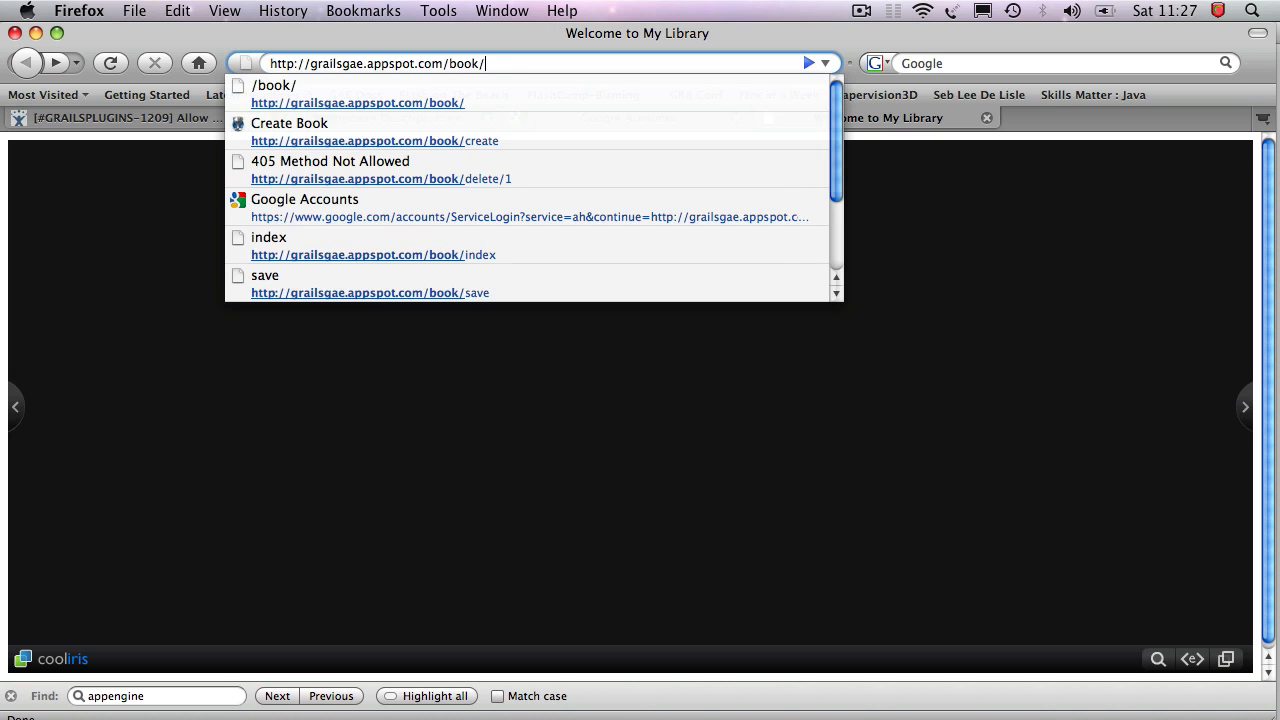
{"action": "left_click", "coordinate": [288, 124]}
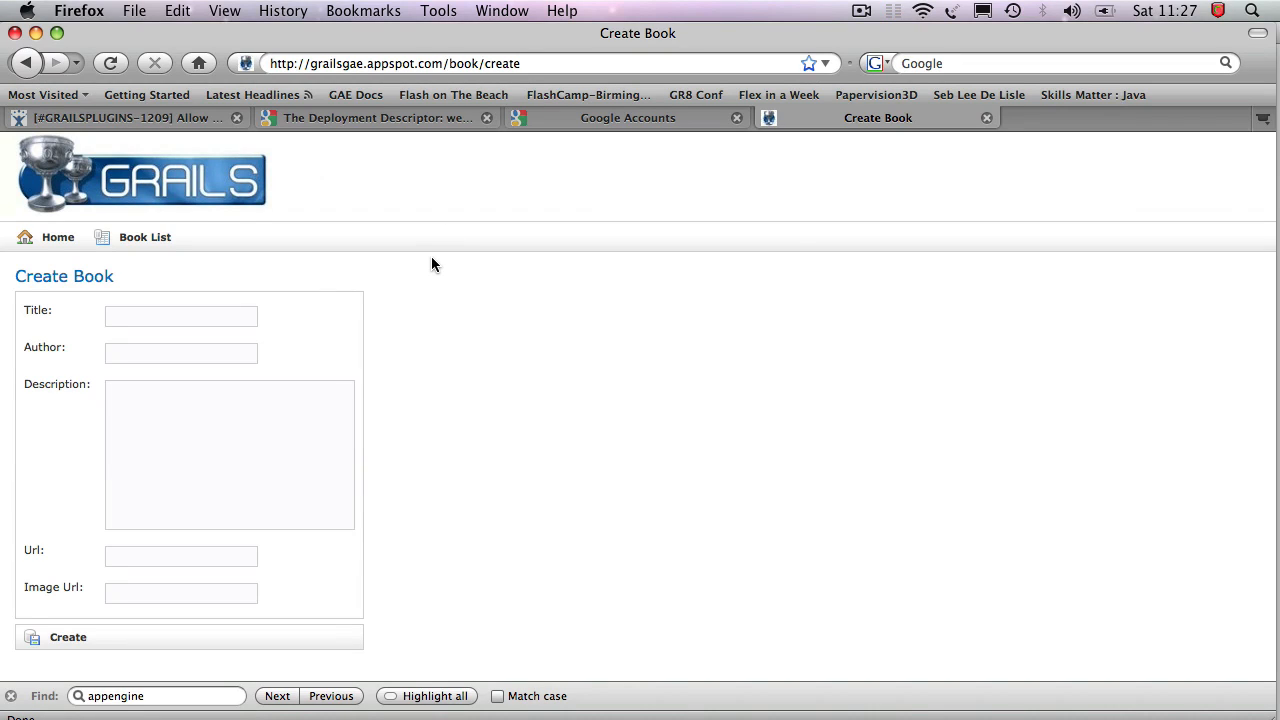
{"action": "type", "text": "afds"}
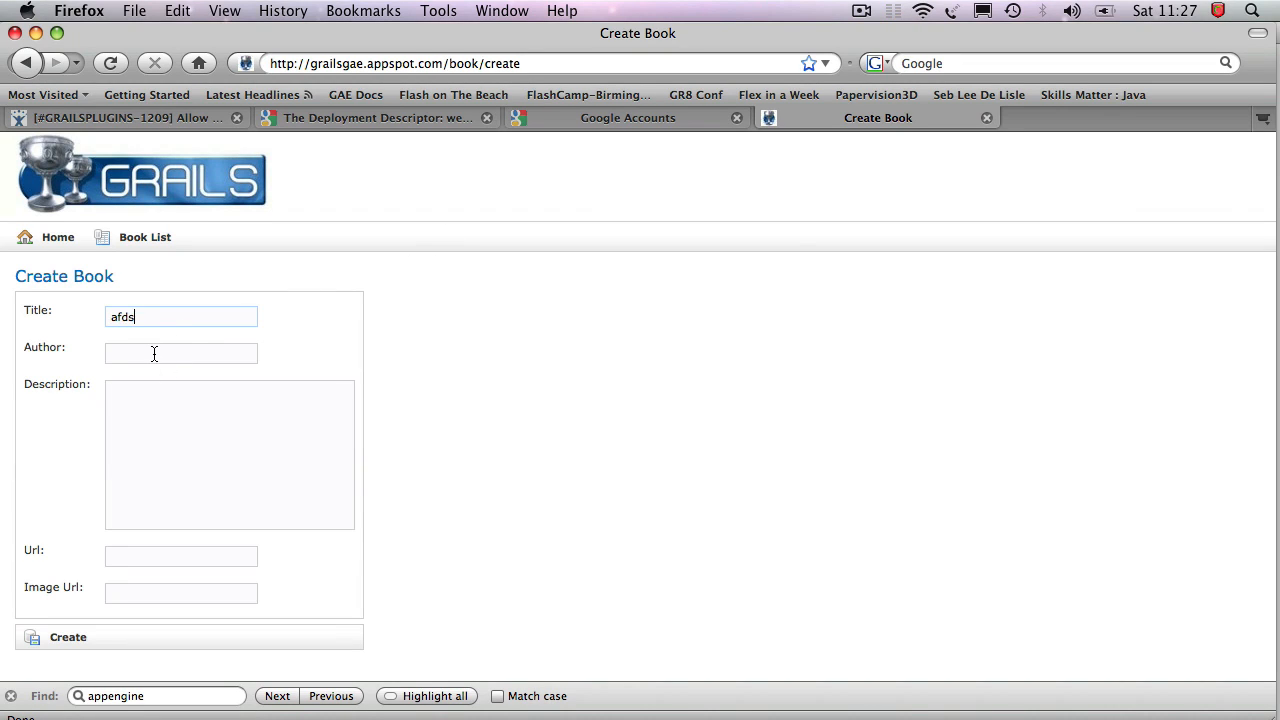
{"action": "type", "text": "afd"}
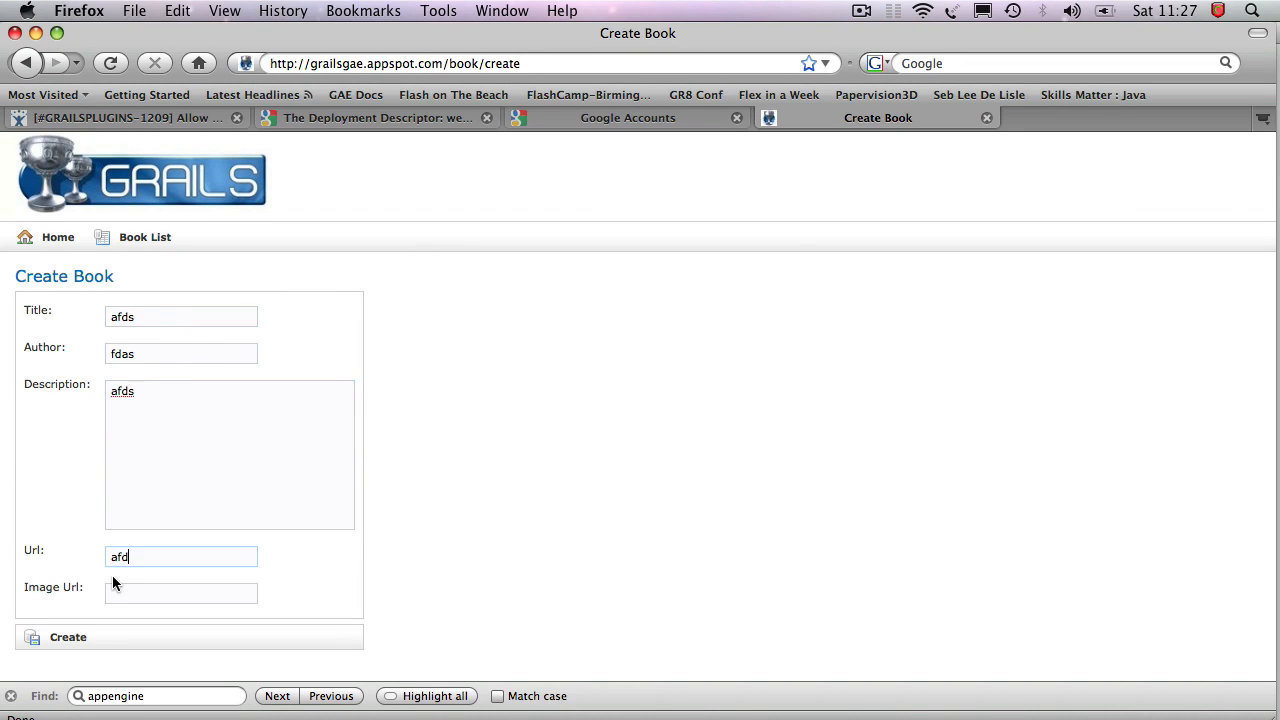
{"action": "left_click", "coordinate": [68, 636]}
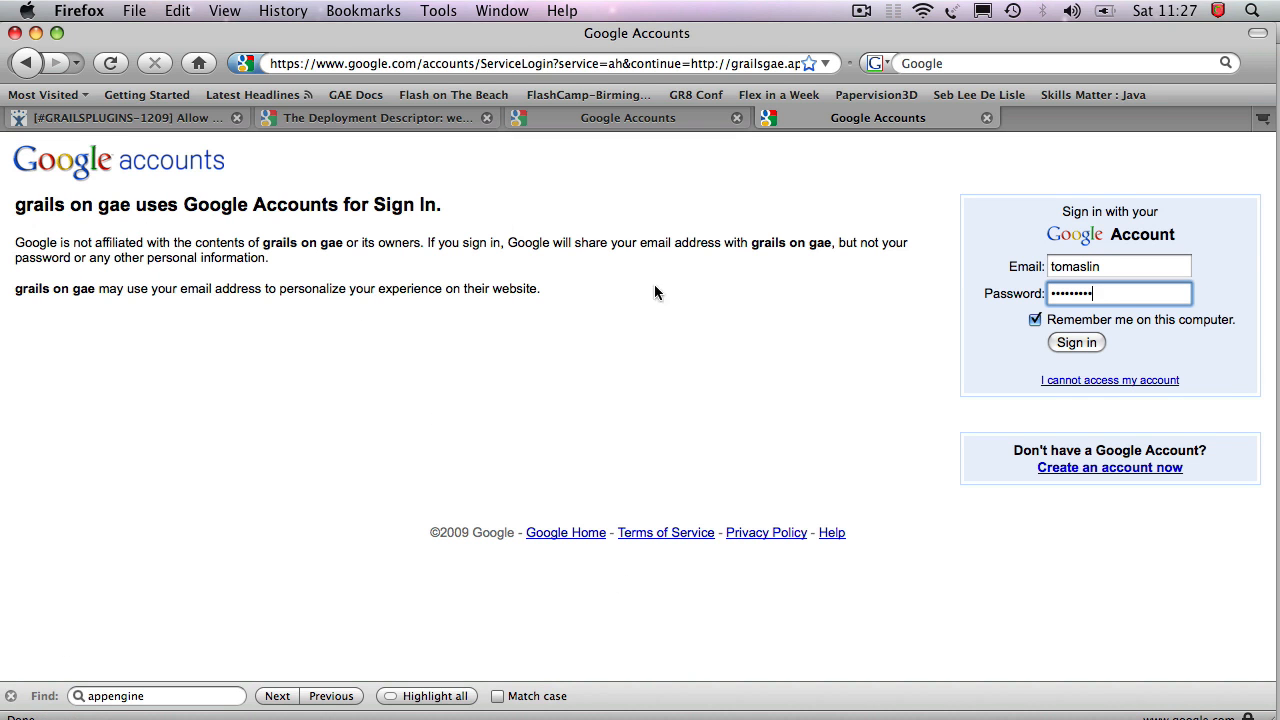
{"action": "mouse_move", "coordinate": [644, 260]}
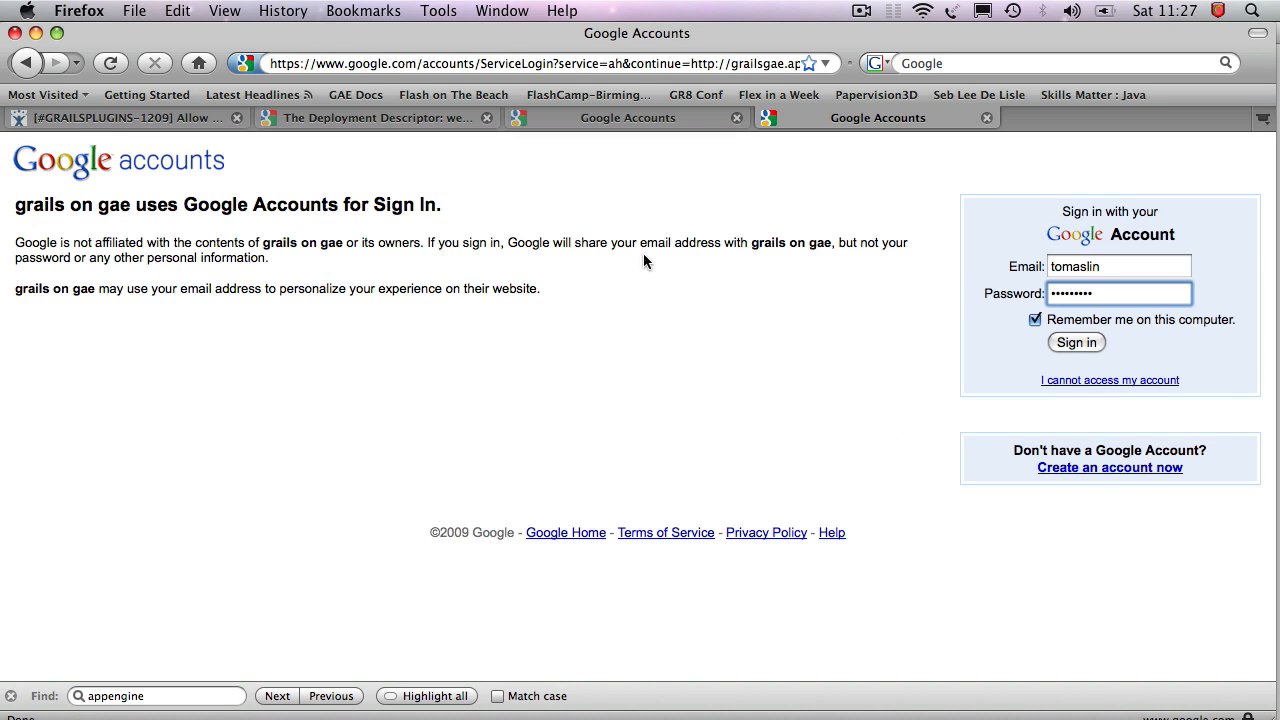
{"action": "mouse_move", "coordinate": [610, 414]}
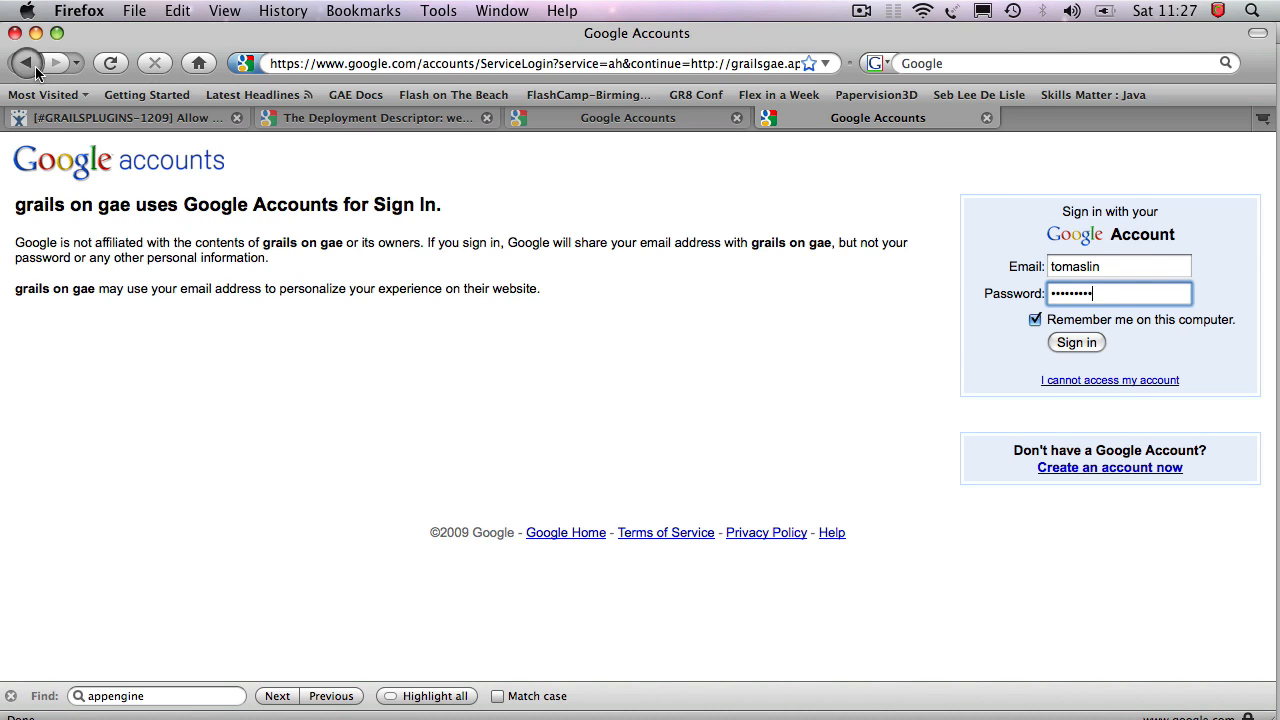
{"action": "left_click", "coordinate": [1076, 342]}
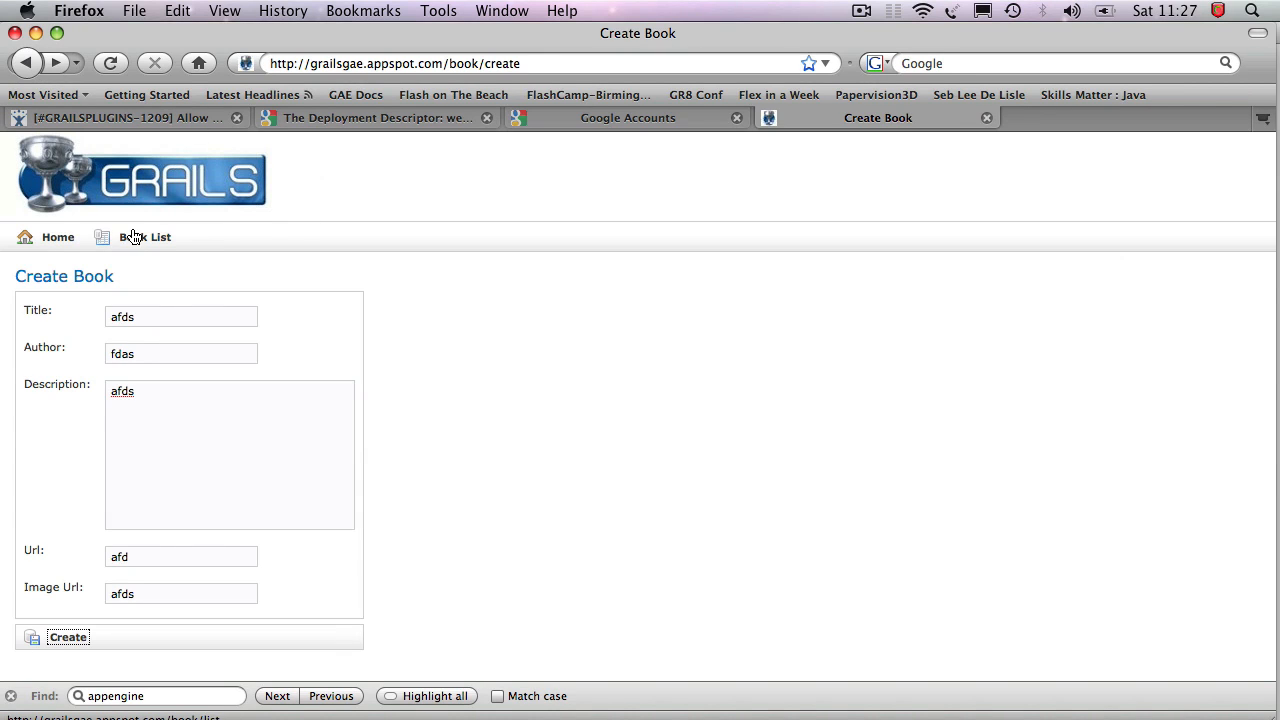
Step: From the Book List, view one book and attempt to delete it, landing on Google sign-in
{"action": "left_click", "coordinate": [144, 236]}
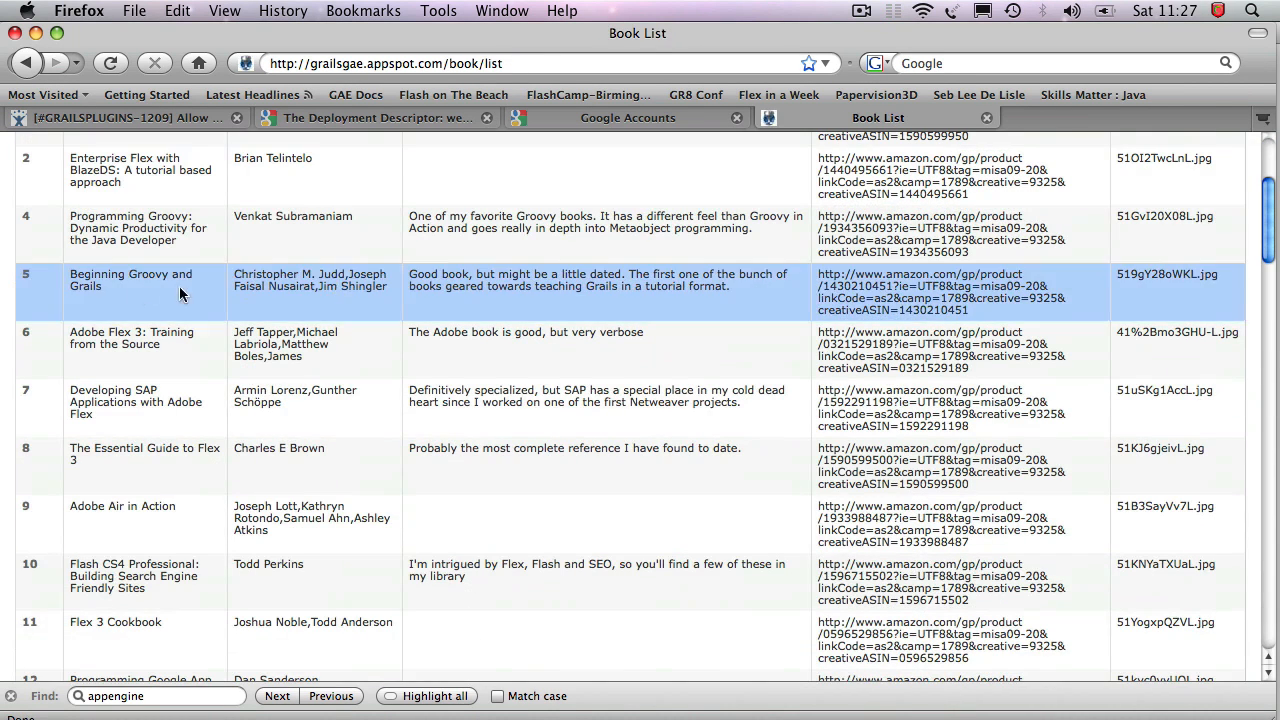
{"action": "left_click", "coordinate": [136, 402]}
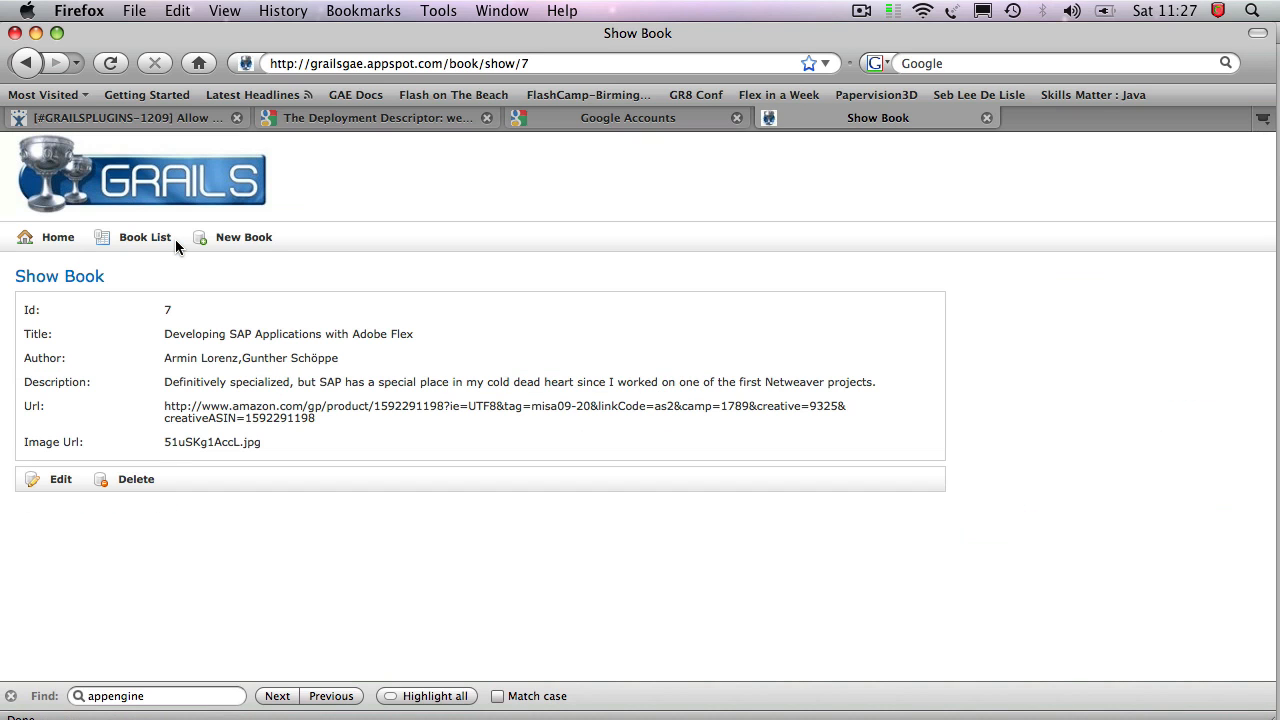
{"action": "mouse_move", "coordinate": [140, 492]}
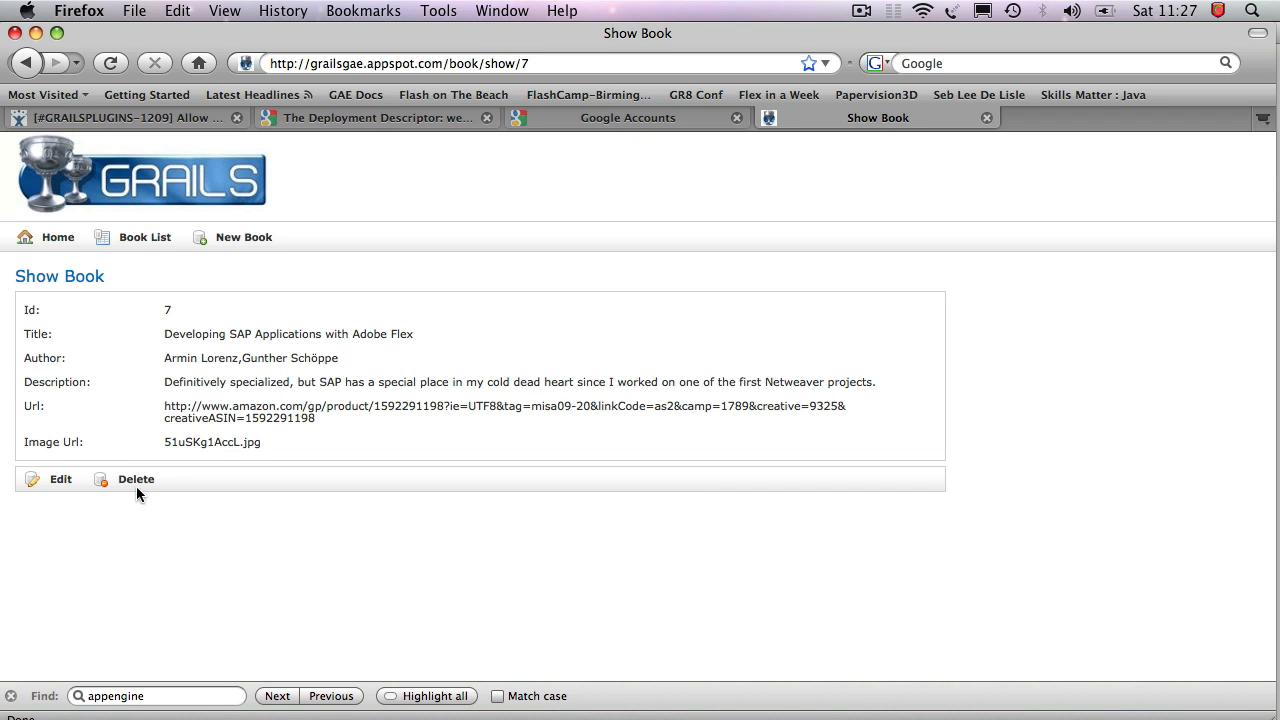
{"action": "left_click", "coordinate": [136, 478]}
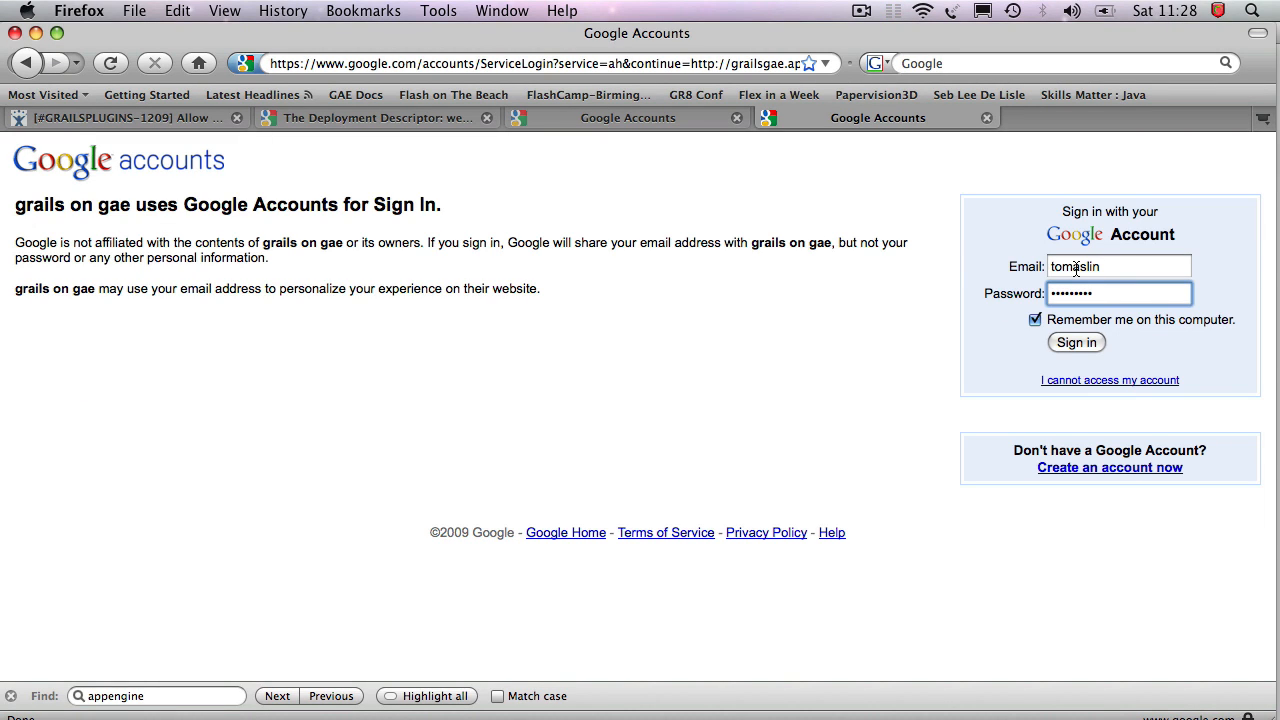
{"action": "mouse_move", "coordinate": [432, 136]}
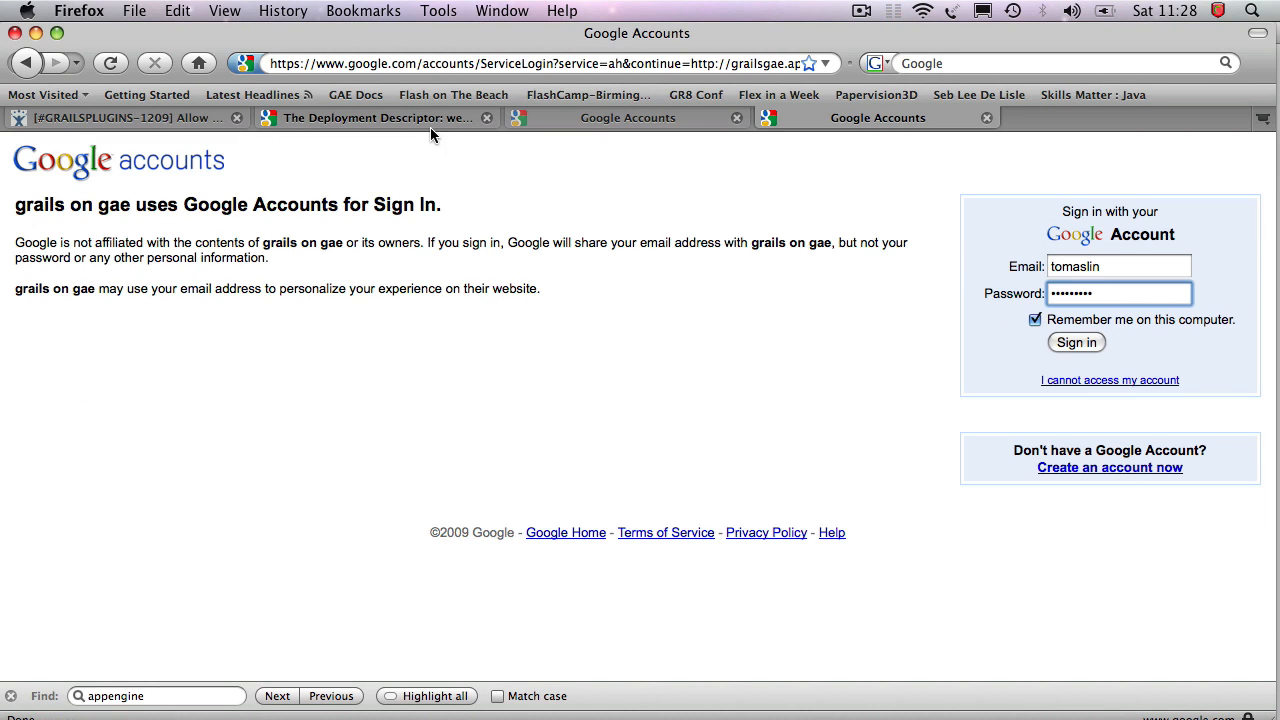
Step: Show the Java App Configuration overview of the App Engine documentation
{"action": "left_click", "coordinate": [376, 116]}
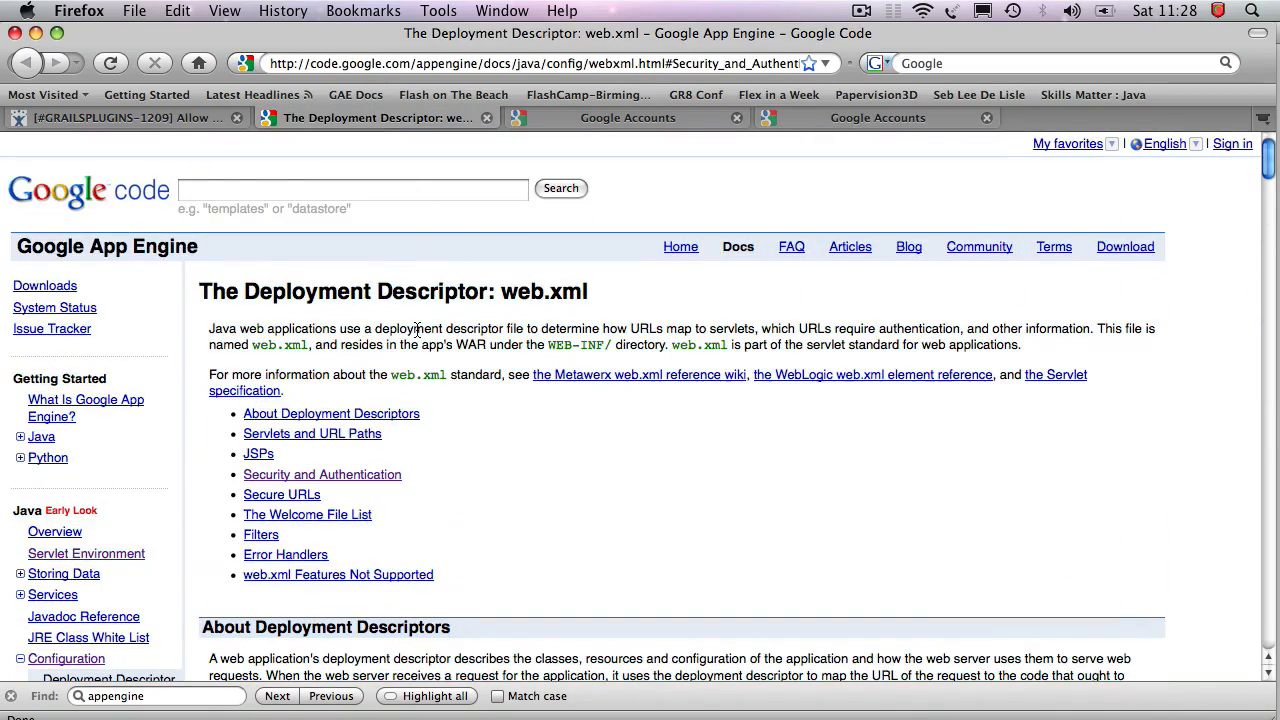
{"action": "scroll", "scroll_direction": "down", "scroll_amount": 3}
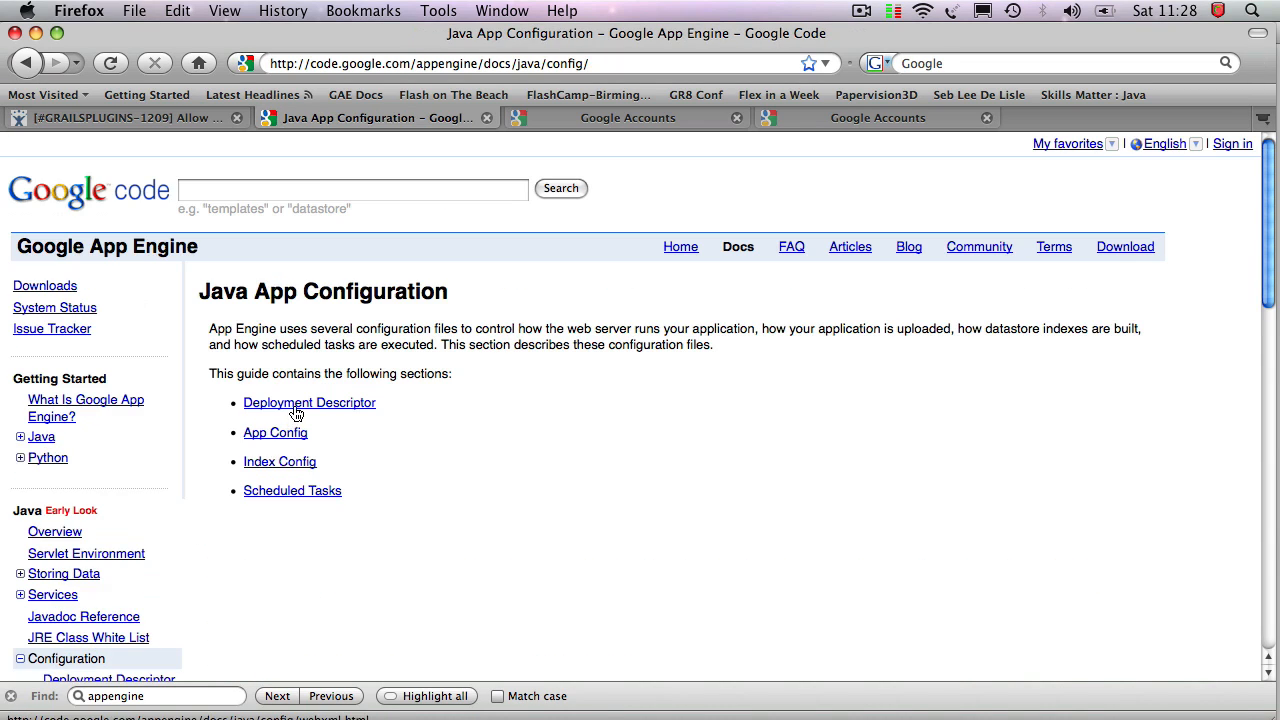
Step: Review the Deployment Descriptor's Security and Authentication section, highlighting the role-name * and auth-constraint lines
{"action": "left_click", "coordinate": [308, 402]}
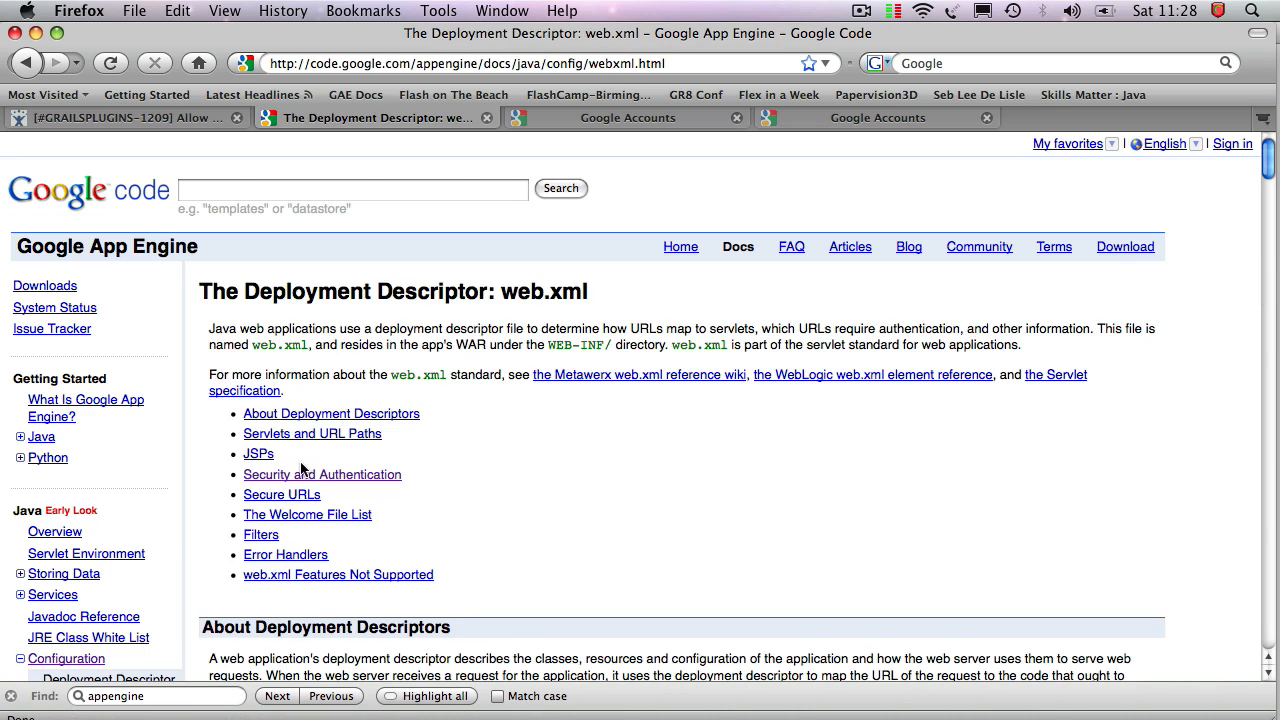
{"action": "left_click", "coordinate": [322, 474]}
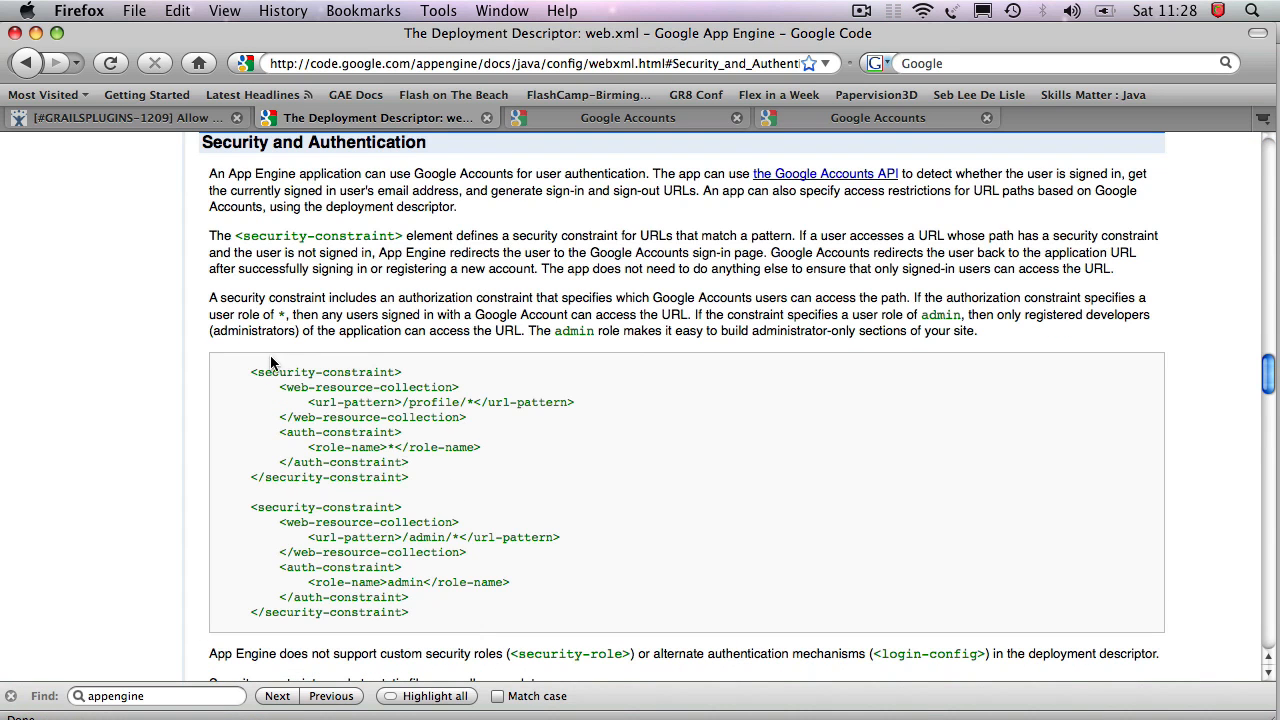
{"action": "mouse_move", "coordinate": [360, 596]}
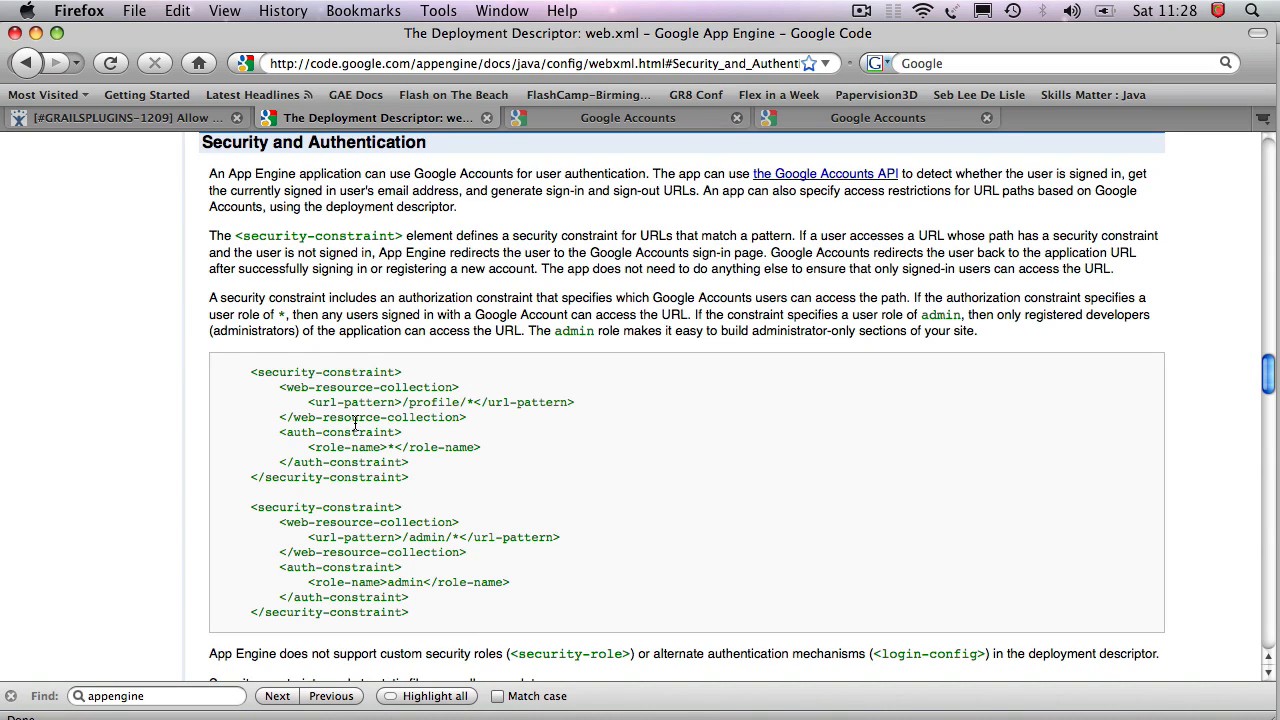
{"action": "mouse_move", "coordinate": [304, 444]}
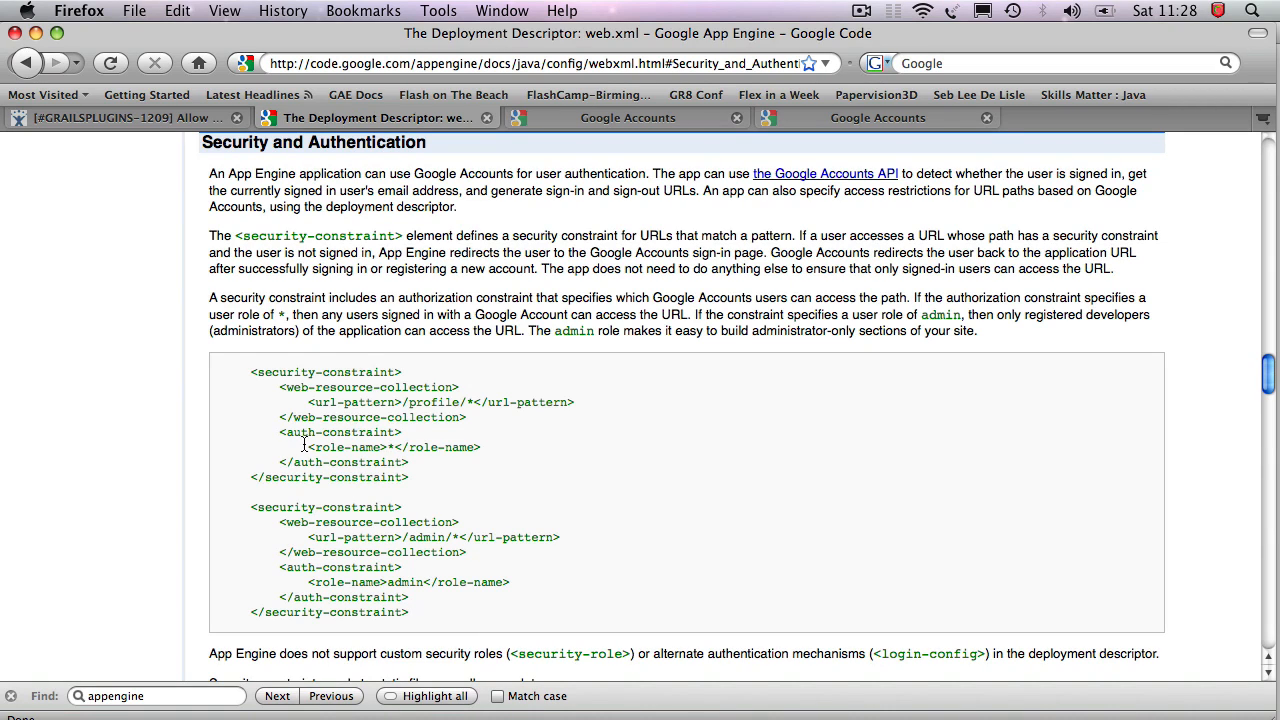
{"action": "left_click_drag", "start_coordinate": [308, 448], "coordinate": [408, 462]}
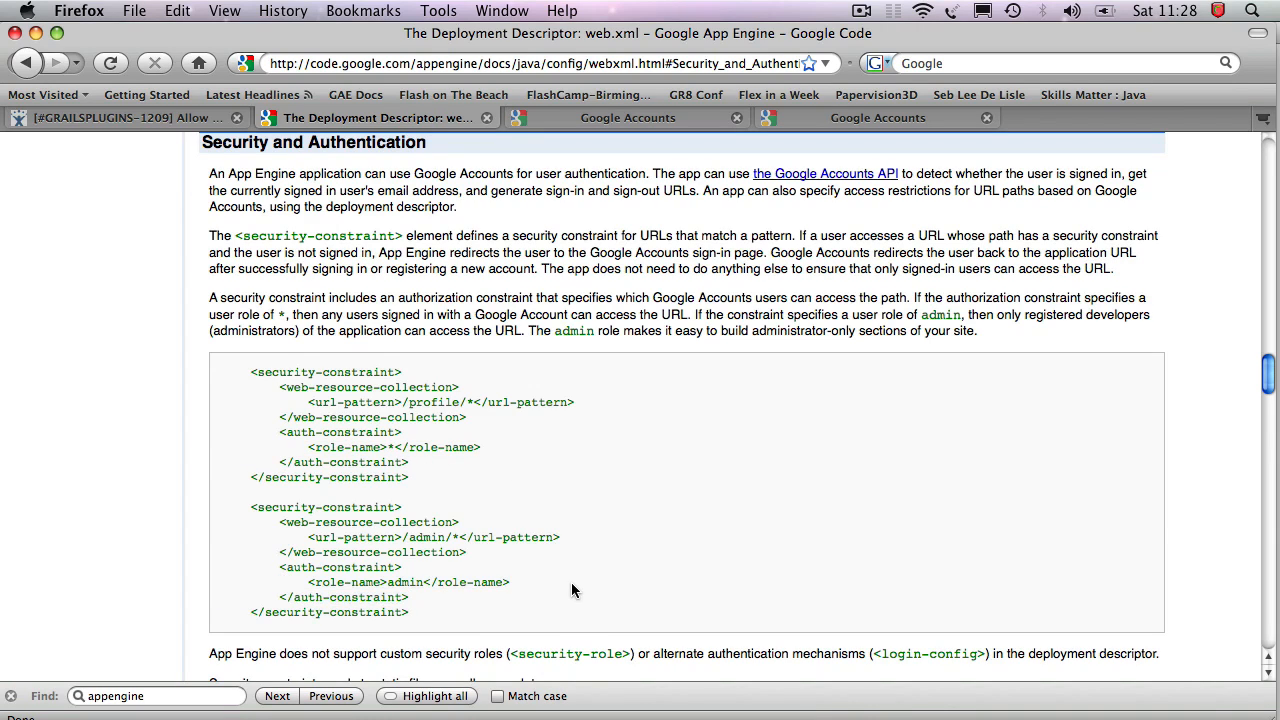
{"action": "mouse_move", "coordinate": [510, 468]}
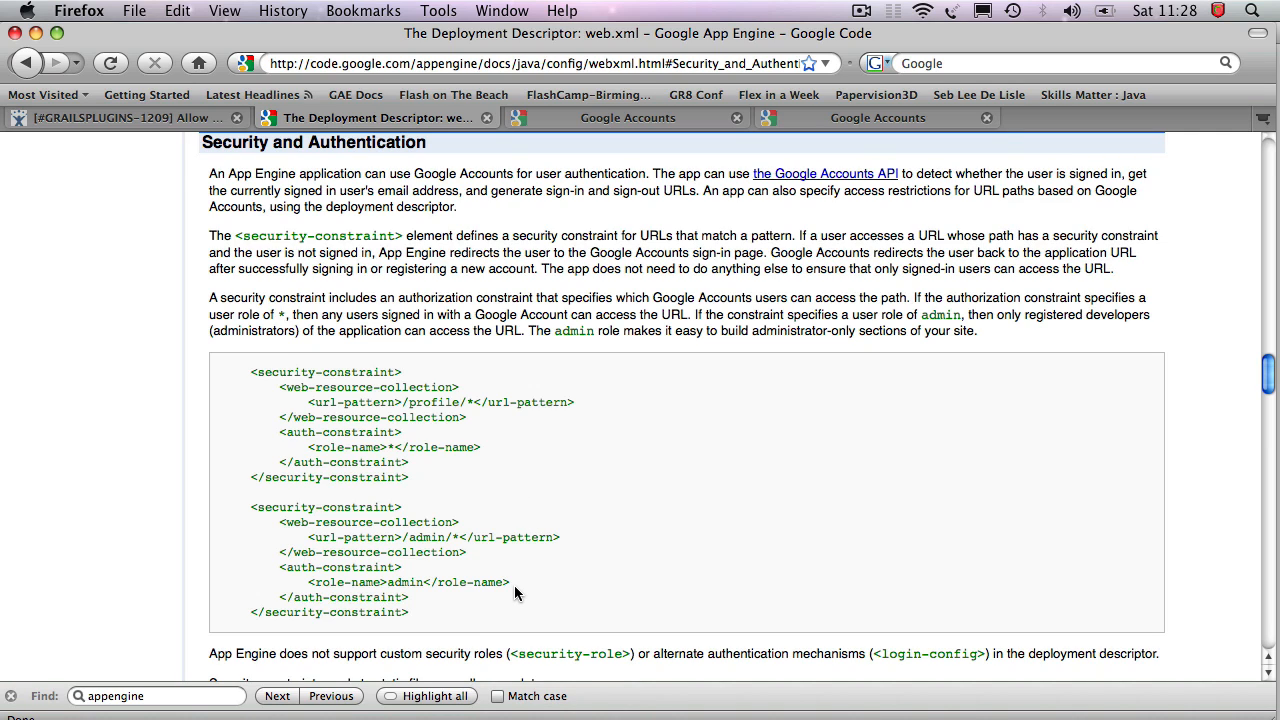
{"action": "mouse_move", "coordinate": [476, 492]}
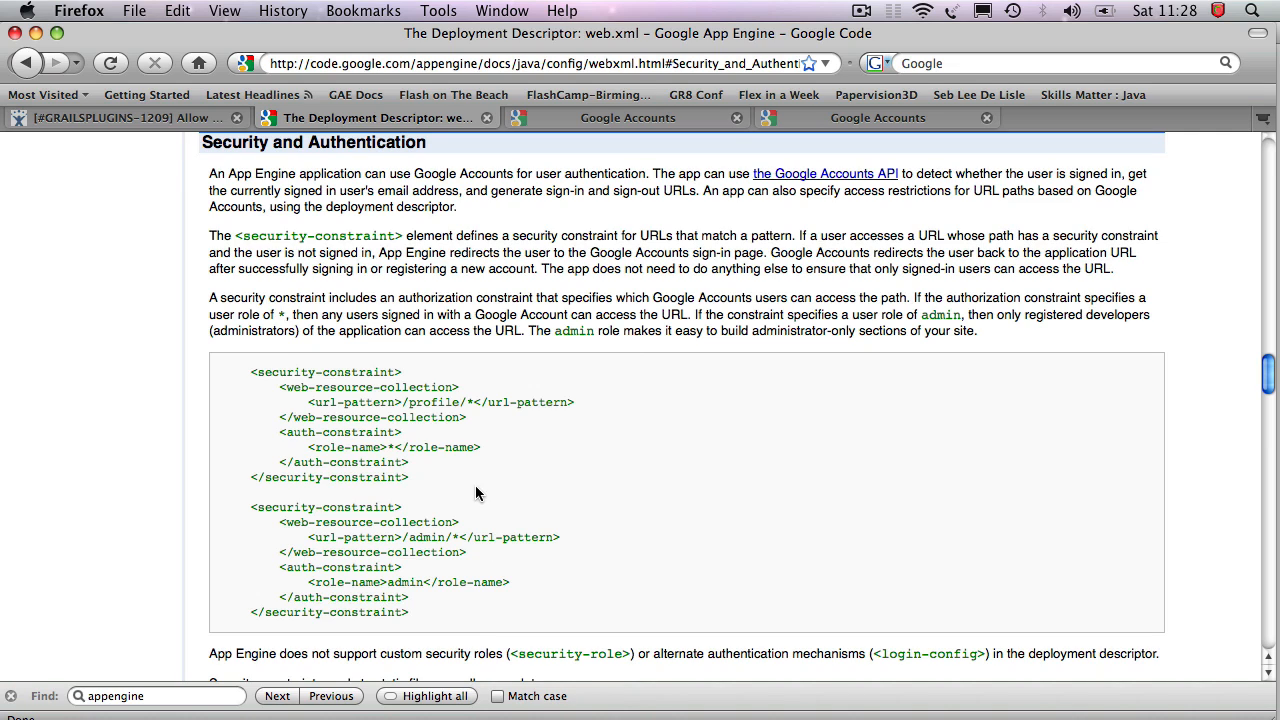
{"action": "mouse_move", "coordinate": [450, 450]}
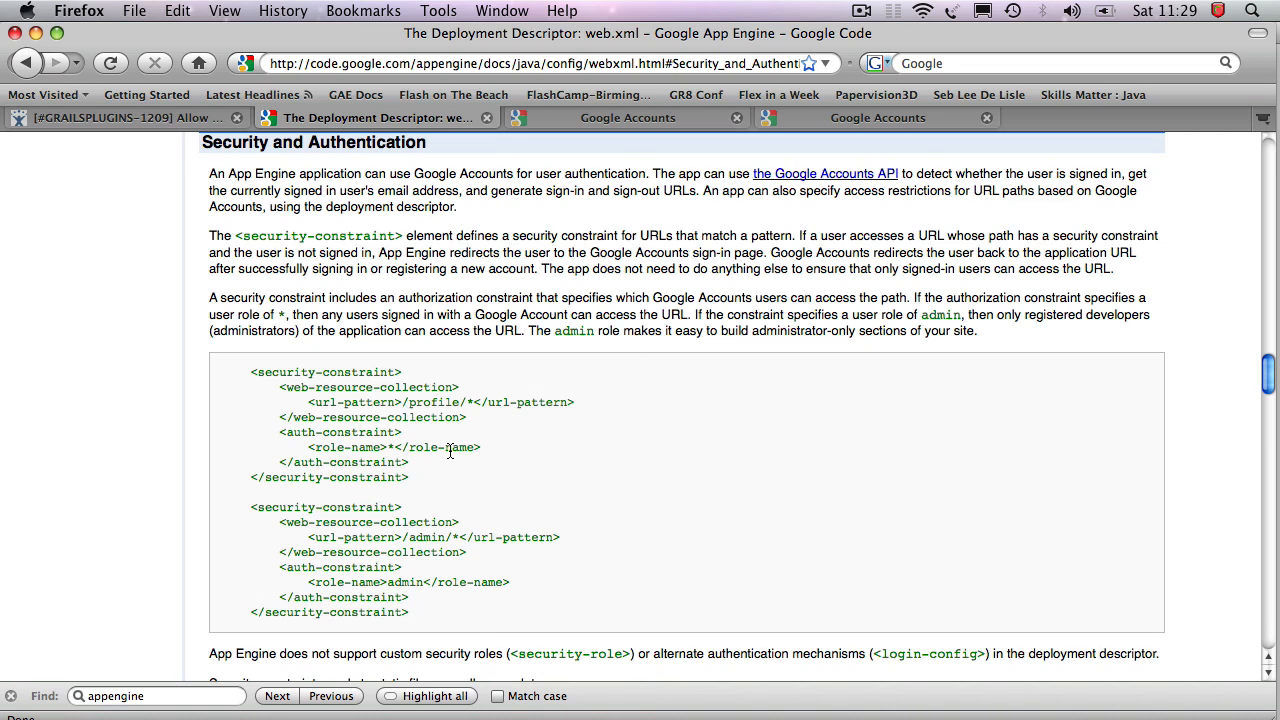
{"action": "left_click_drag", "start_coordinate": [310, 448], "coordinate": [398, 462]}
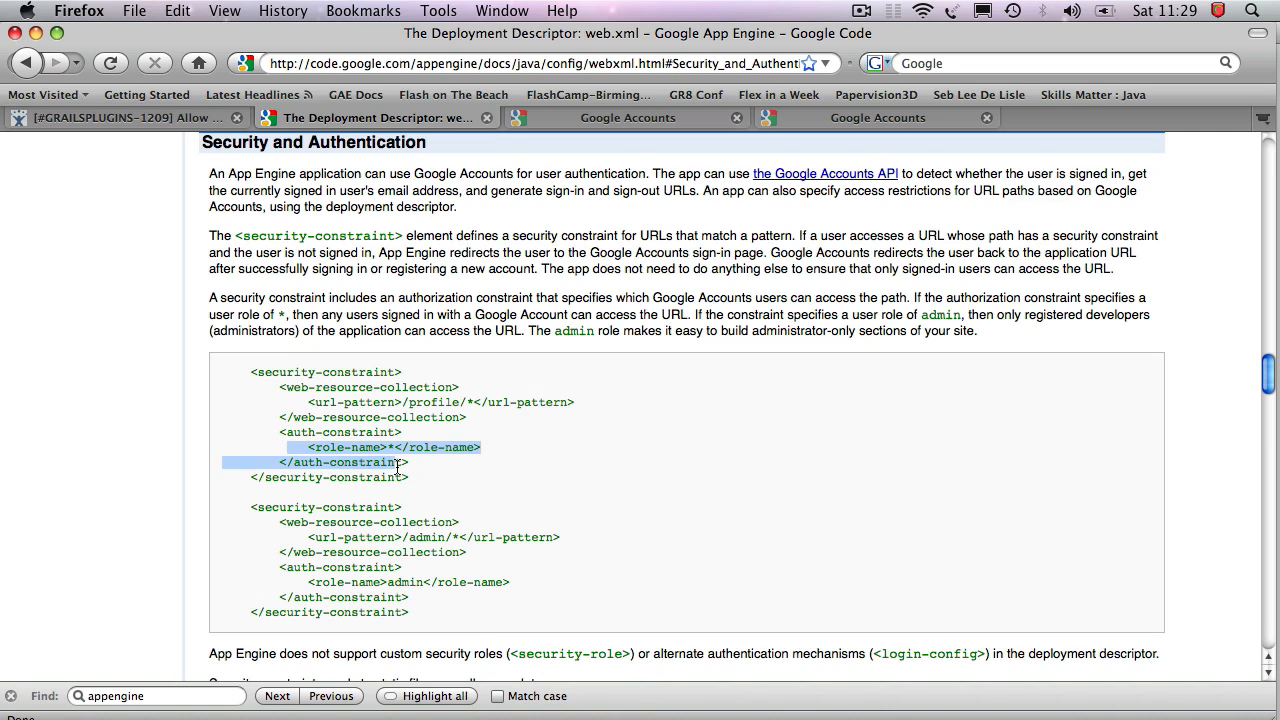
{"action": "left_click", "coordinate": [400, 464]}
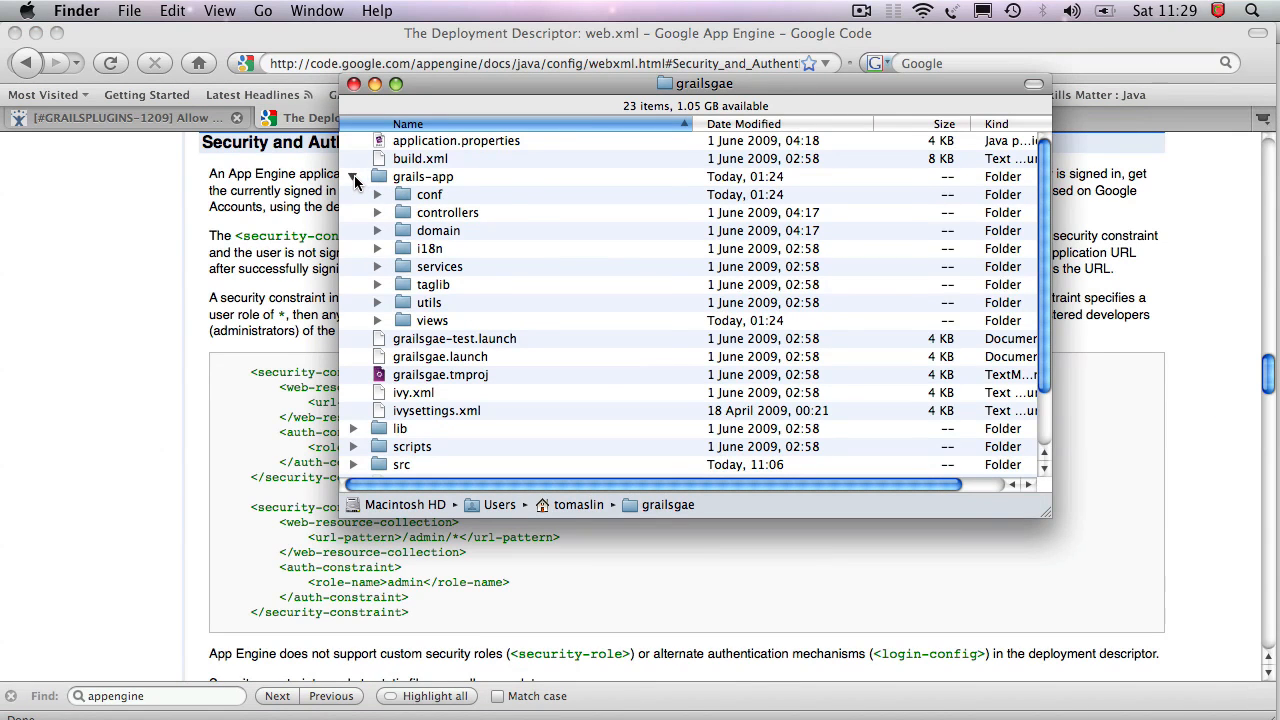
Step: Locate web.xml in the grailsgae src/templates/war folder and open it with TextMate
{"action": "left_click", "coordinate": [378, 176]}
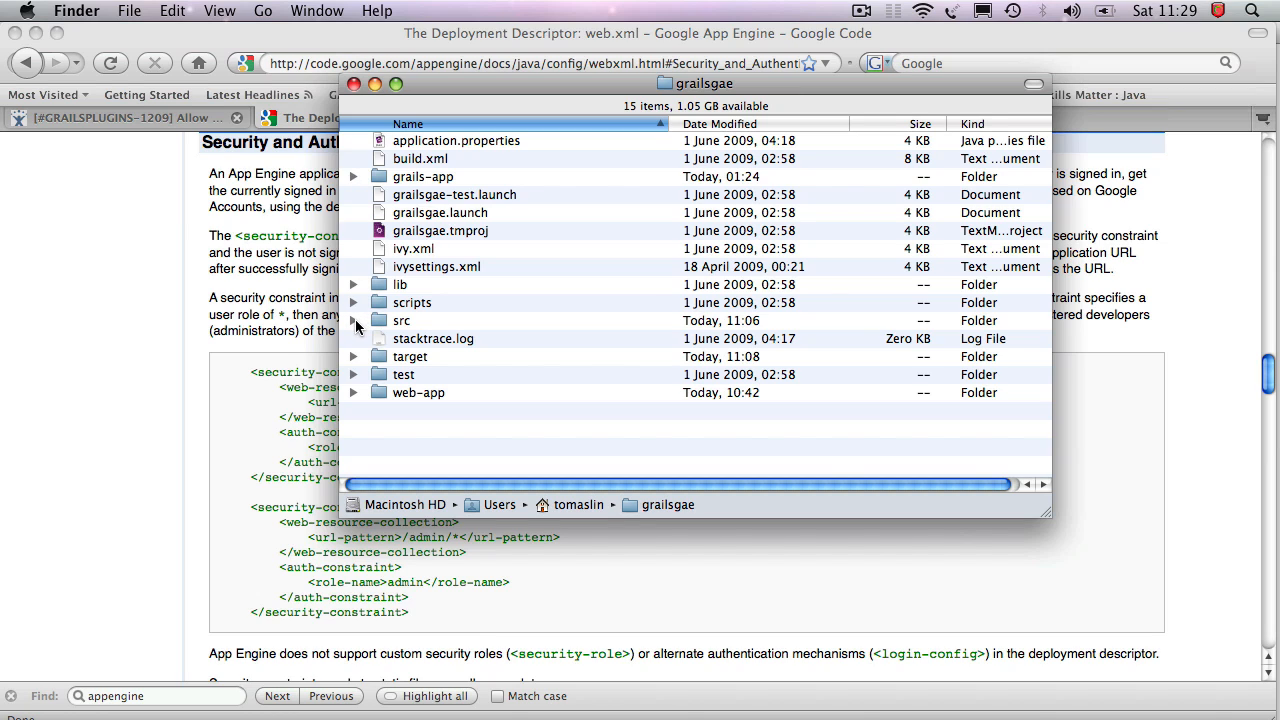
{"action": "mouse_move", "coordinate": [396, 328]}
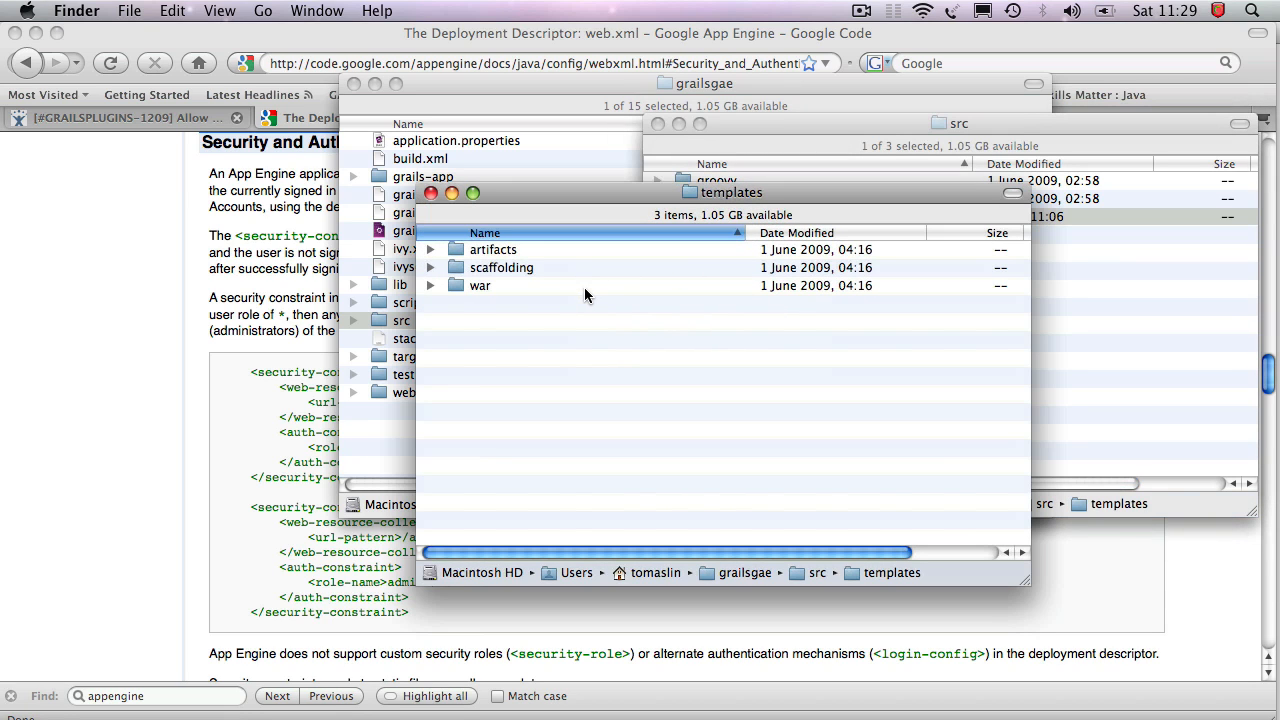
{"action": "double_click", "coordinate": [480, 284]}
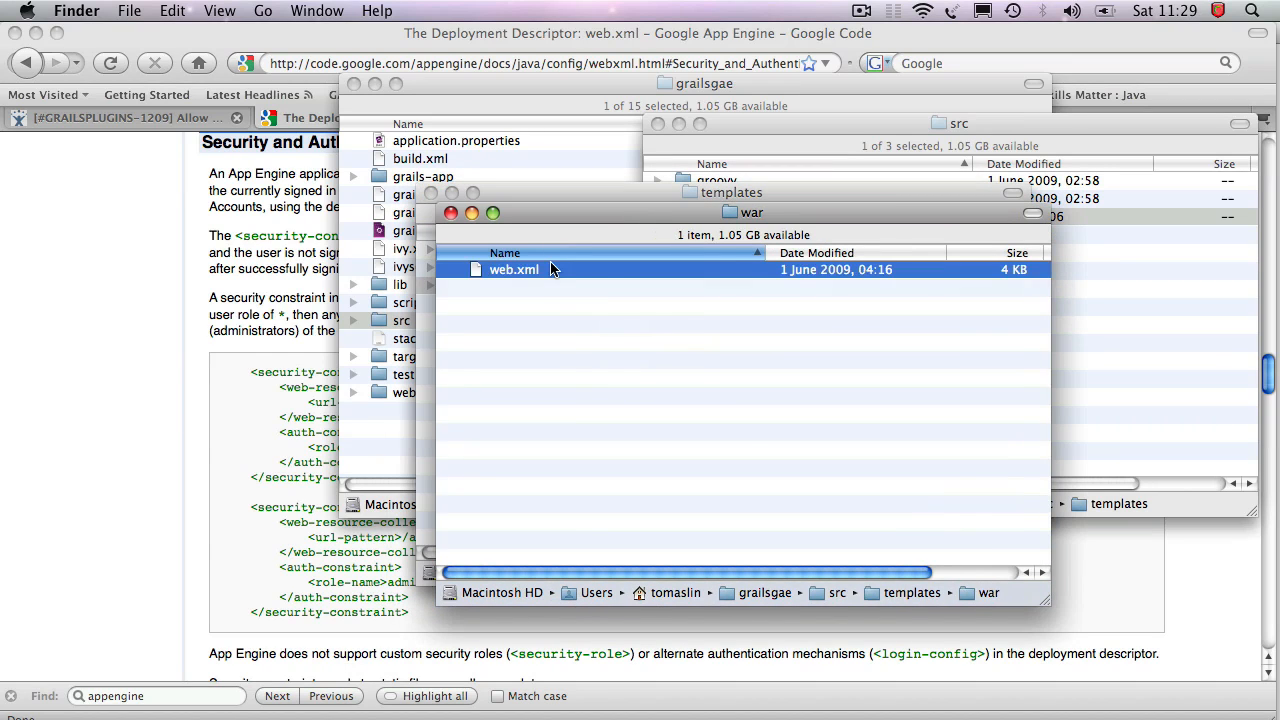
{"action": "right_click", "coordinate": [514, 268]}
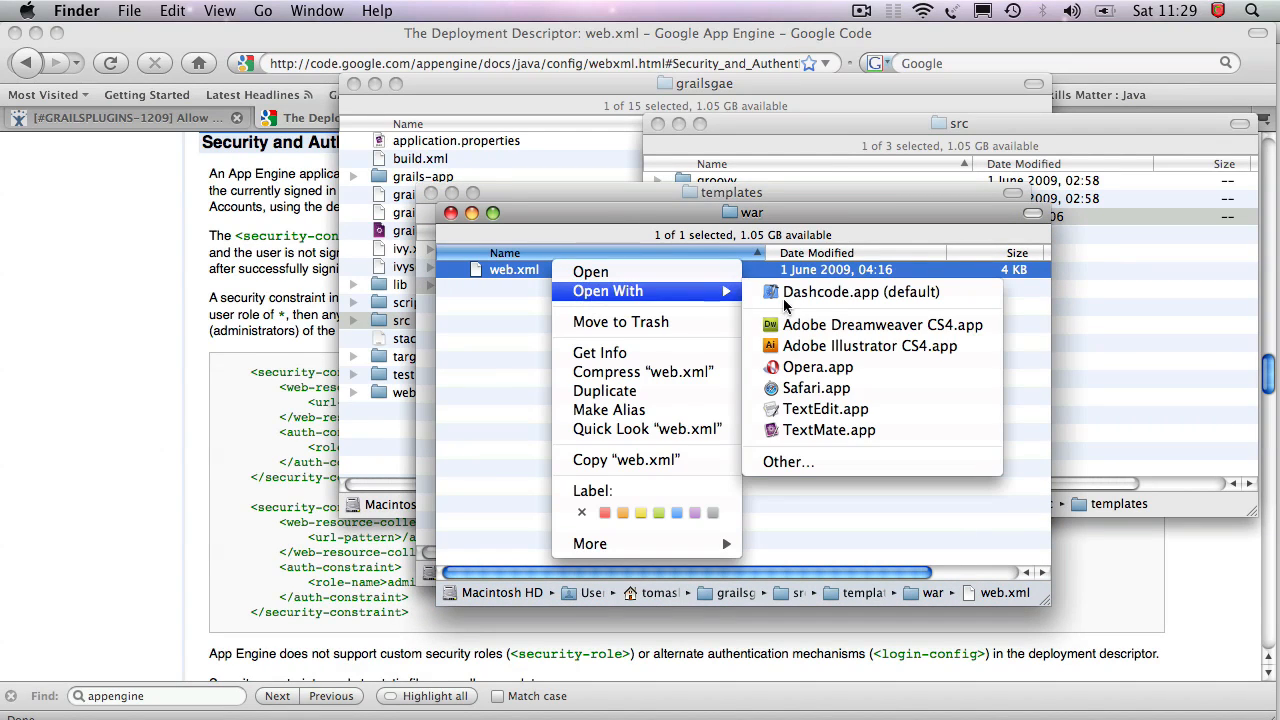
{"action": "left_click", "coordinate": [828, 428]}
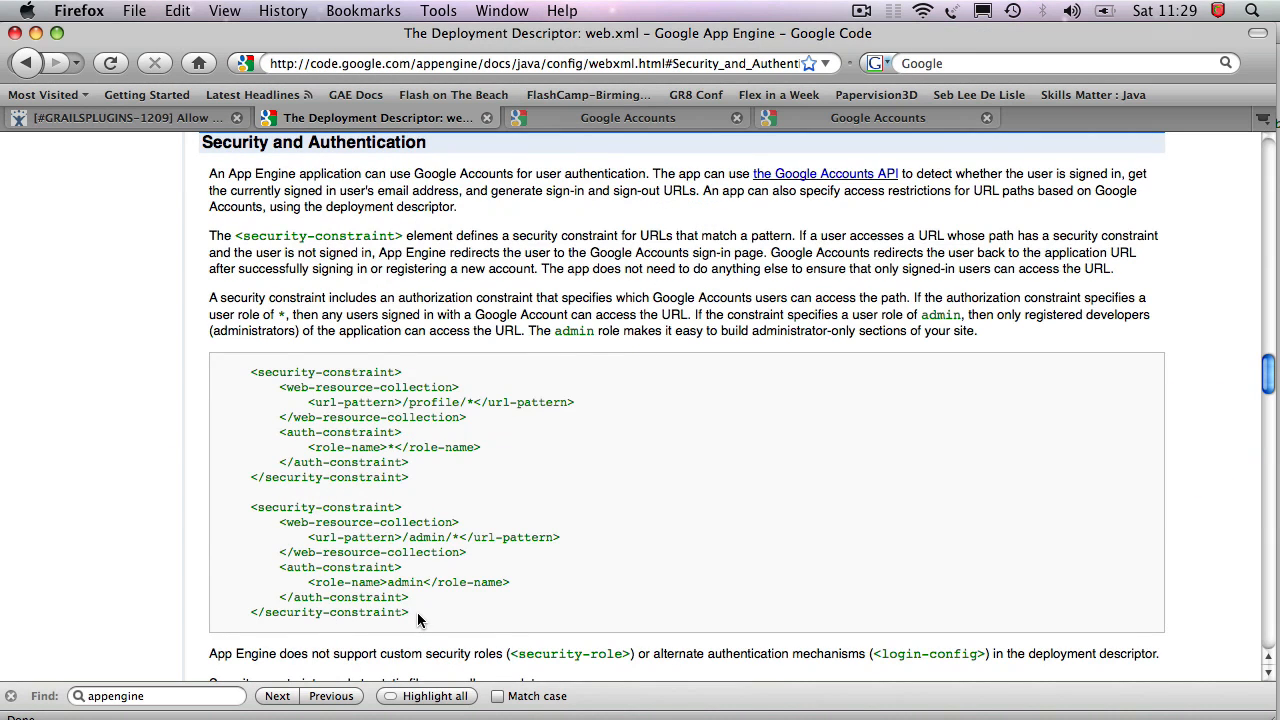
Step: Paste an admin-only security-constraint for /book/index into web.xml, then remove the constraint blocks again
{"action": "left_click_drag", "start_coordinate": [252, 508], "coordinate": [408, 612]}
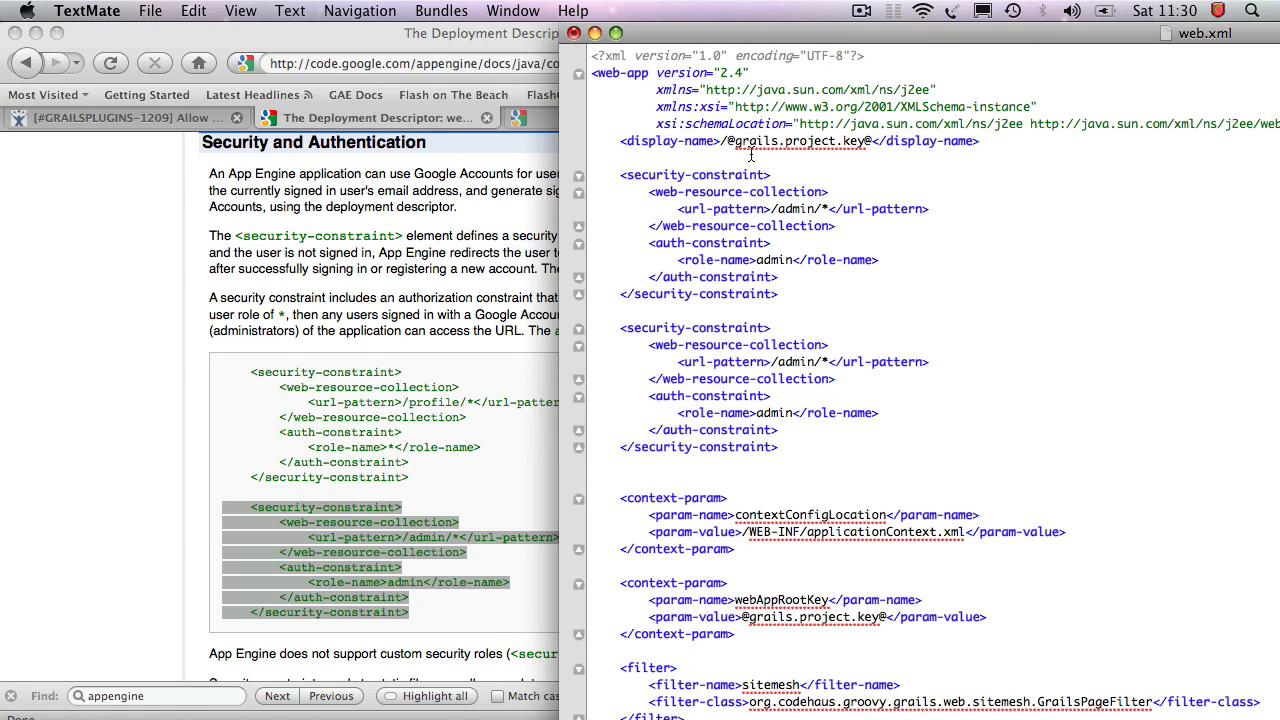
{"action": "double_click", "coordinate": [796, 362]}
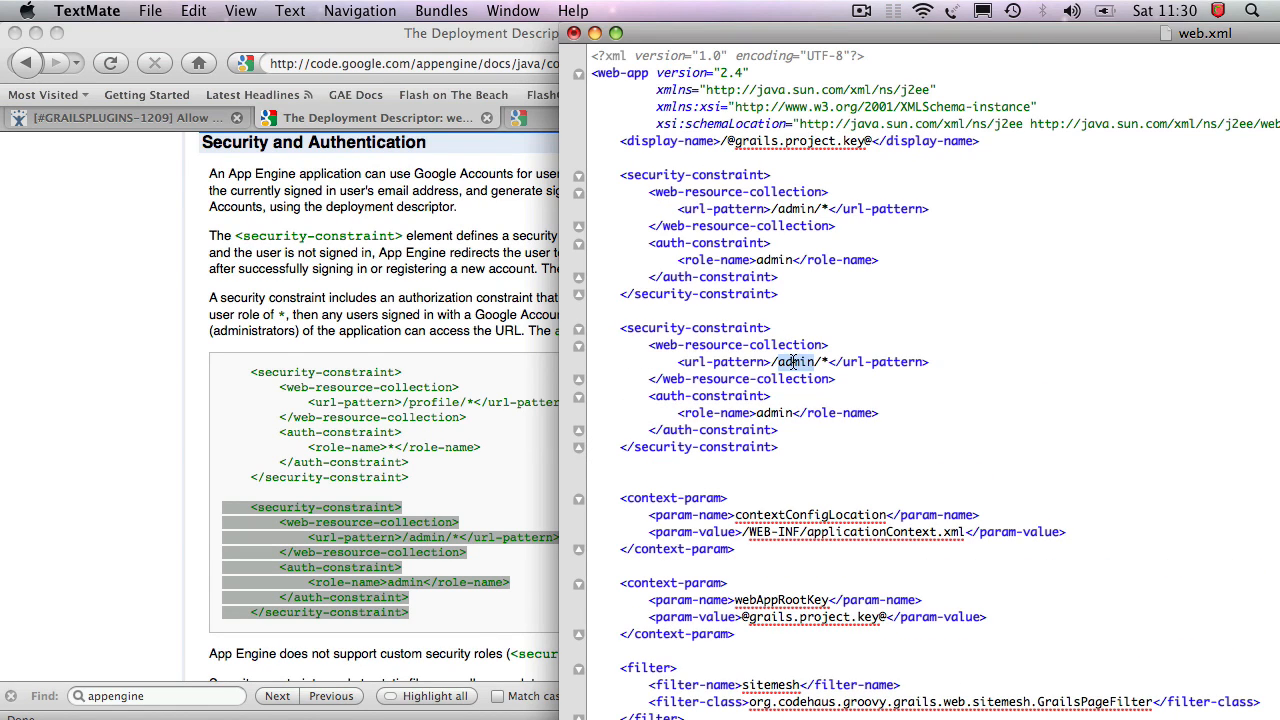
{"action": "type", "text": "/book/"}
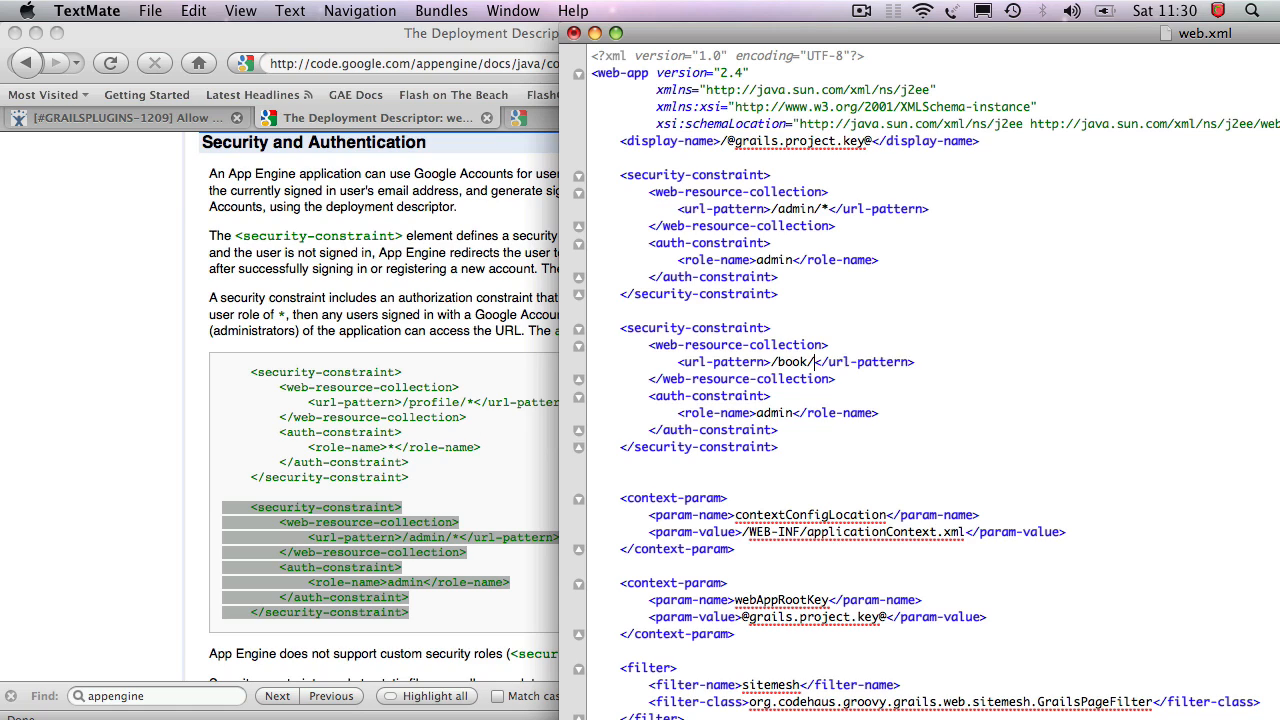
{"action": "type", "text": "index"}
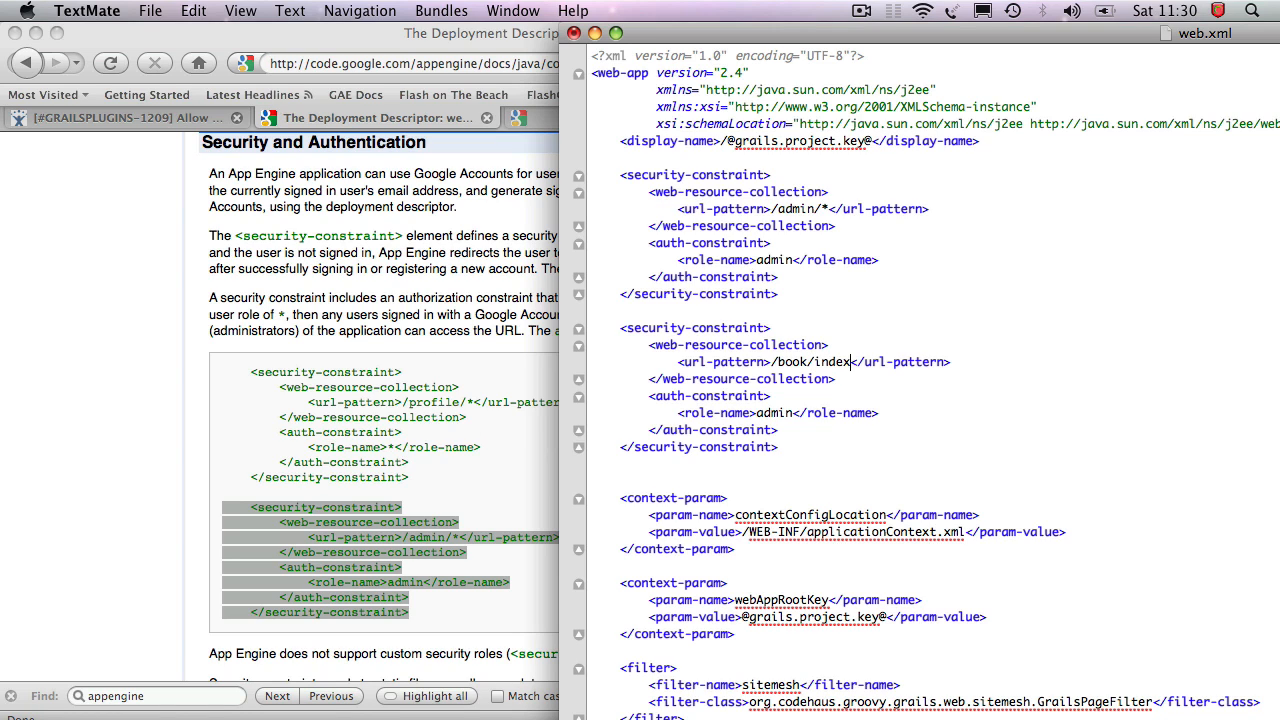
{"action": "left_click_drag", "start_coordinate": [852, 362], "coordinate": [778, 448]}
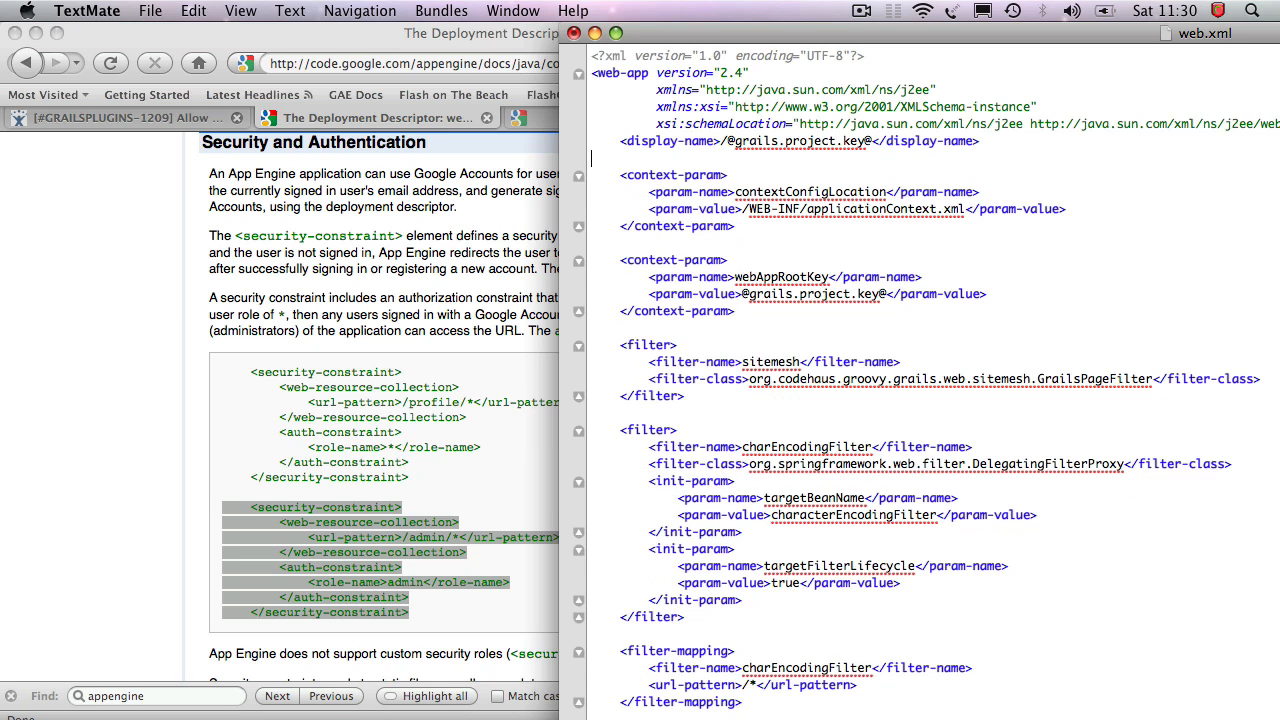
Step: Return to Firefox and show the GRAILSPLUGINS-1209 issue on https and role-based access
{"action": "left_click", "coordinate": [150, 10]}
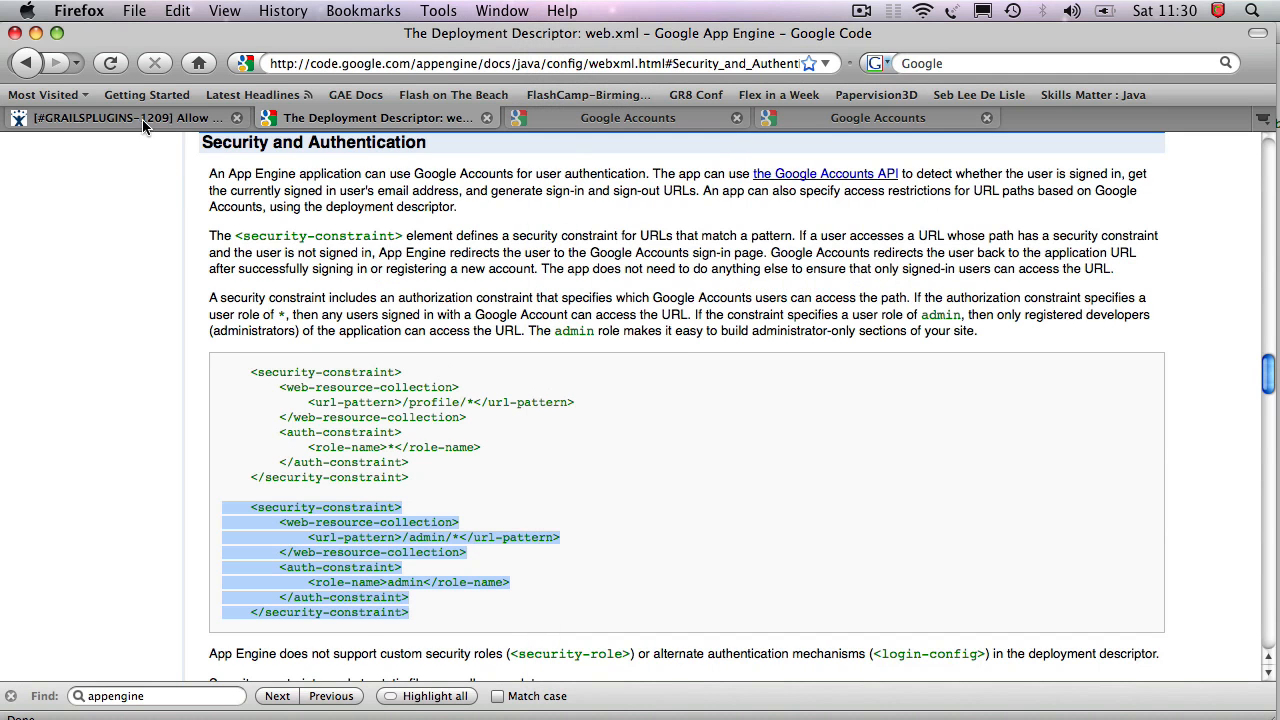
{"action": "left_click", "coordinate": [120, 116]}
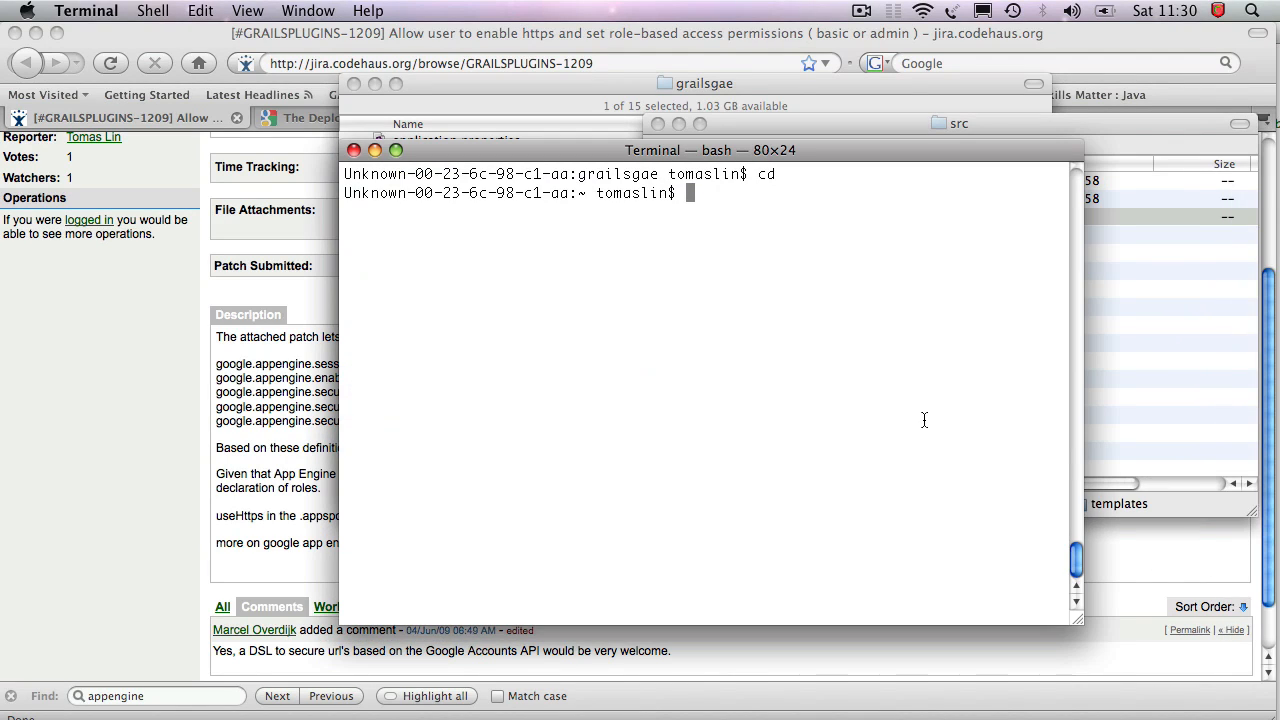
Step: Go to ~/.grails/1.1.1/projects/grailsgae/ and list its contents
{"action": "type", "text": ".grails"}
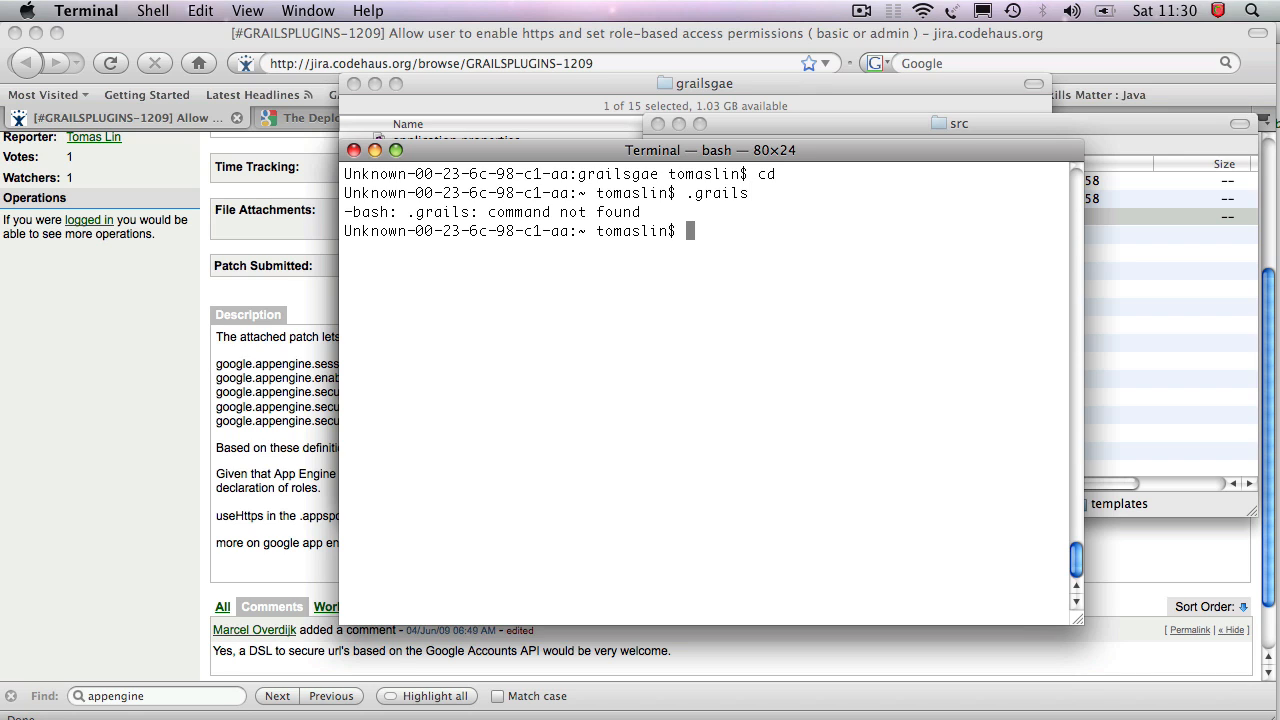
{"action": "type", "text": "cd .grails/"}
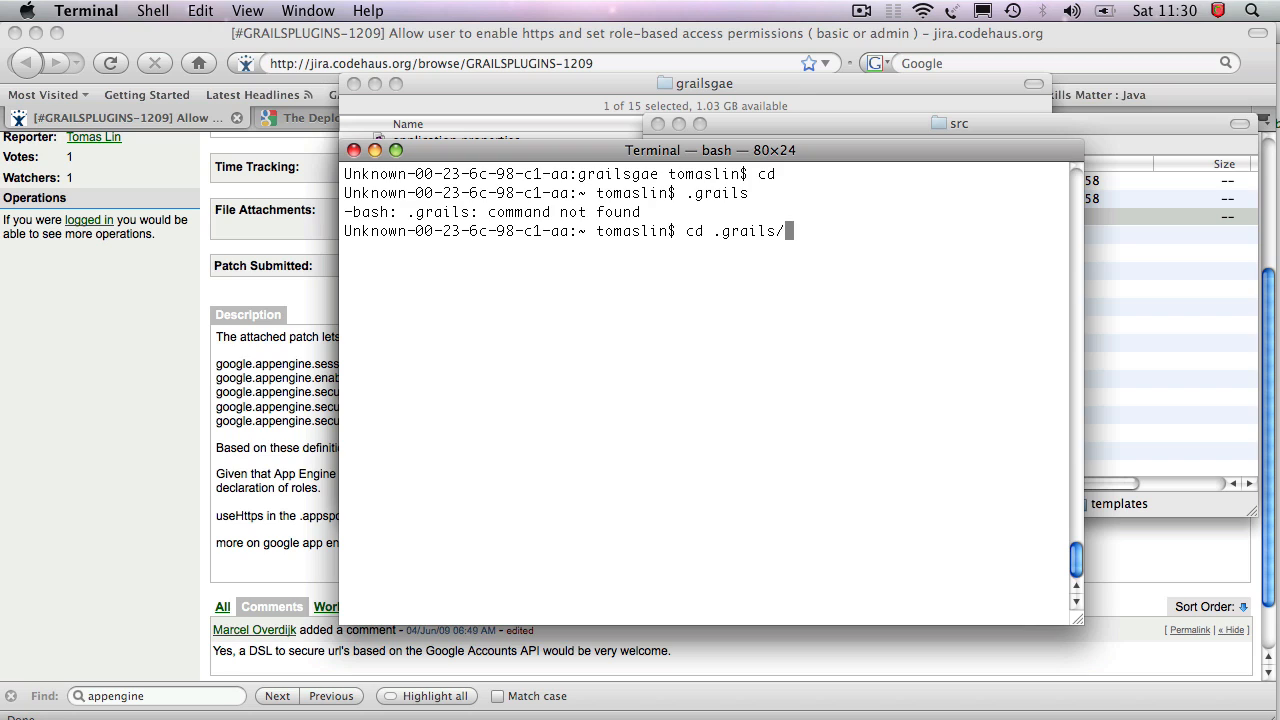
{"action": "type", "text": "1.1.1/"}
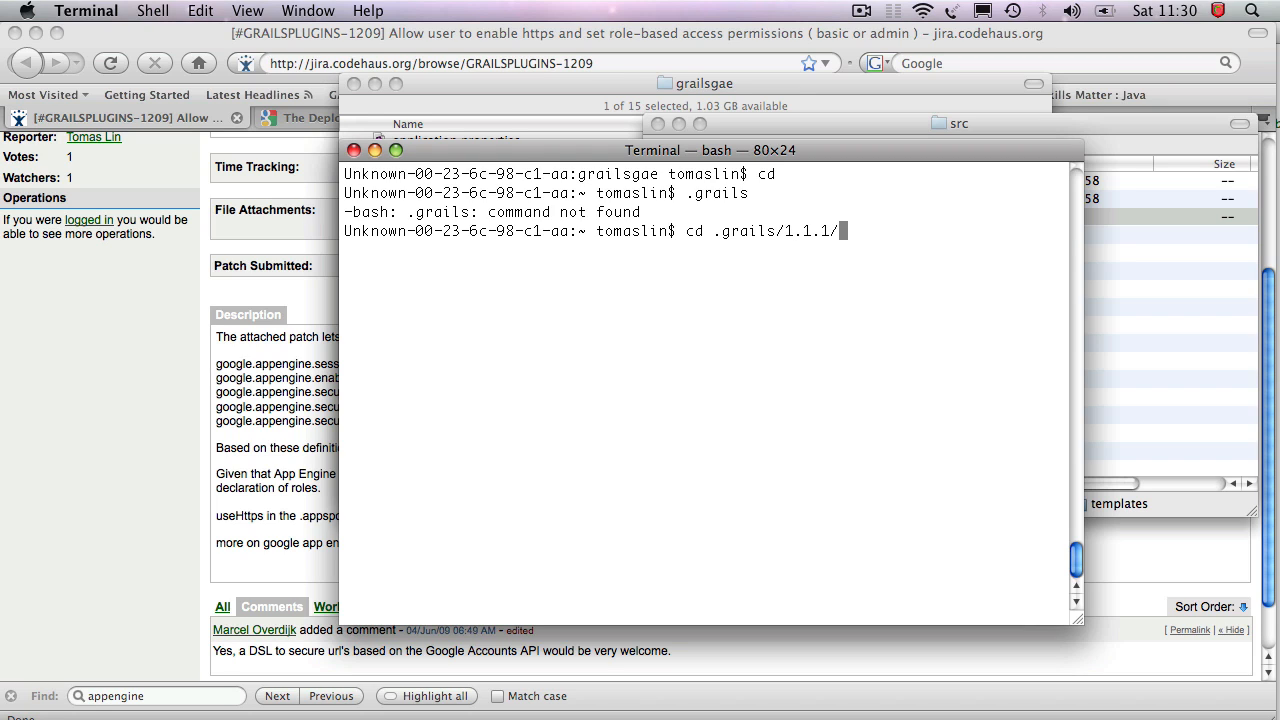
{"action": "type", "text": "gs"}
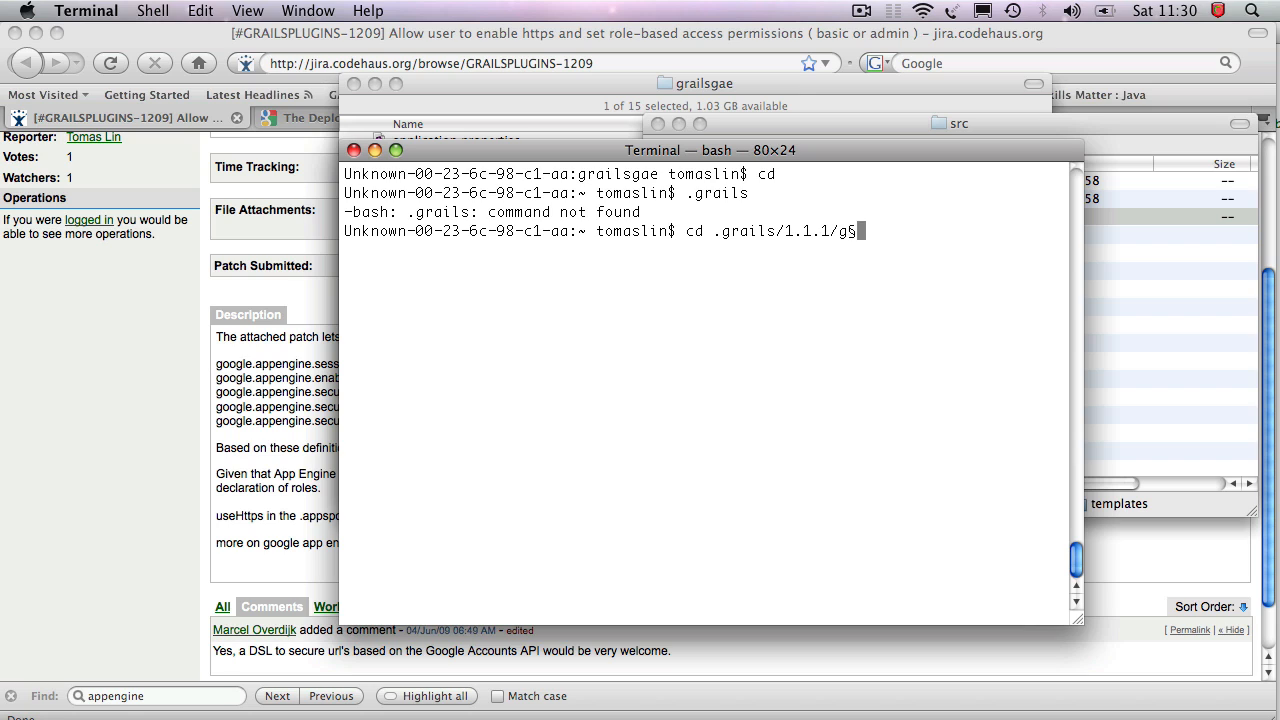
{"action": "type", "text": "ra"}
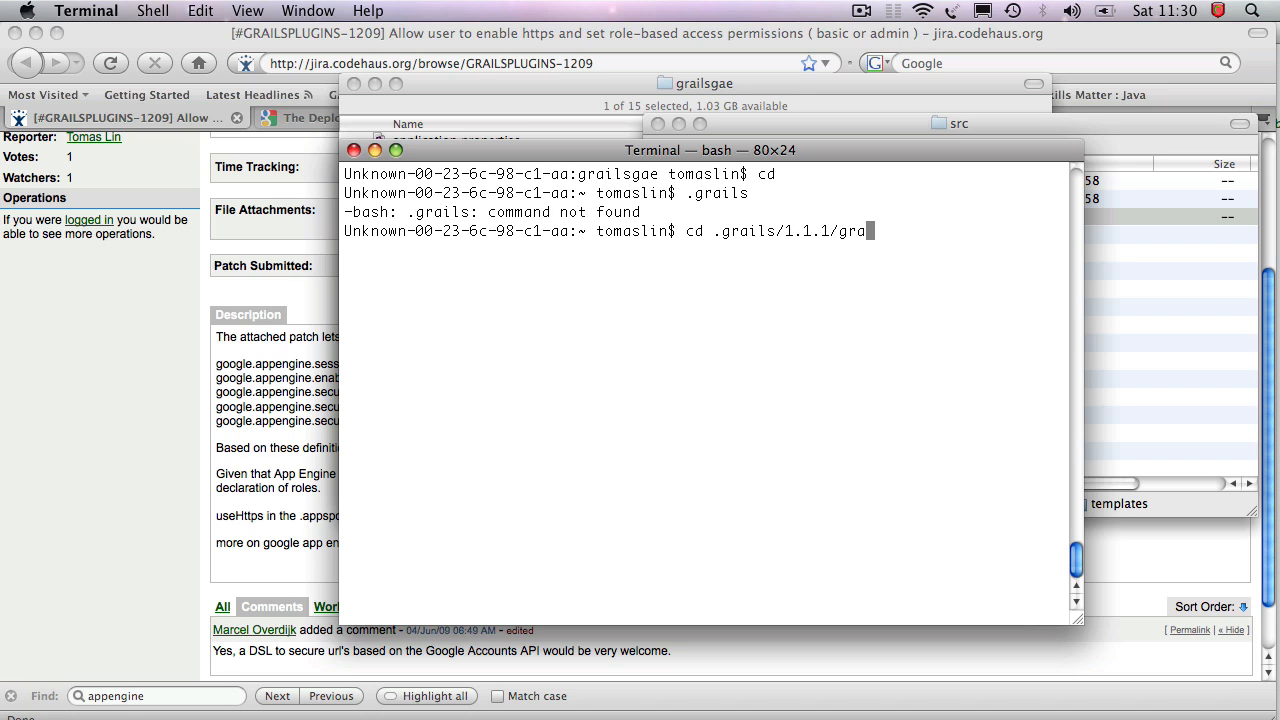
{"action": "type", "text": "prog"}
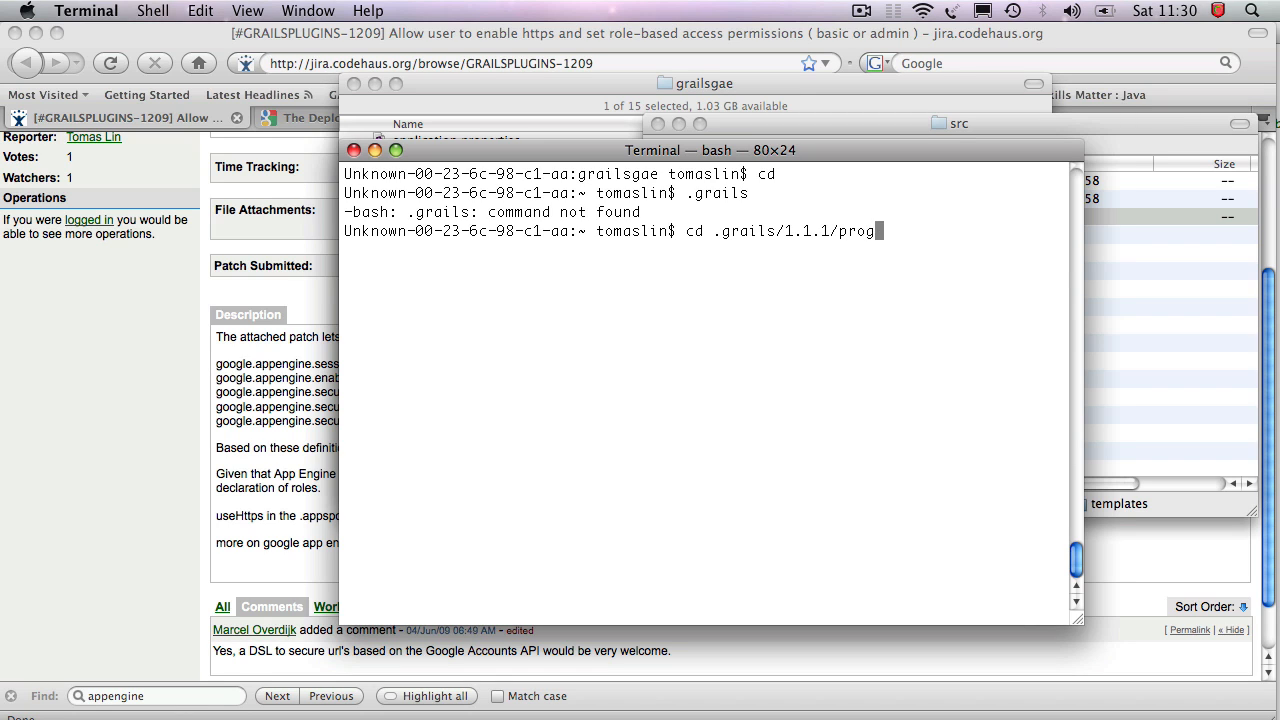
{"action": "type", "text": "projects/"}
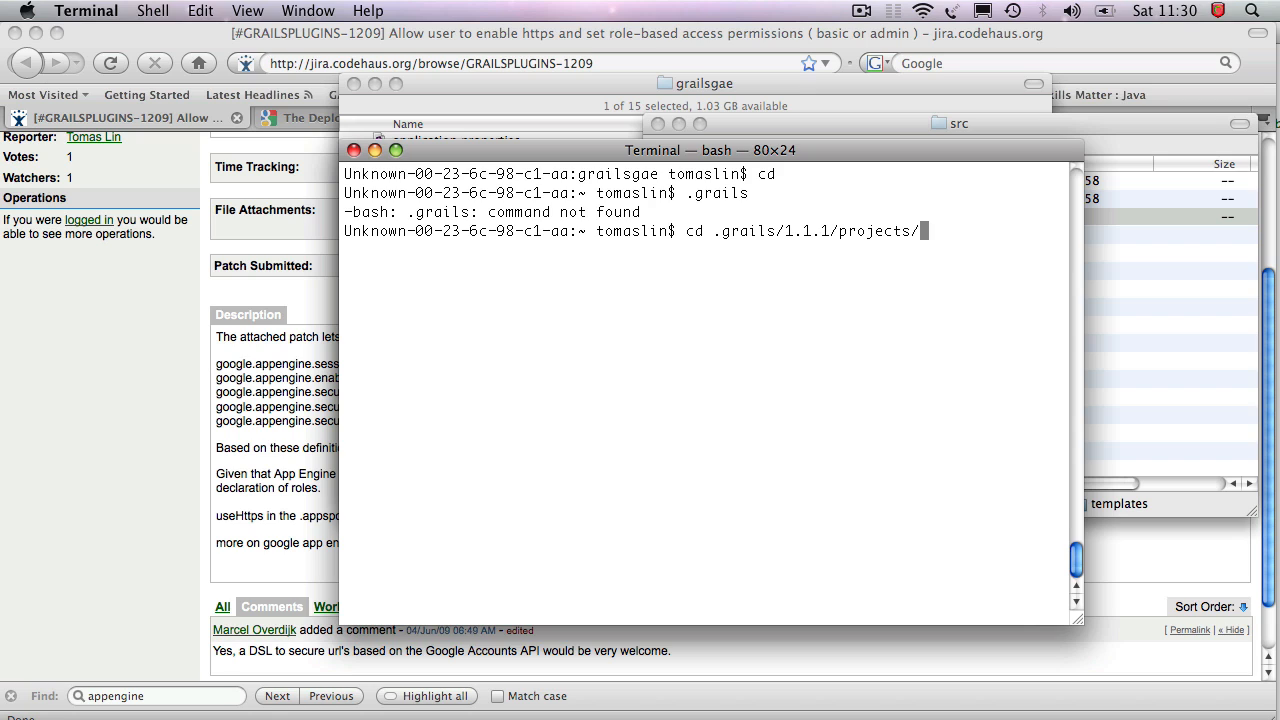
{"action": "type", "text": "grailsgae/"}
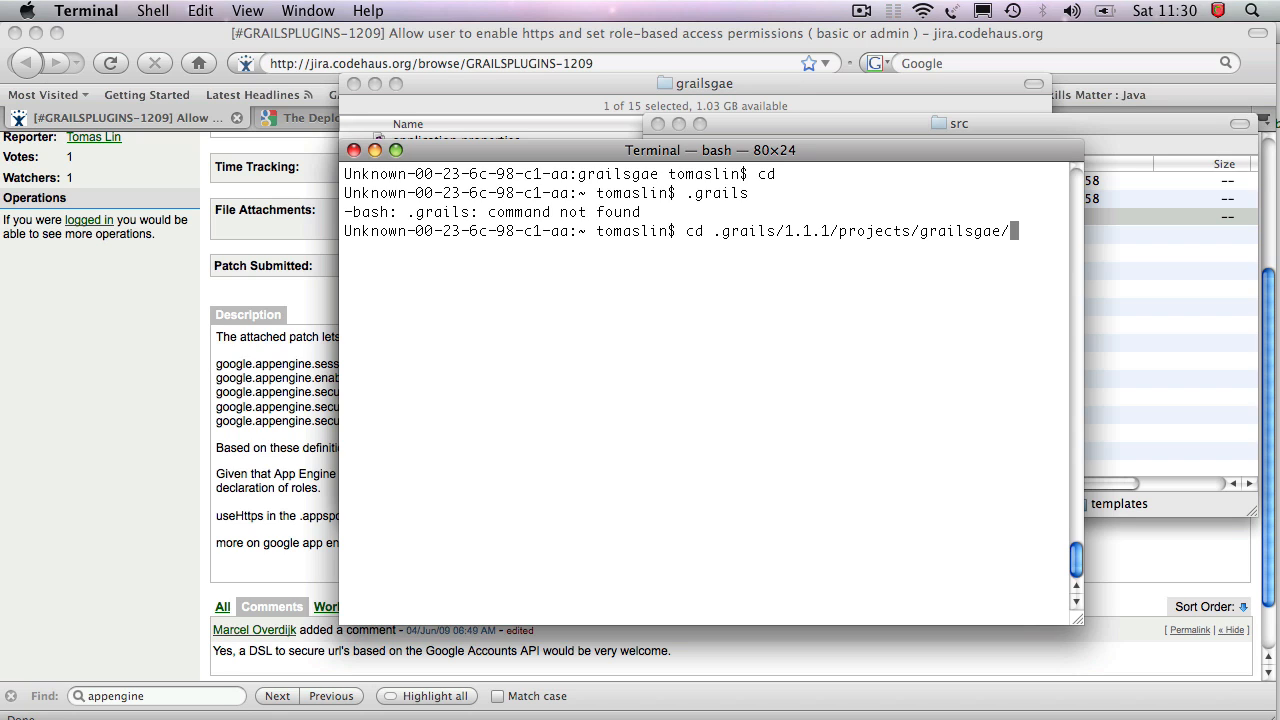
{"action": "type", "text": "lsgae"}
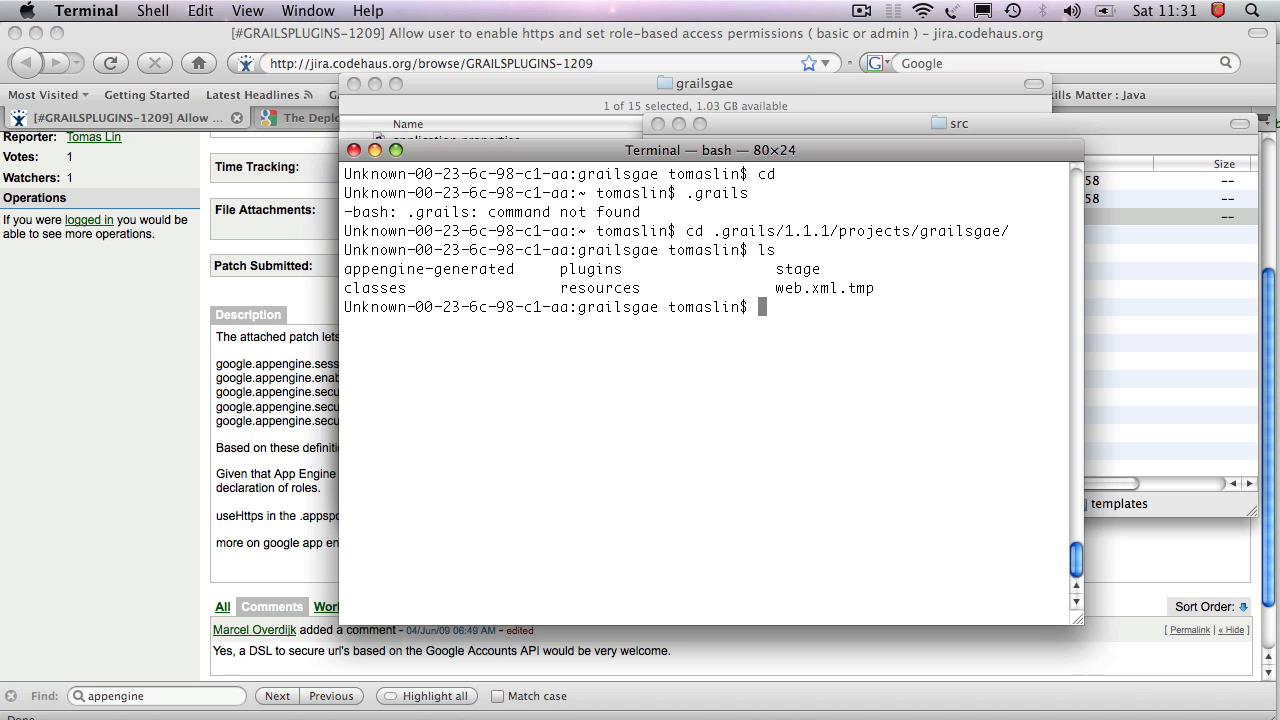
Step: Enter the plugins folder and list the installed plugins
{"action": "type", "text": "cd plugins"}
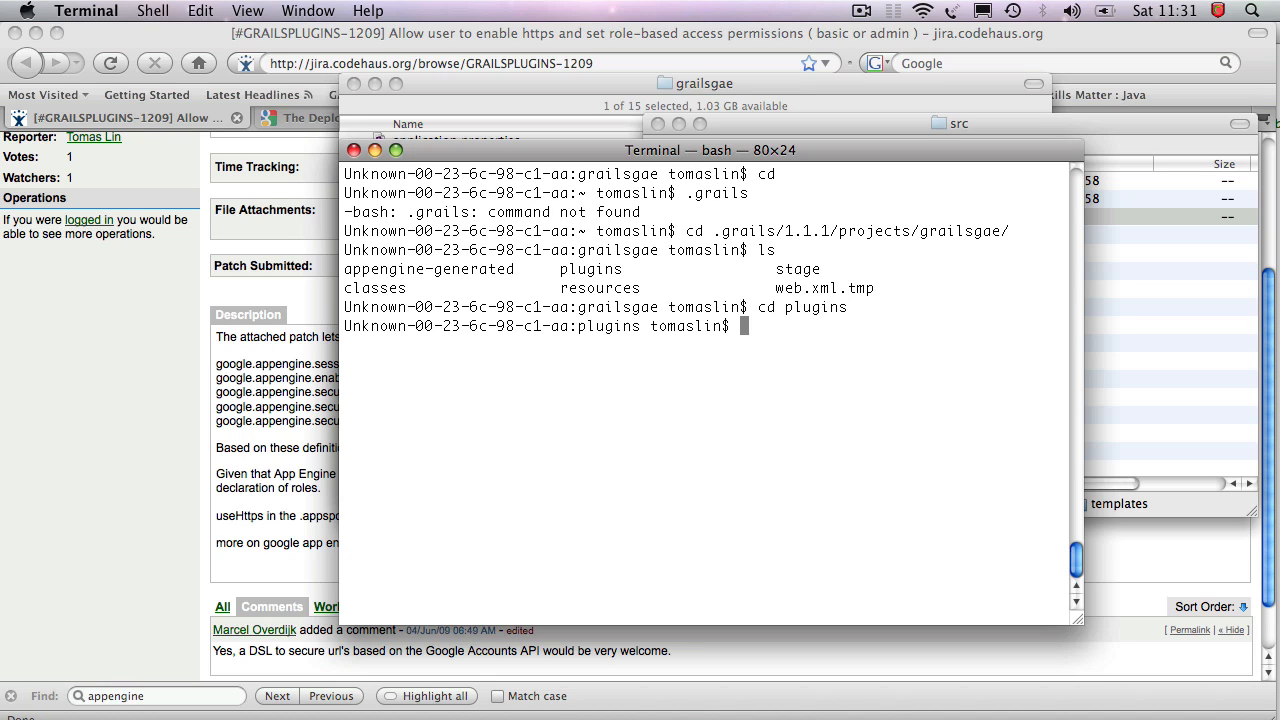
{"action": "type", "text": "ls"}
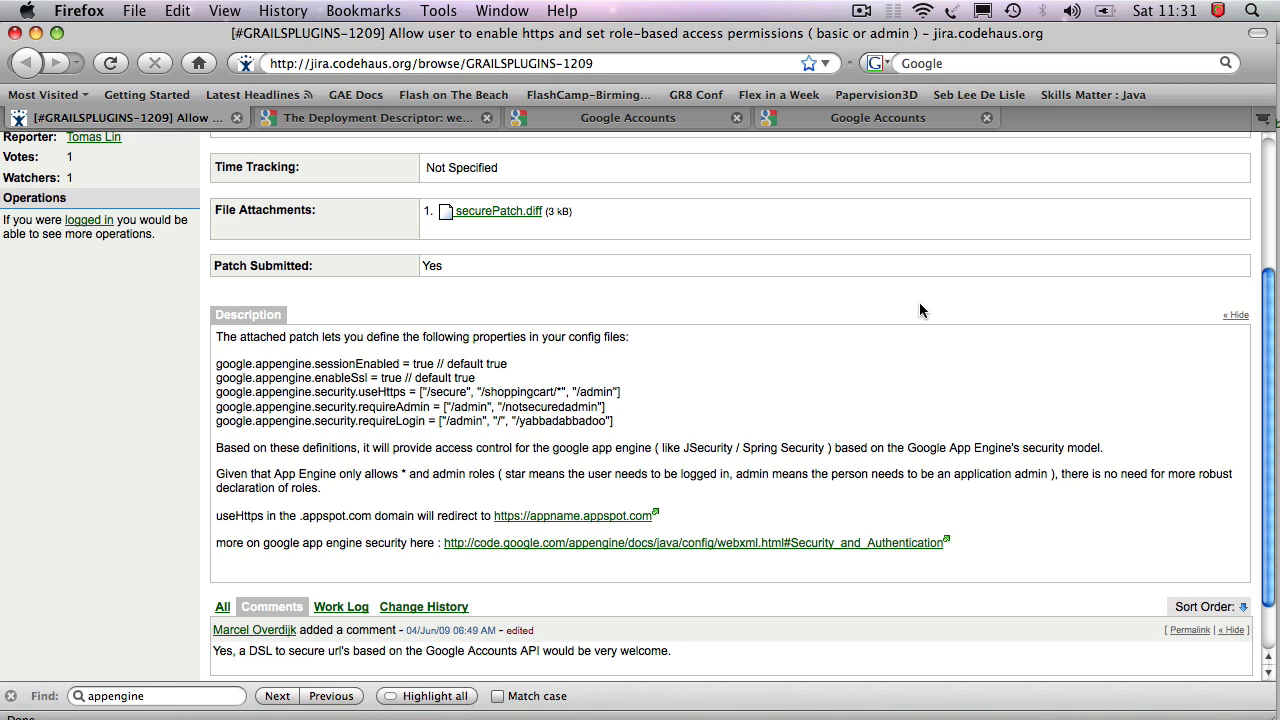
{"action": "mouse_move", "coordinate": [212, 400]}
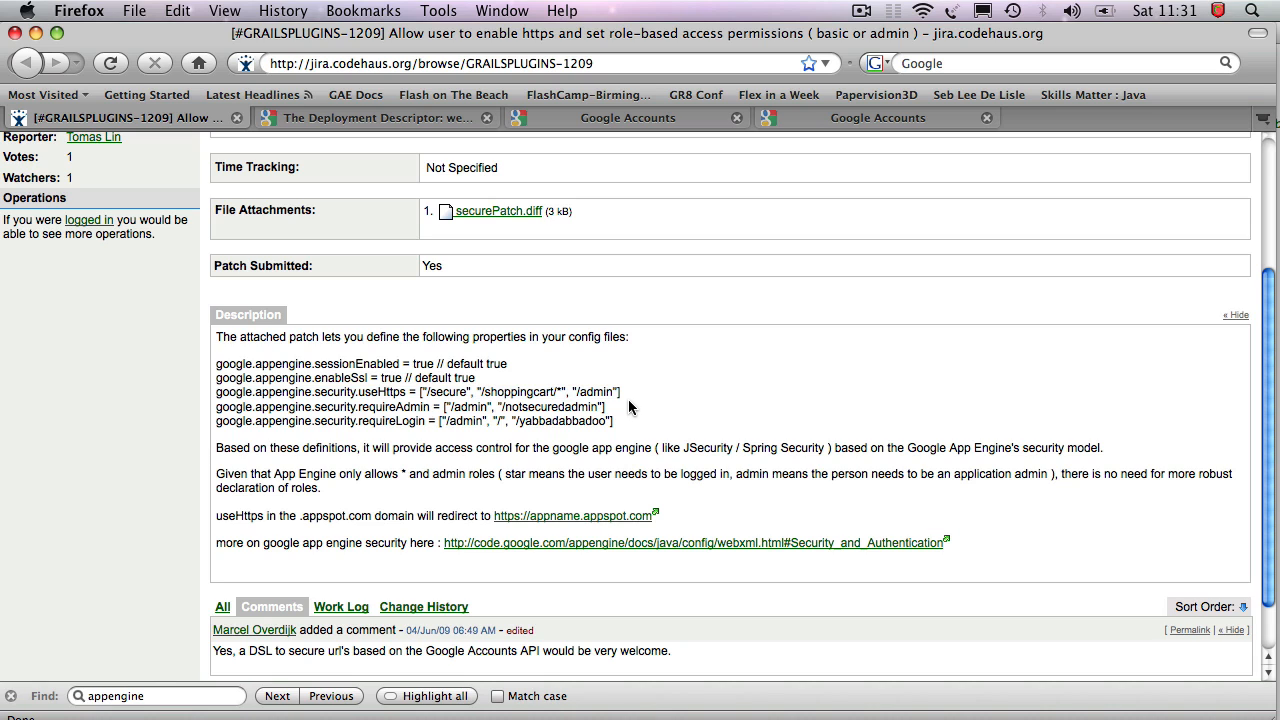
Step: Copy the google.appengine.security.requireAdmin property line from the issue description
{"action": "triple_click", "coordinate": [410, 408]}
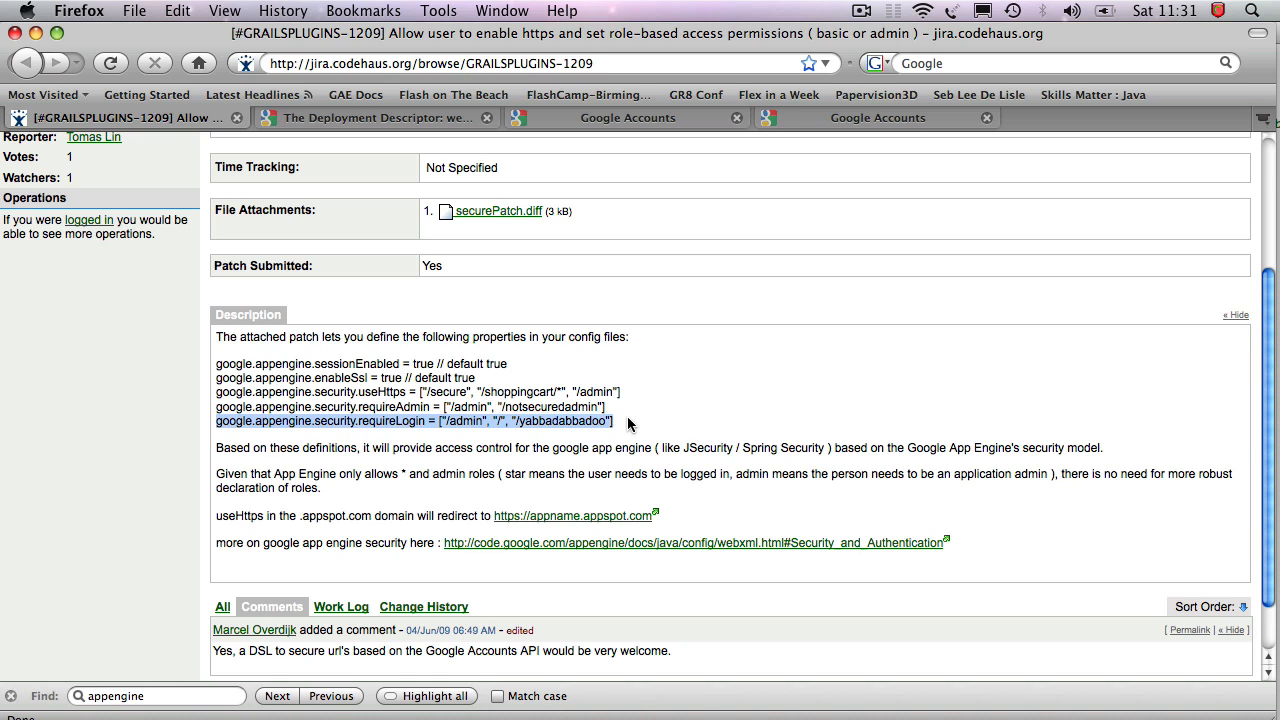
{"action": "left_click", "coordinate": [376, 116]}
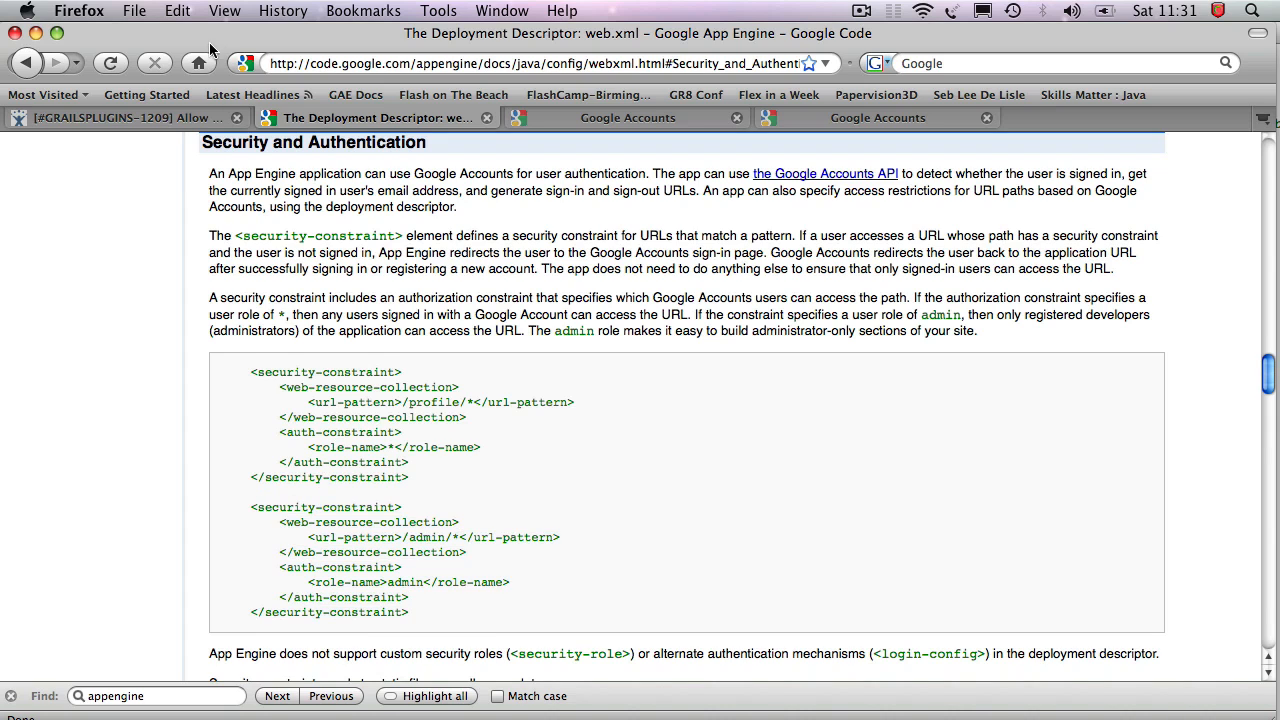
{"action": "left_click", "coordinate": [124, 116]}
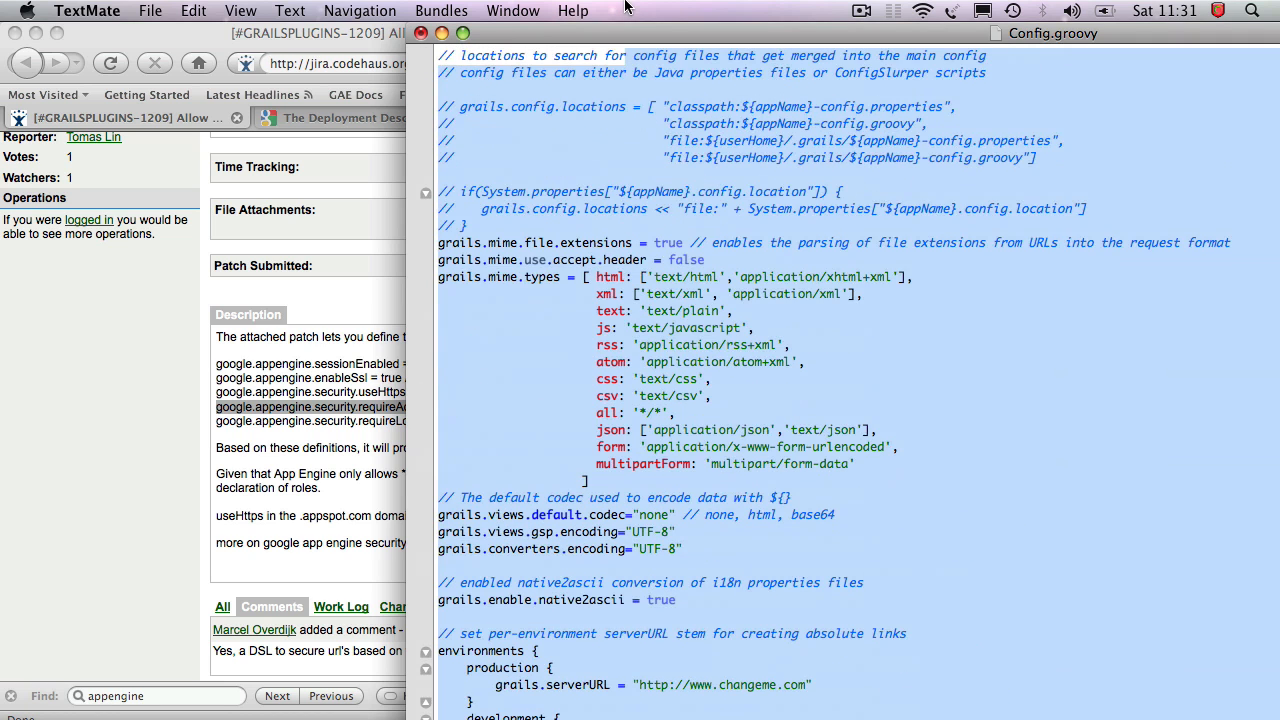
Step: Append google.appengine.security.requireAdmin = ["/book/delete", "/book/save", "/book/update", "/book/index"] to Config.groovy
{"action": "left_click", "coordinate": [1052, 32]}
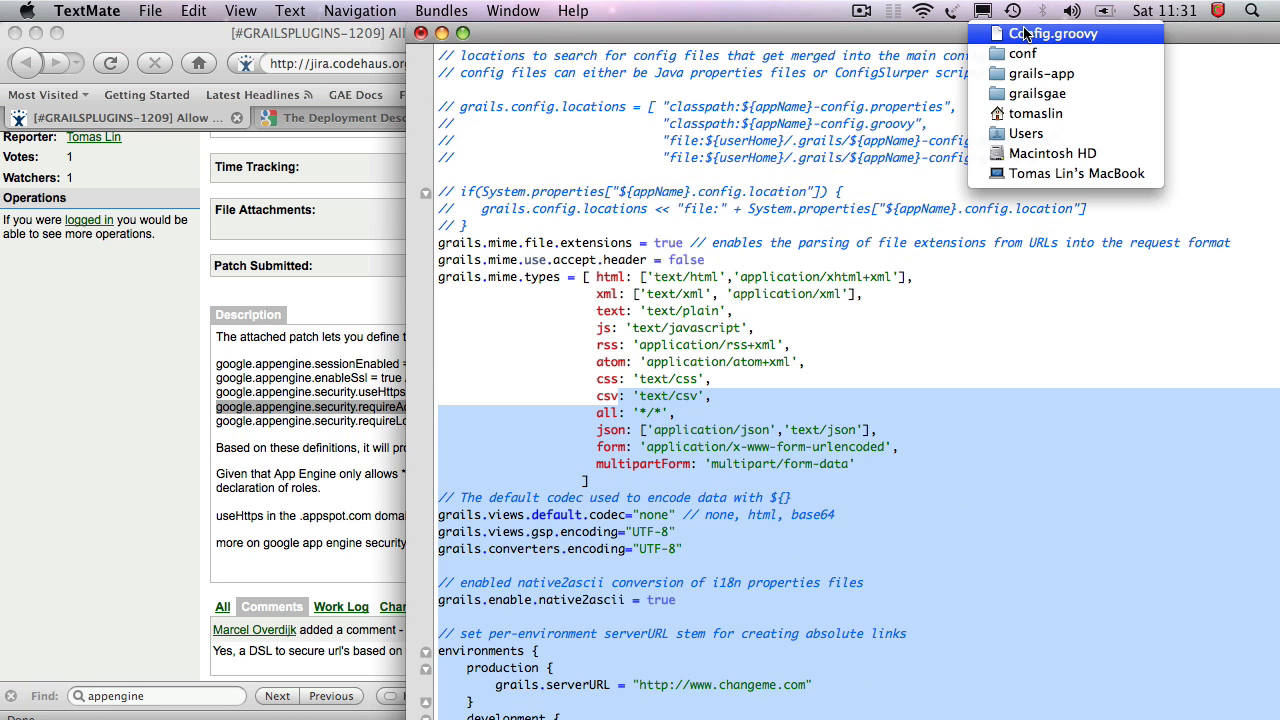
{"action": "mouse_move", "coordinate": [1036, 94]}
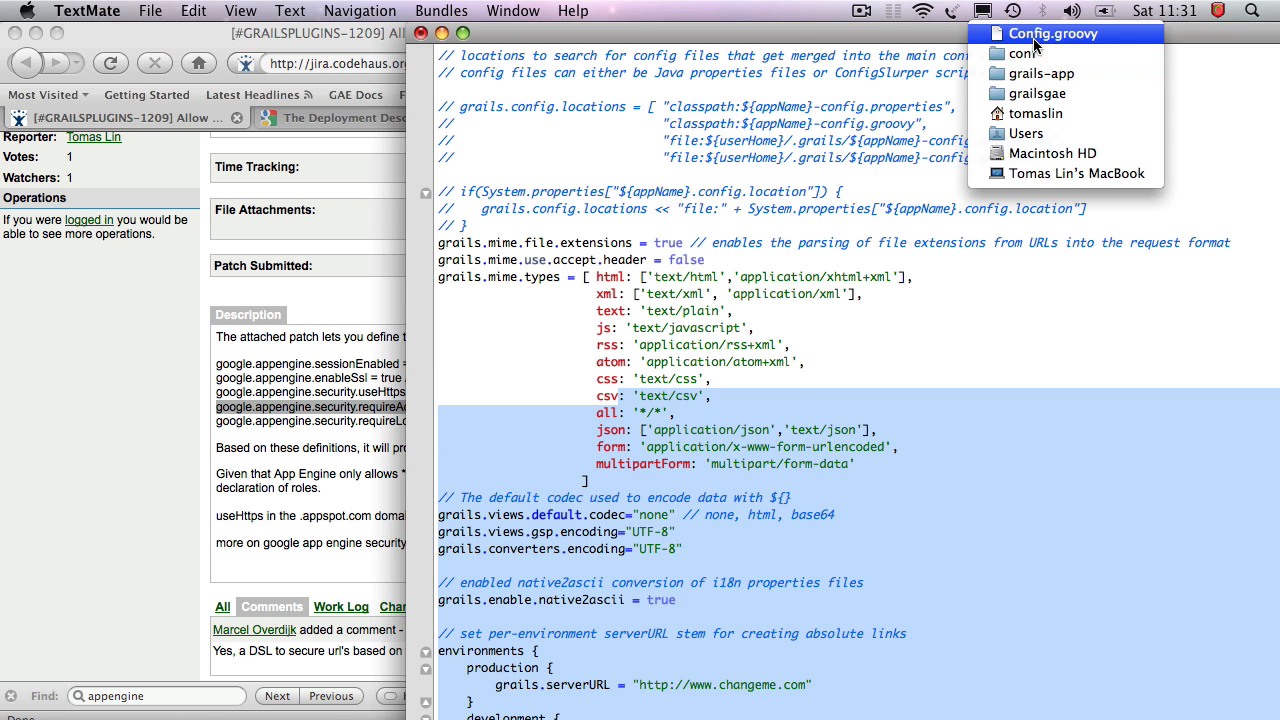
{"action": "left_click", "coordinate": [848, 48]}
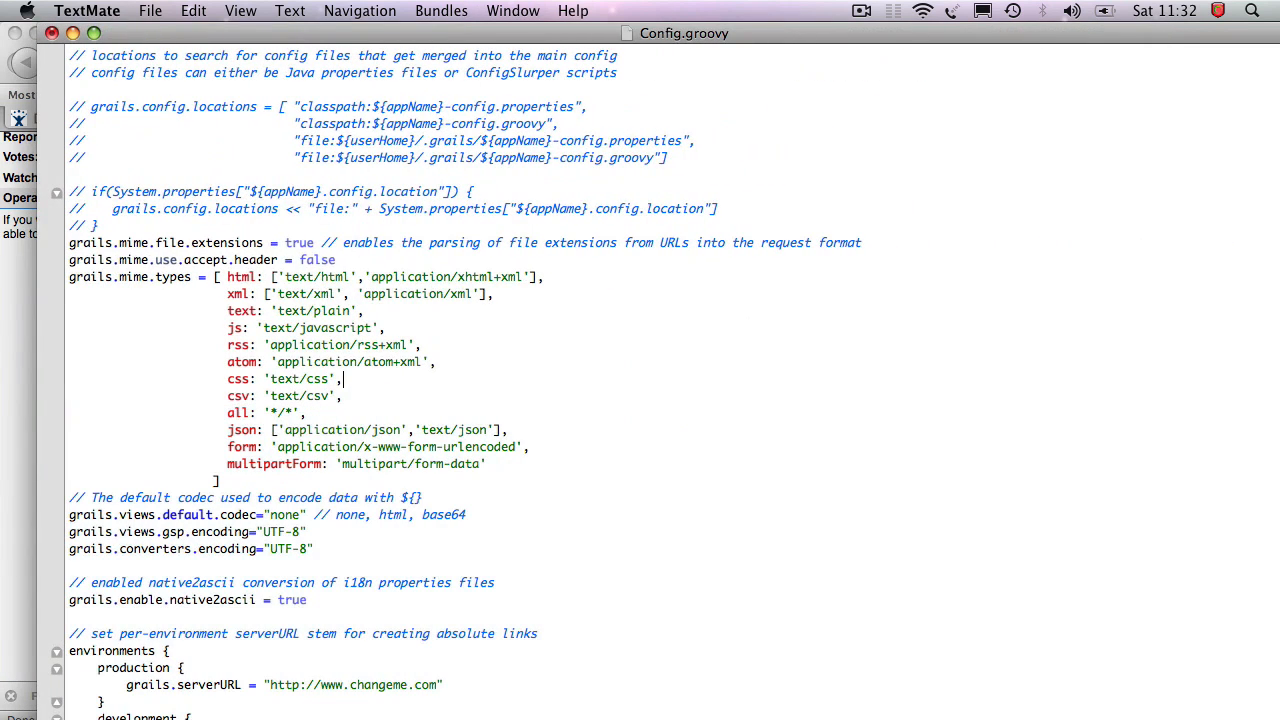
{"action": "scroll", "scroll_direction": "down", "scroll_amount": 3}
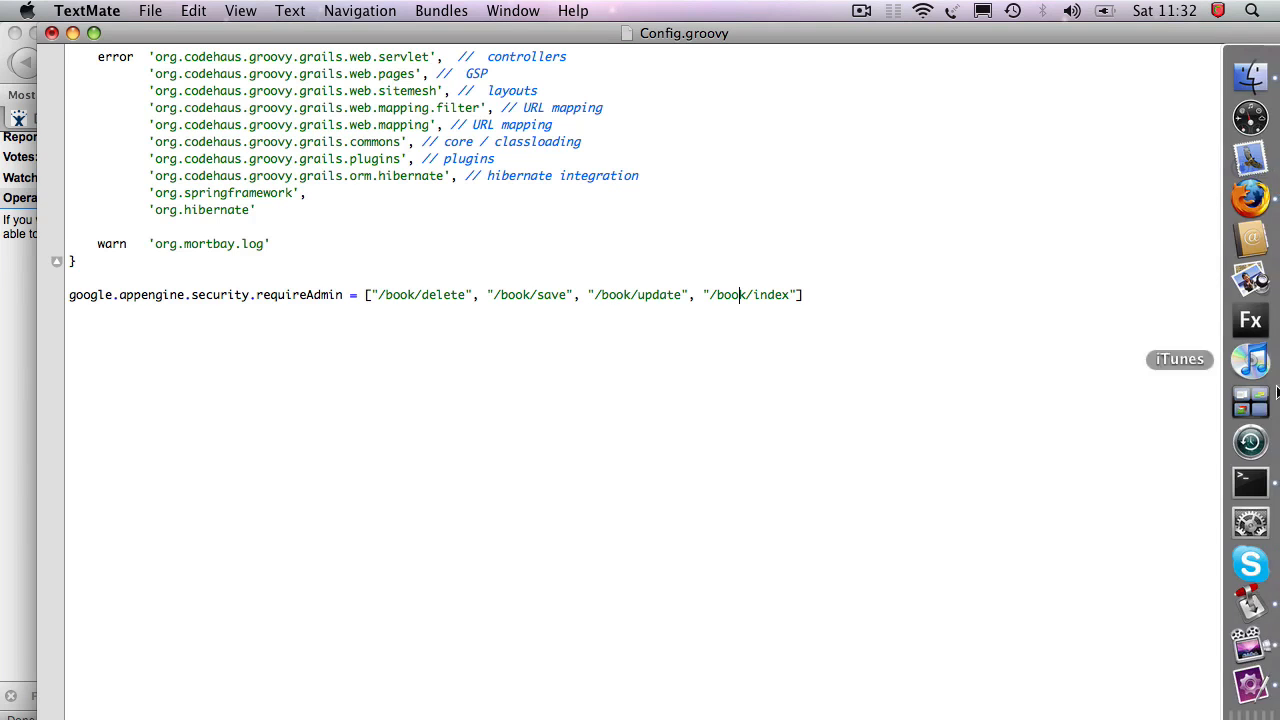
Step: In the grailsgae directory, run 'grails app-engine package' to build the App Engine package
{"action": "left_click", "coordinate": [1250, 480]}
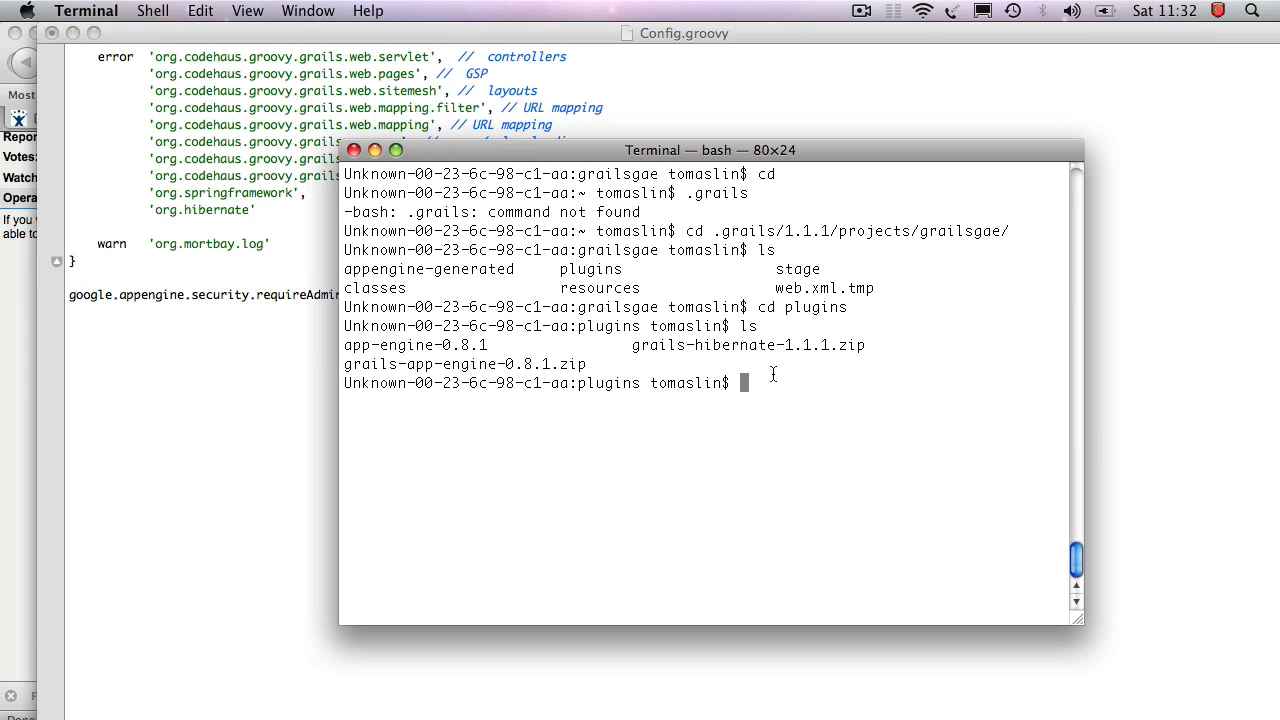
{"action": "type", "text": "cd gr"}
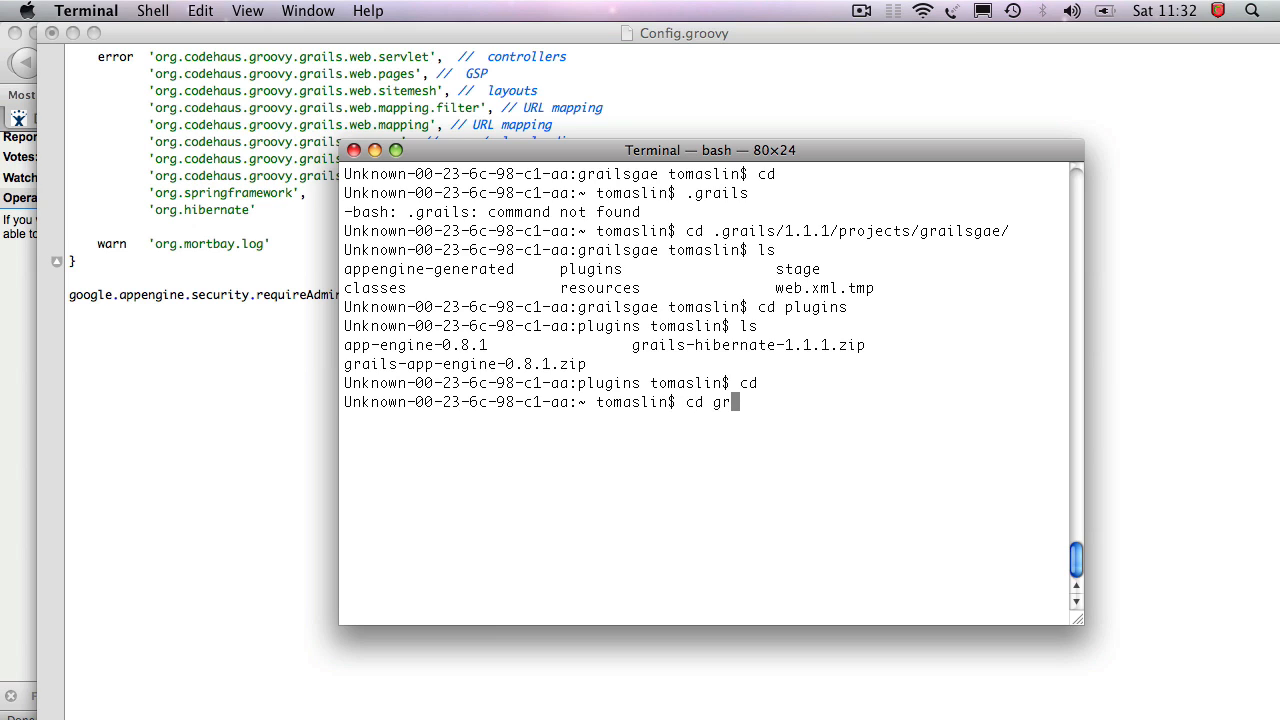
{"action": "key", "text": "Return"}
{"action": "type", "text": "grails a"}
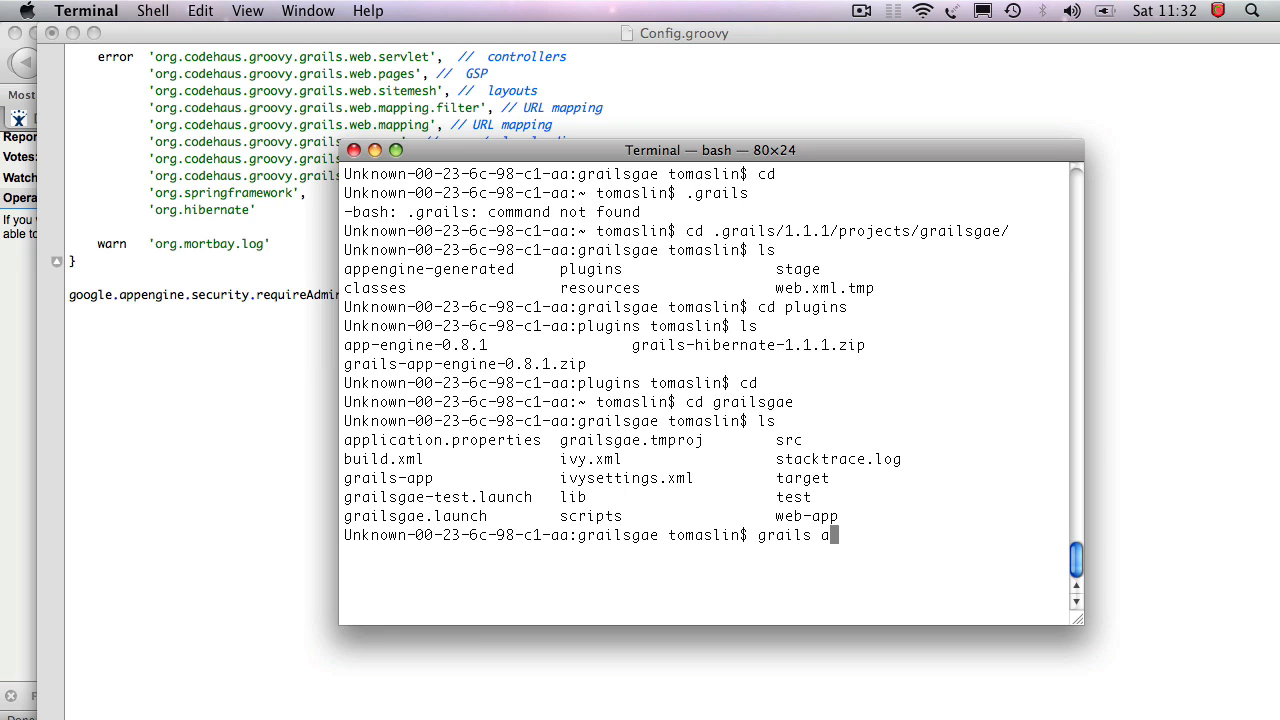
{"action": "type", "text": "pp-engine"}
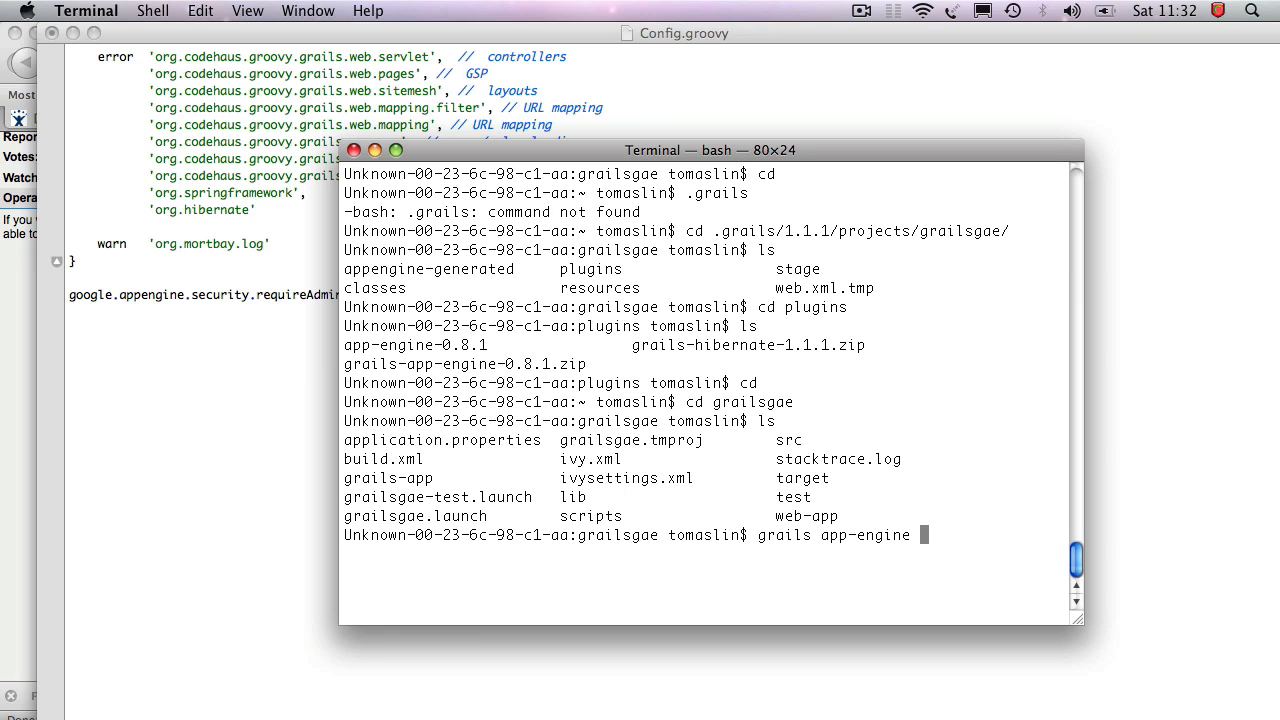
{"action": "type", "text": "package"}
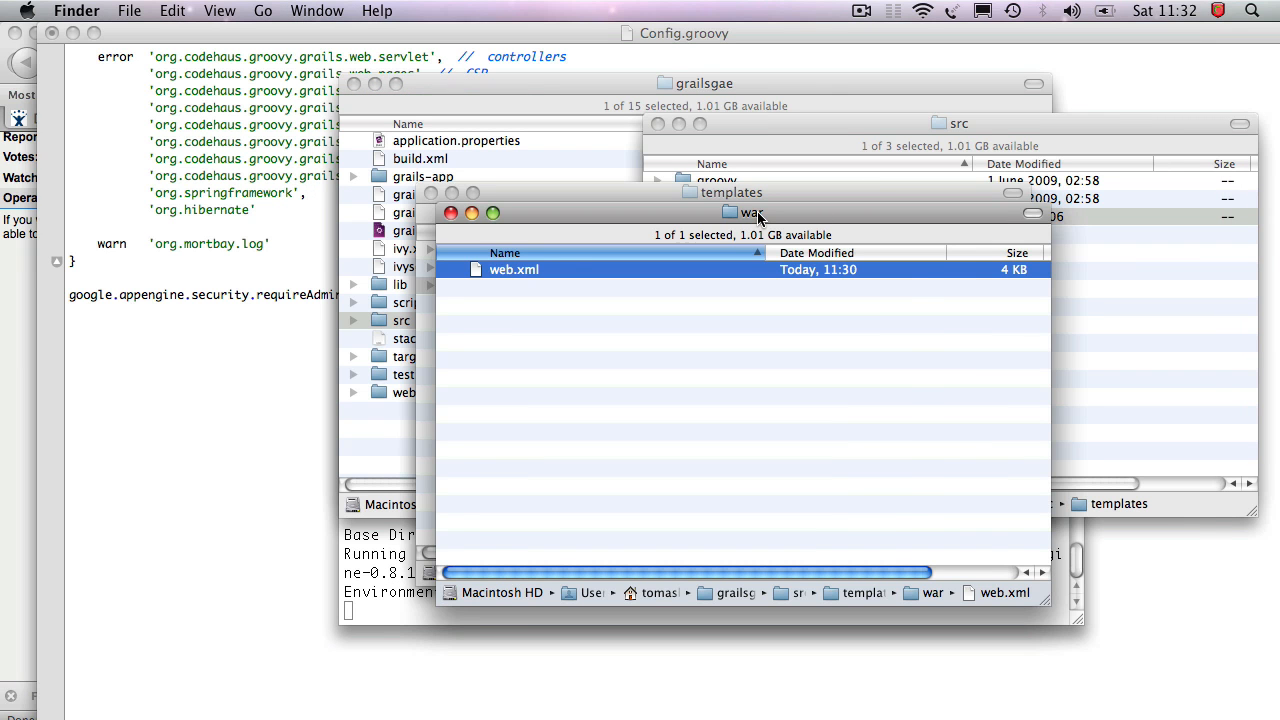
Step: Browse into target/war/WEB-INF and open web.xml with TextMate
{"action": "left_click", "coordinate": [724, 216]}
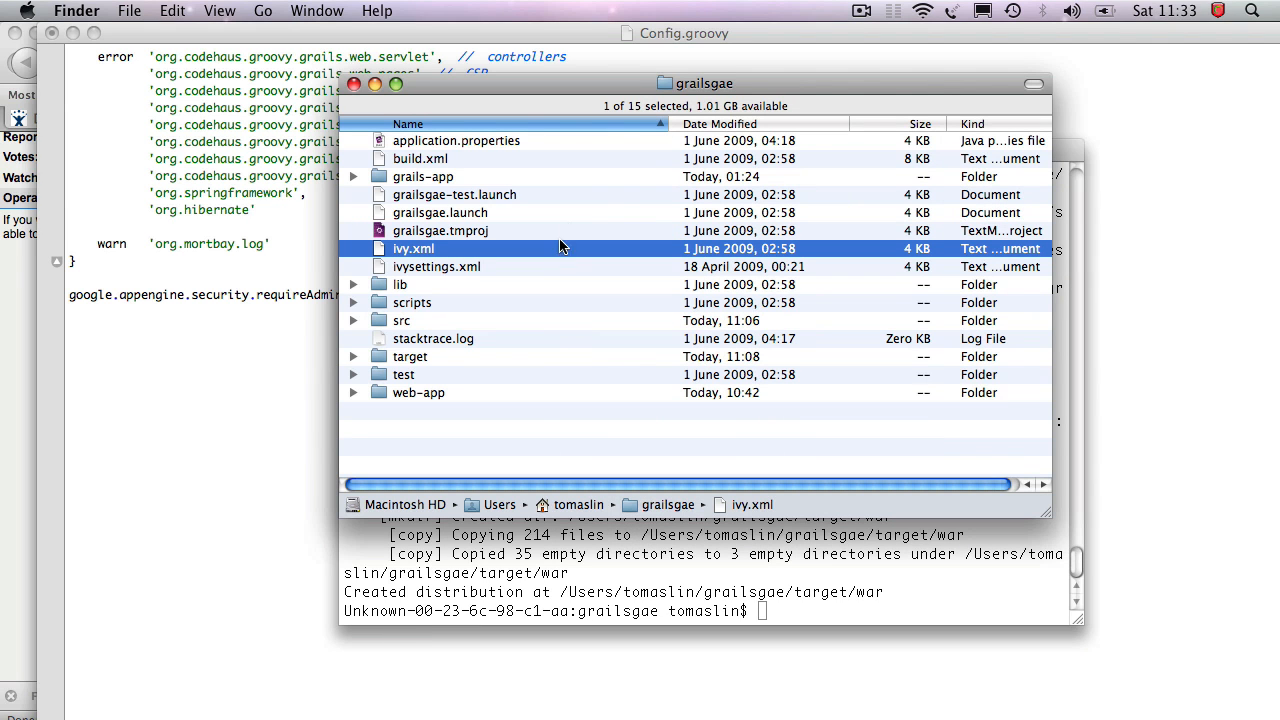
{"action": "mouse_move", "coordinate": [424, 372]}
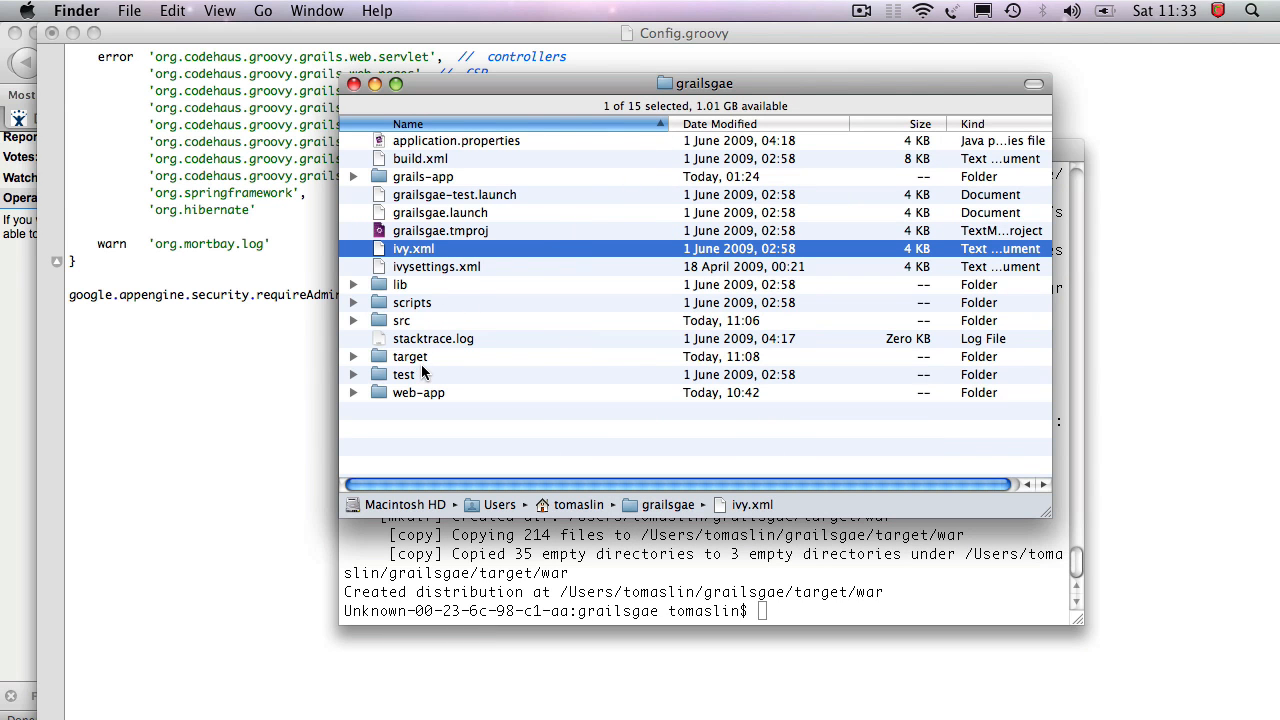
{"action": "double_click", "coordinate": [410, 356]}
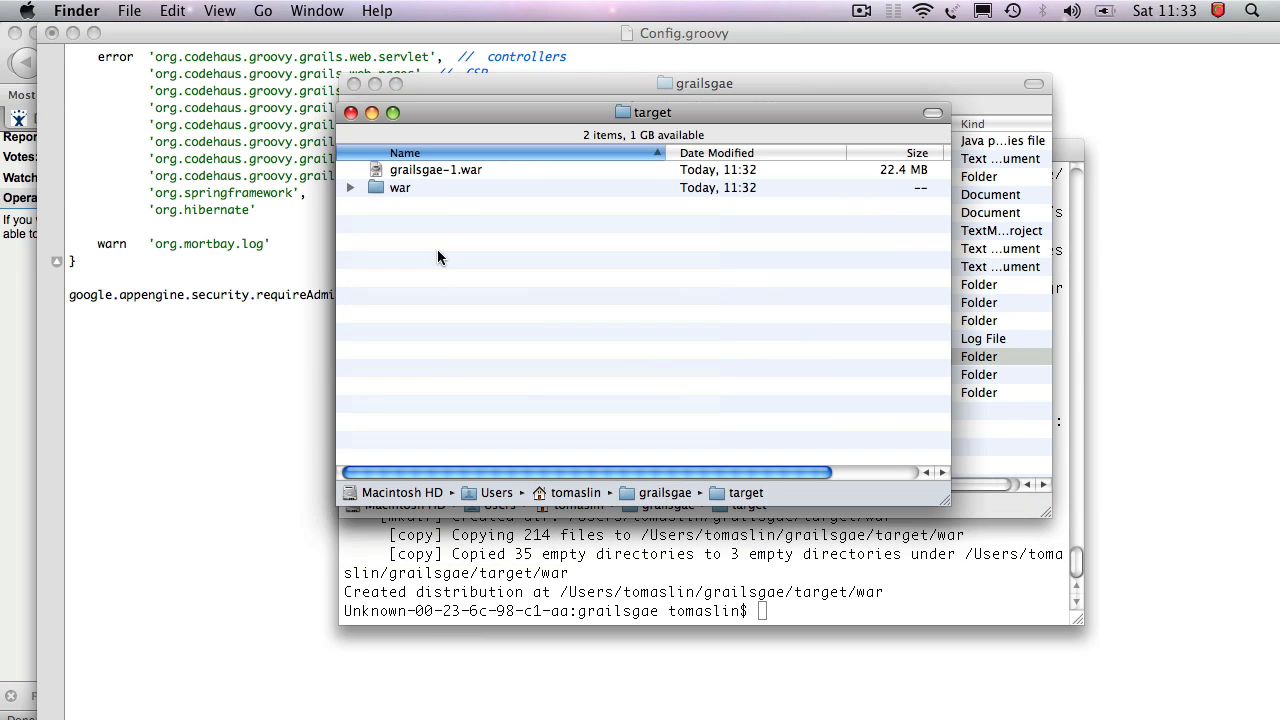
{"action": "double_click", "coordinate": [400, 188]}
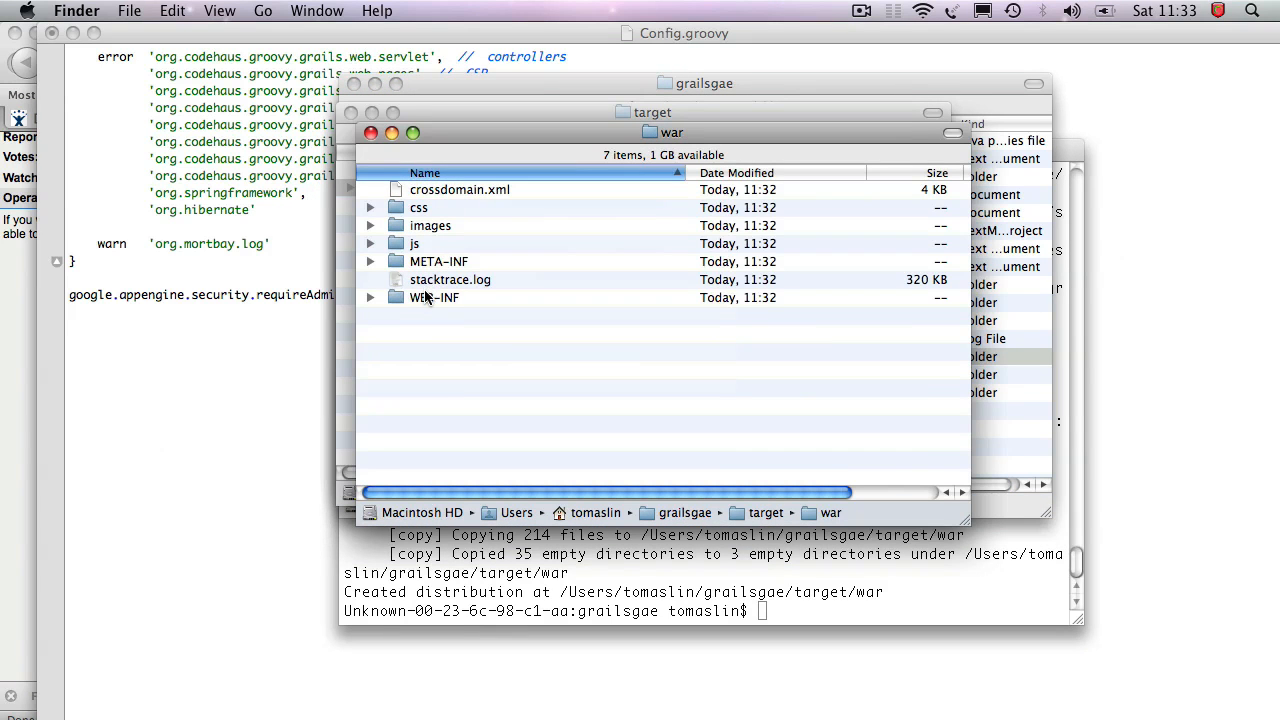
{"action": "double_click", "coordinate": [436, 296]}
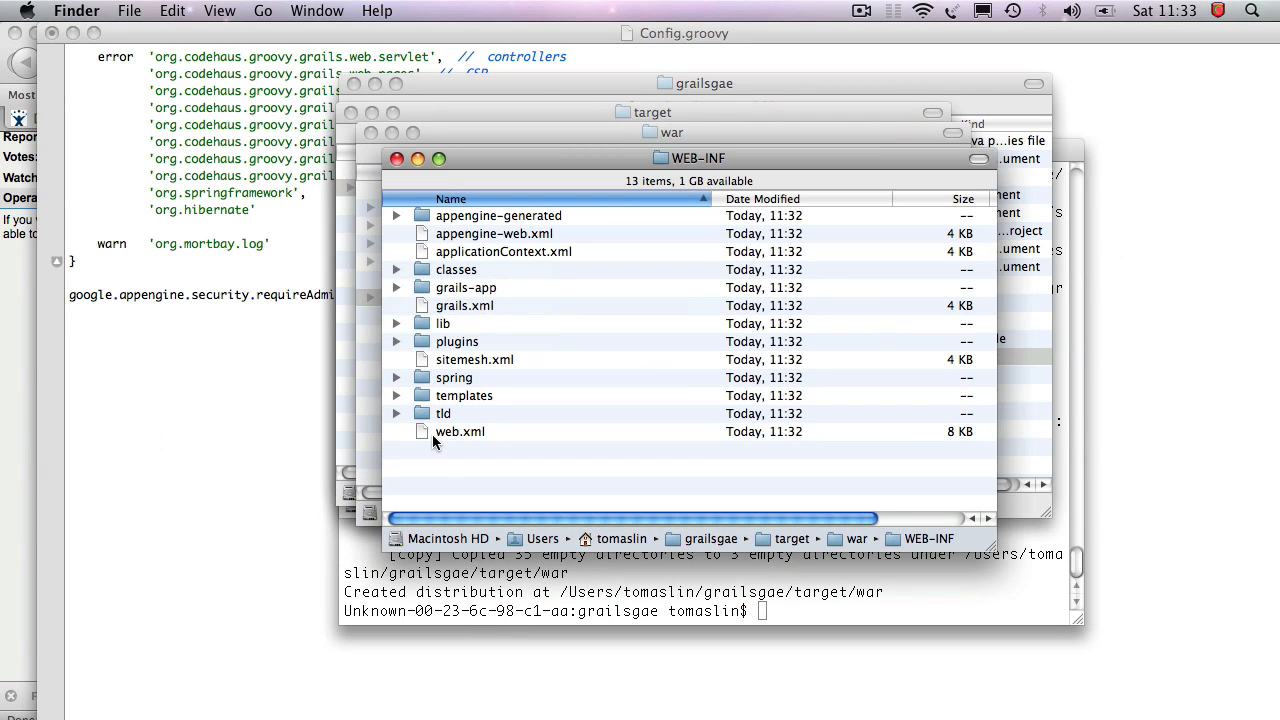
{"action": "right_click", "coordinate": [460, 432]}
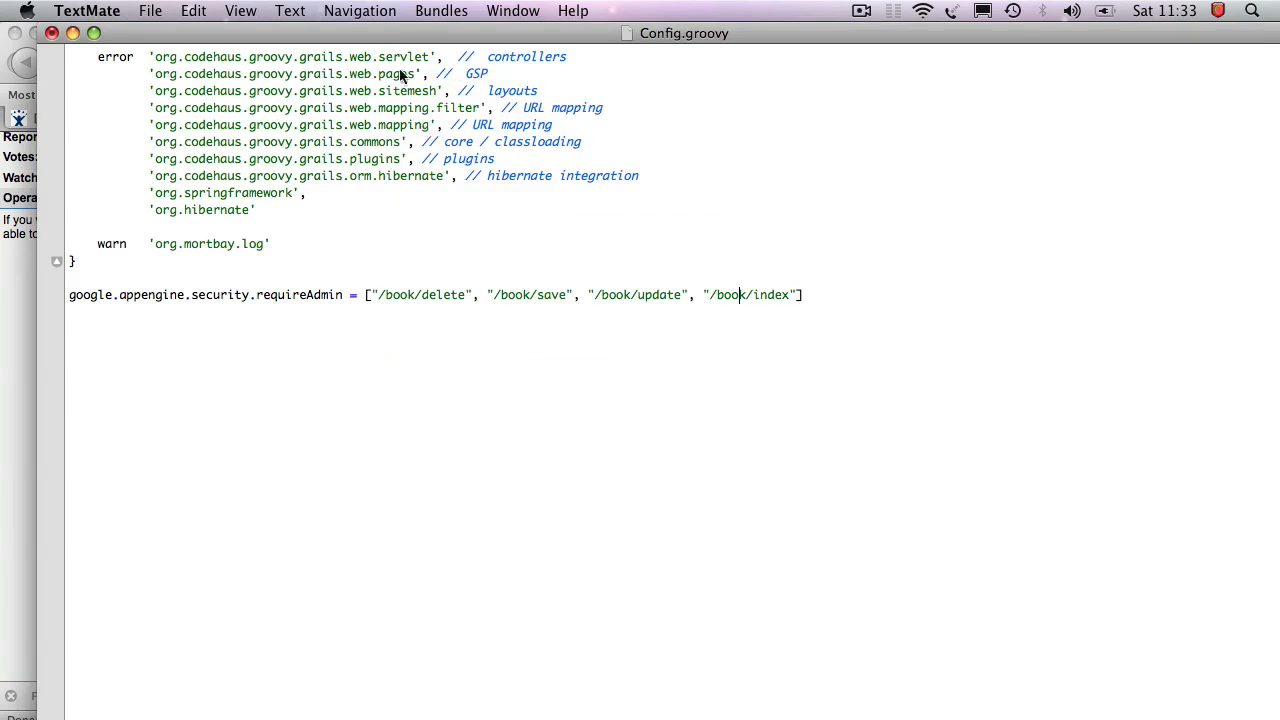
Step: Review the admin-only security-constraint blocks in web.xml, then close Config.groovy without saving
{"action": "left_click", "coordinate": [440, 12]}
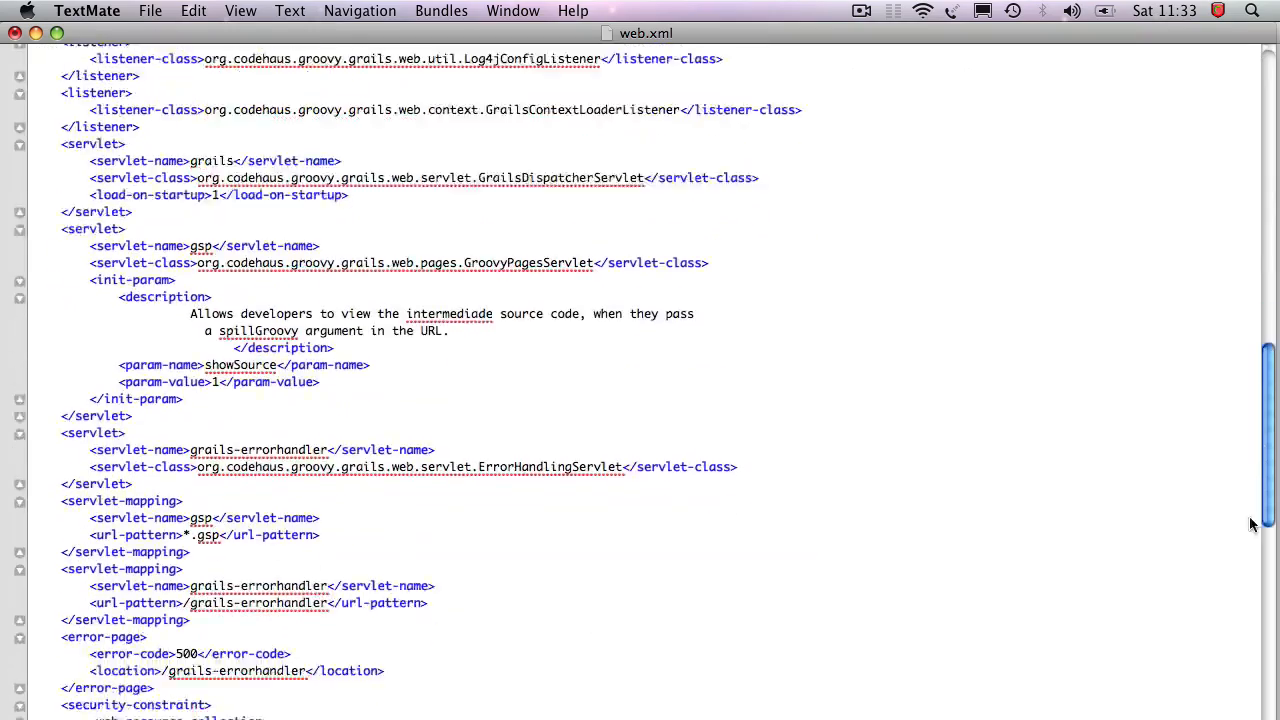
{"action": "scroll", "scroll_direction": "down", "scroll_amount": 3}
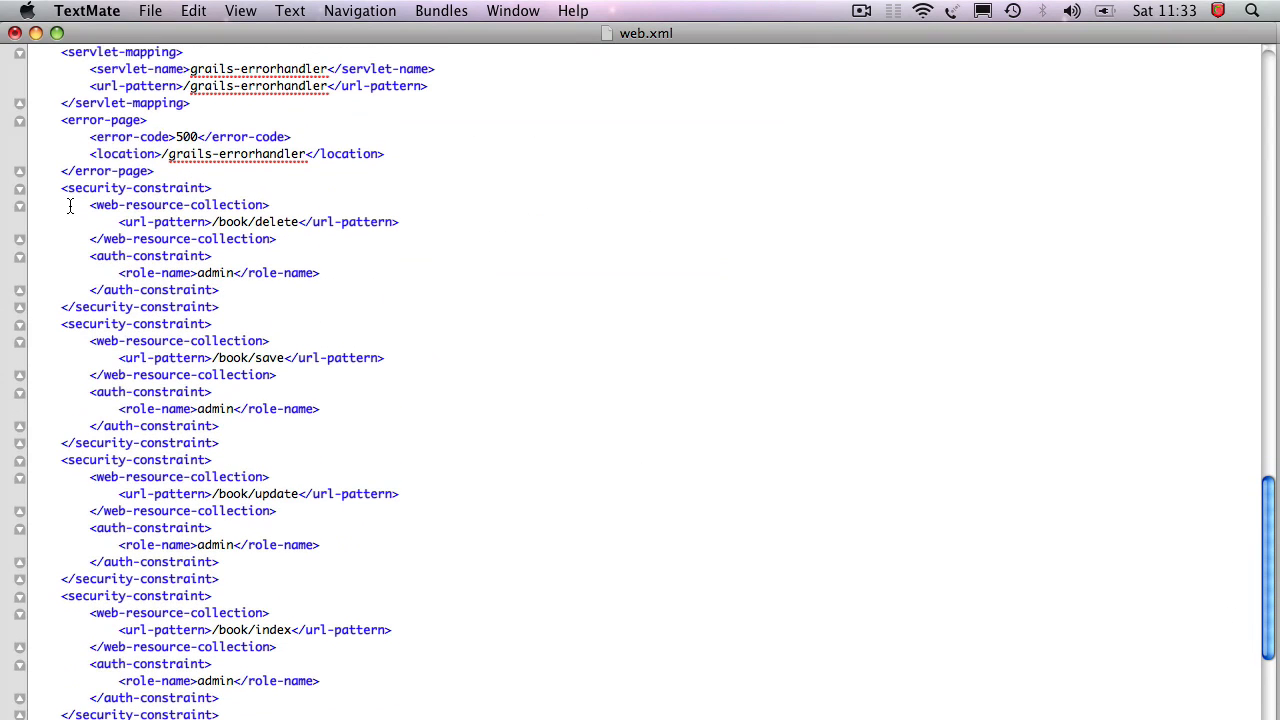
{"action": "left_click_drag", "start_coordinate": [70, 188], "coordinate": [360, 612]}
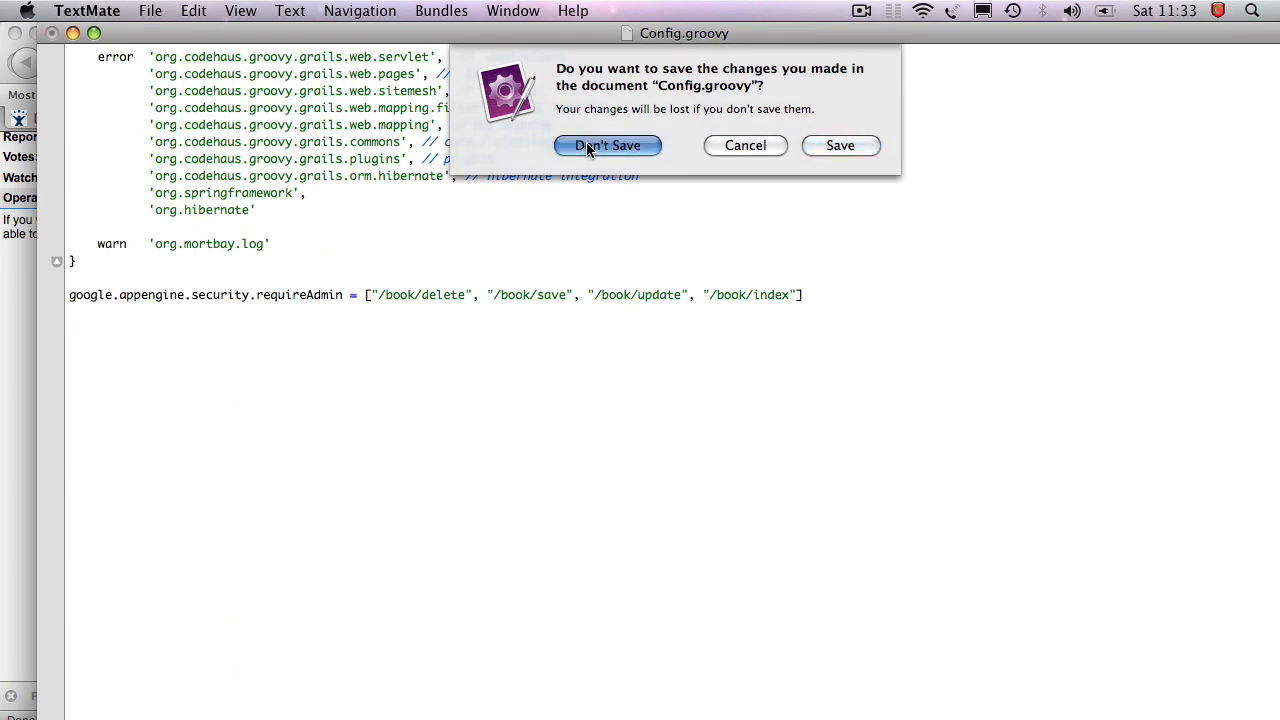
{"action": "left_click", "coordinate": [608, 144]}
{"action": "type", "text": "http:/"}
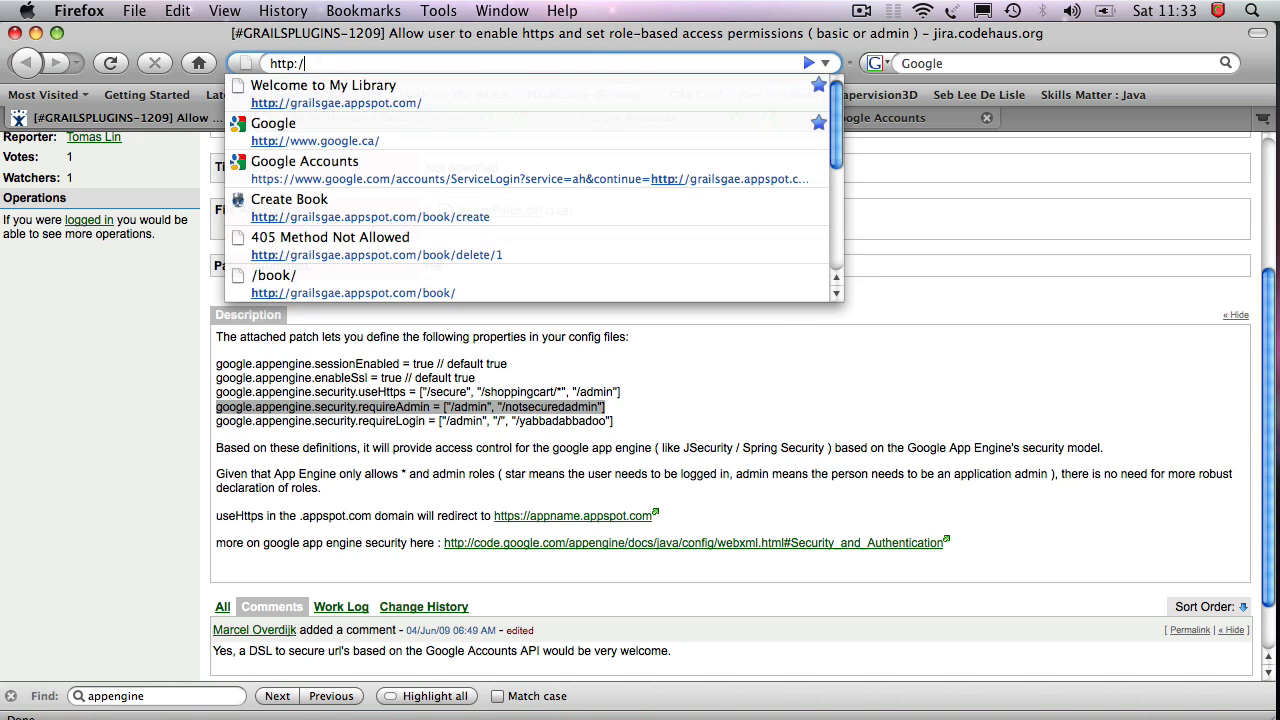
Step: Load grailsgae.appspot.com, then switch to the Google Accounts sign-in tab
{"action": "left_click", "coordinate": [324, 94]}
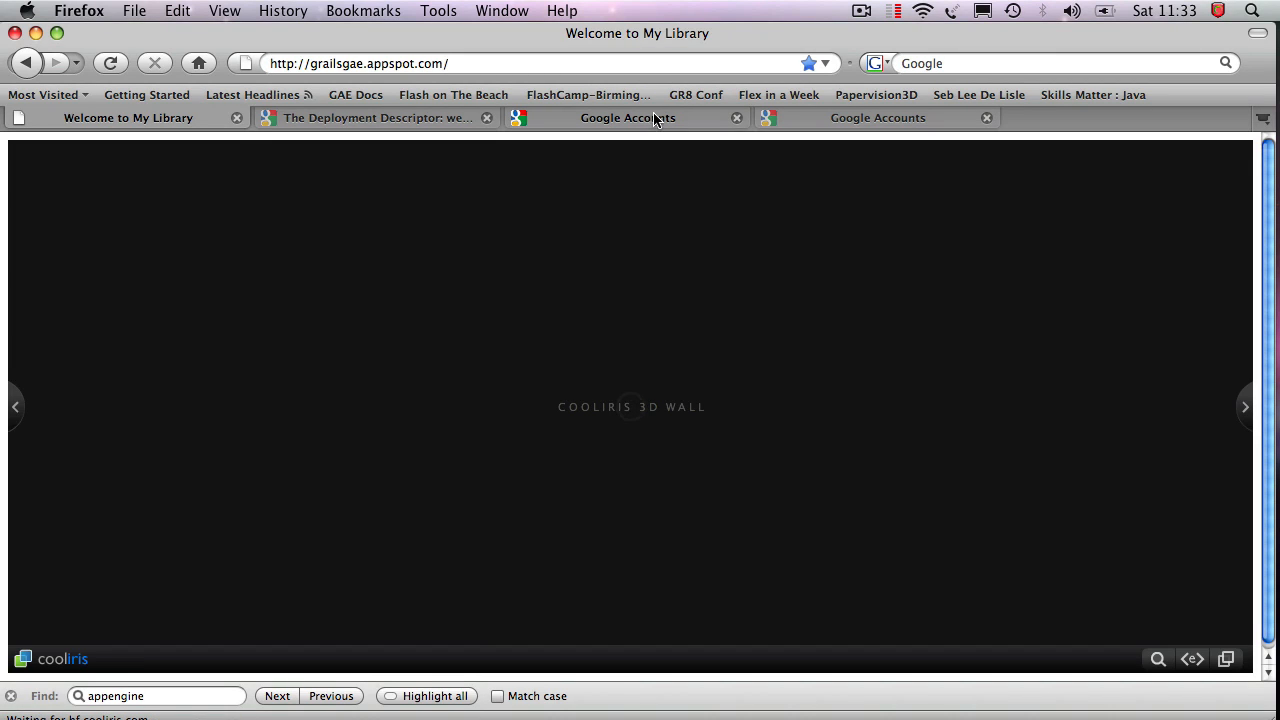
{"action": "left_click", "coordinate": [628, 116]}
{"action": "type", "text": "www.apps"}
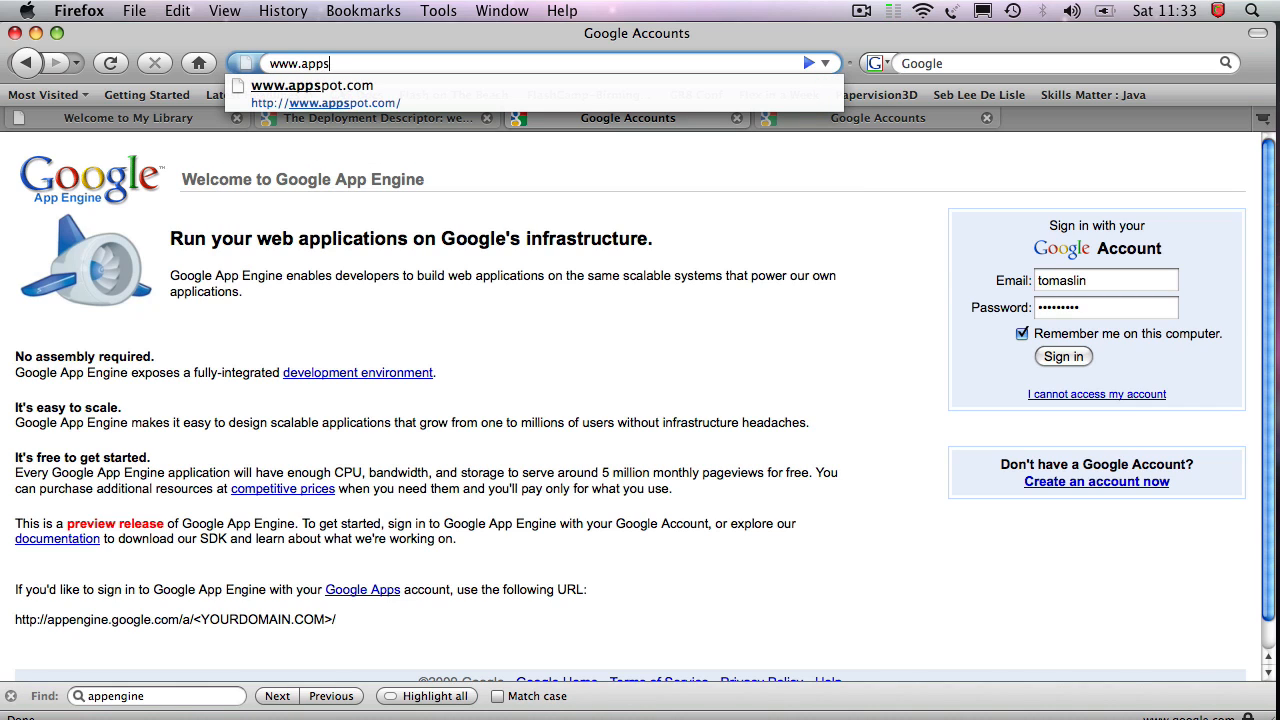
Step: Sign in to App Engine and view the grailsgae dashboard's request charts and quota usage
{"action": "key", "text": "Return"}
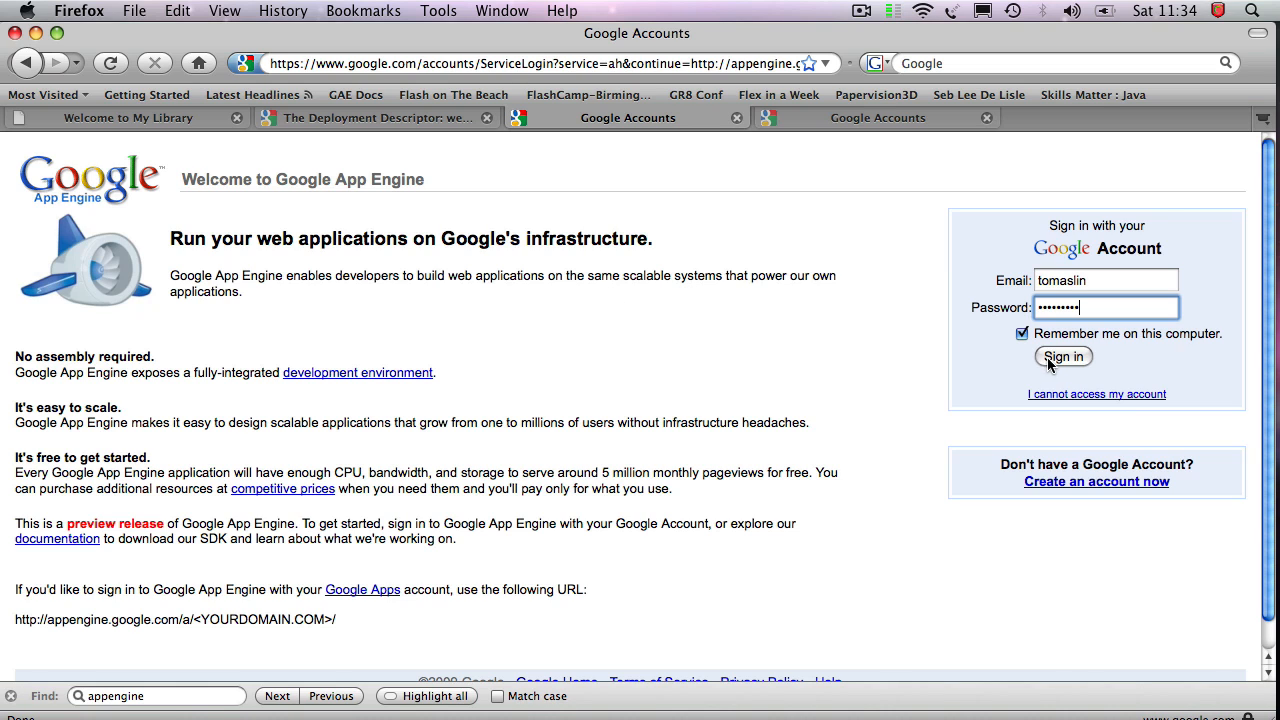
{"action": "left_click", "coordinate": [1064, 356]}
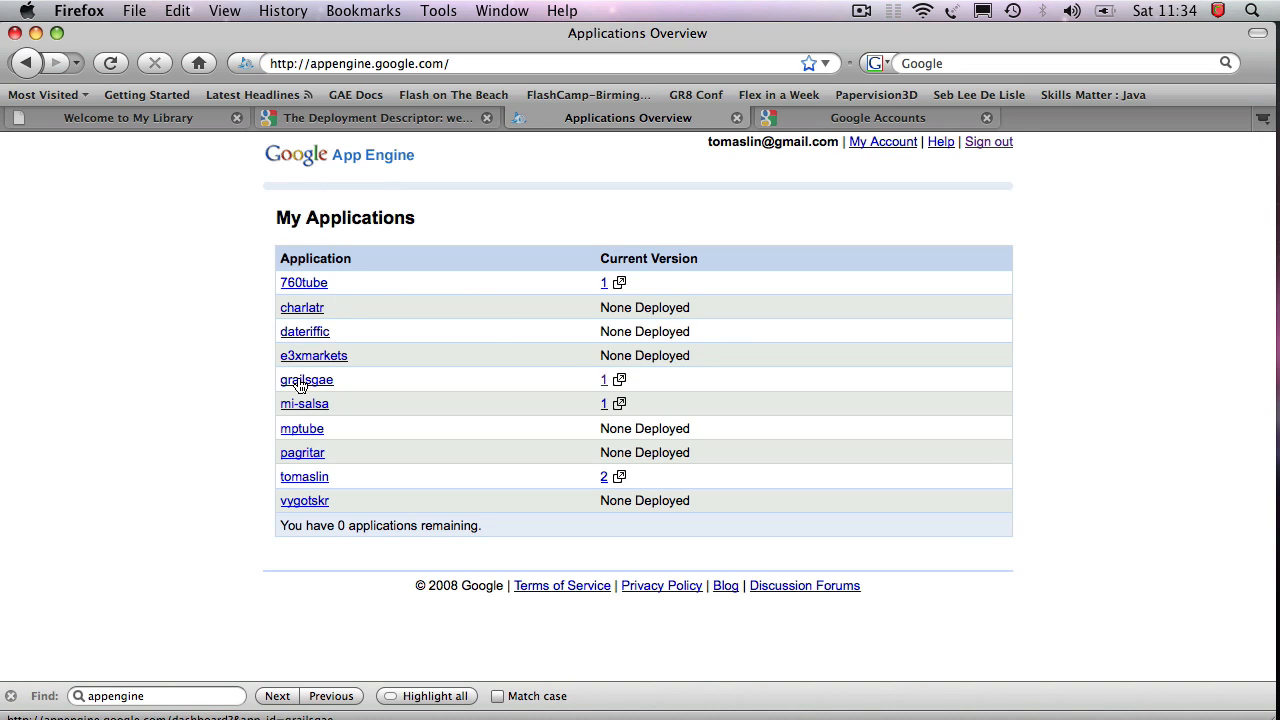
{"action": "left_click", "coordinate": [308, 380]}
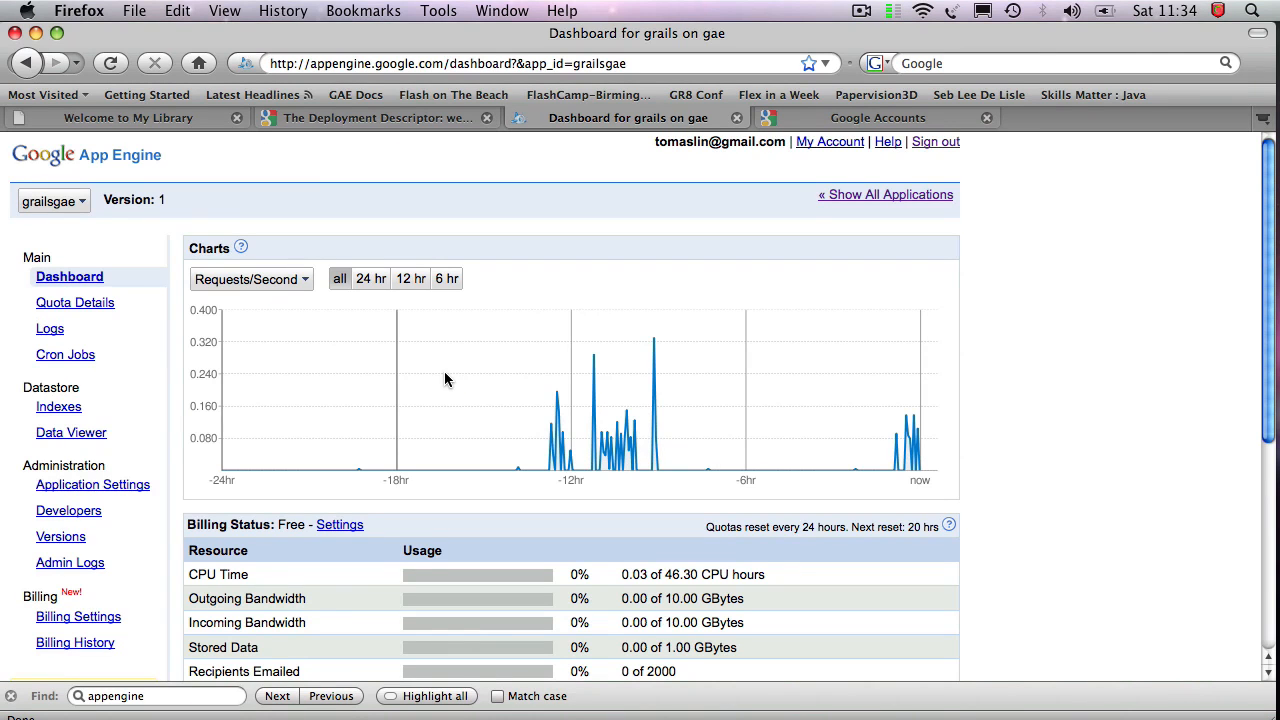
{"action": "scroll", "scroll_direction": "down", "scroll_amount": 3}
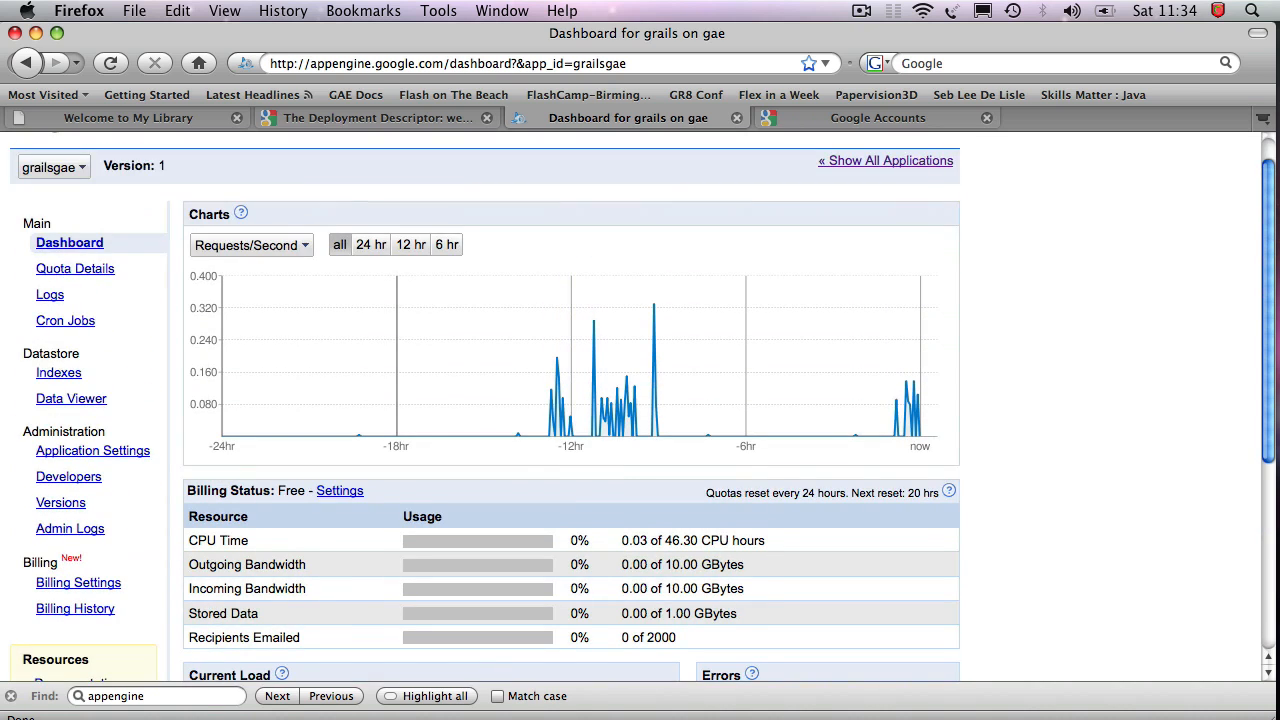
{"action": "scroll", "scroll_direction": "down", "scroll_amount": 3}
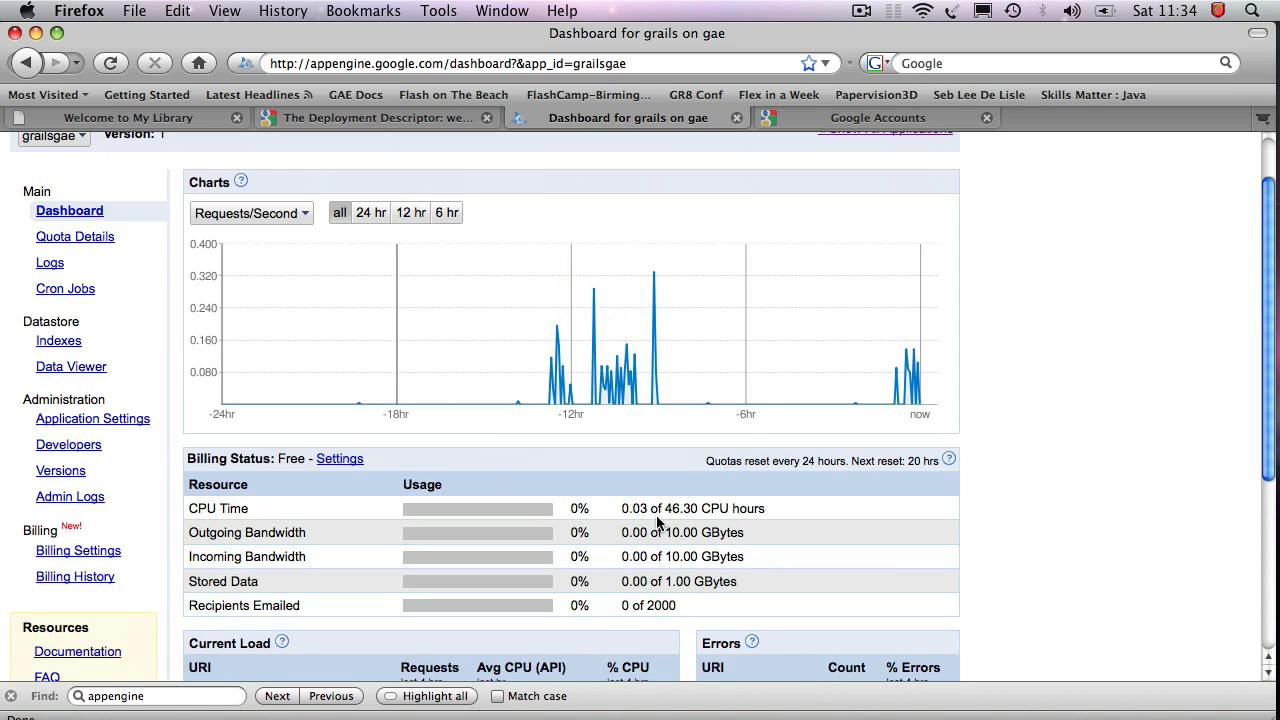
{"action": "double_click", "coordinate": [672, 532]}
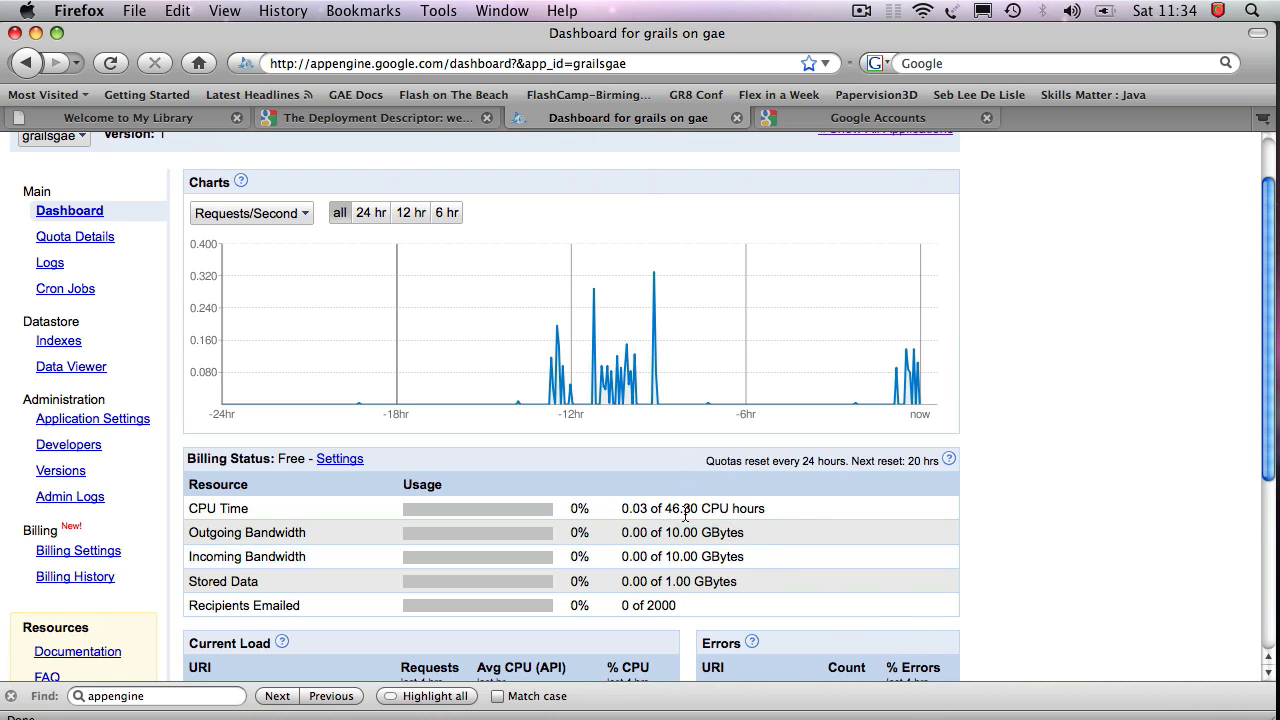
{"action": "mouse_move", "coordinate": [810, 518]}
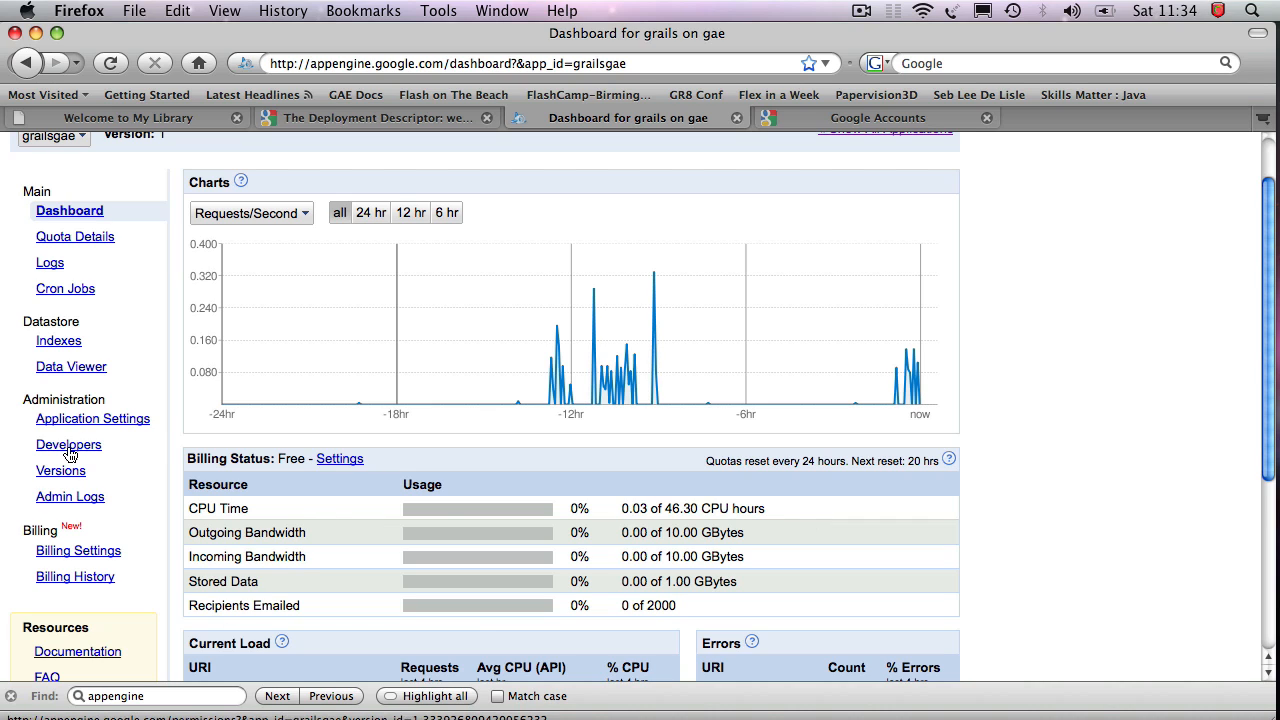
{"action": "mouse_move", "coordinate": [70, 430]}
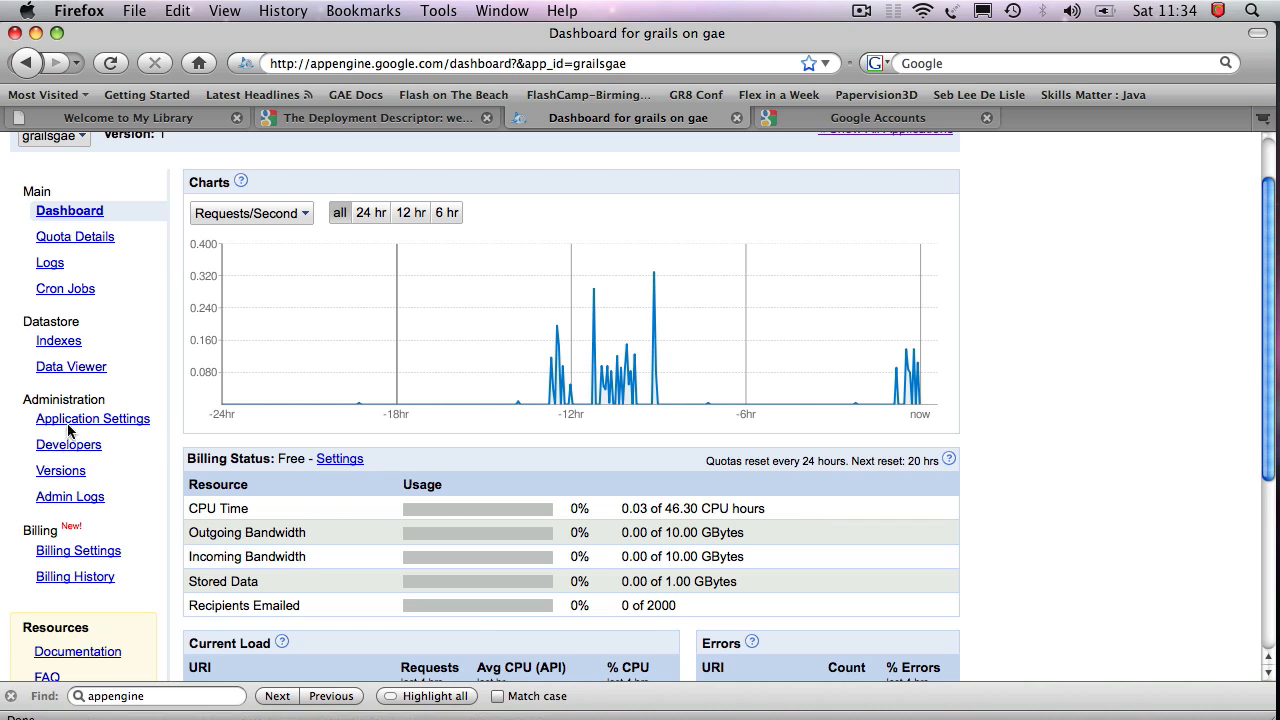
Step: Open the Developers page and focus the invite email field, then return to the library site
{"action": "left_click", "coordinate": [68, 444]}
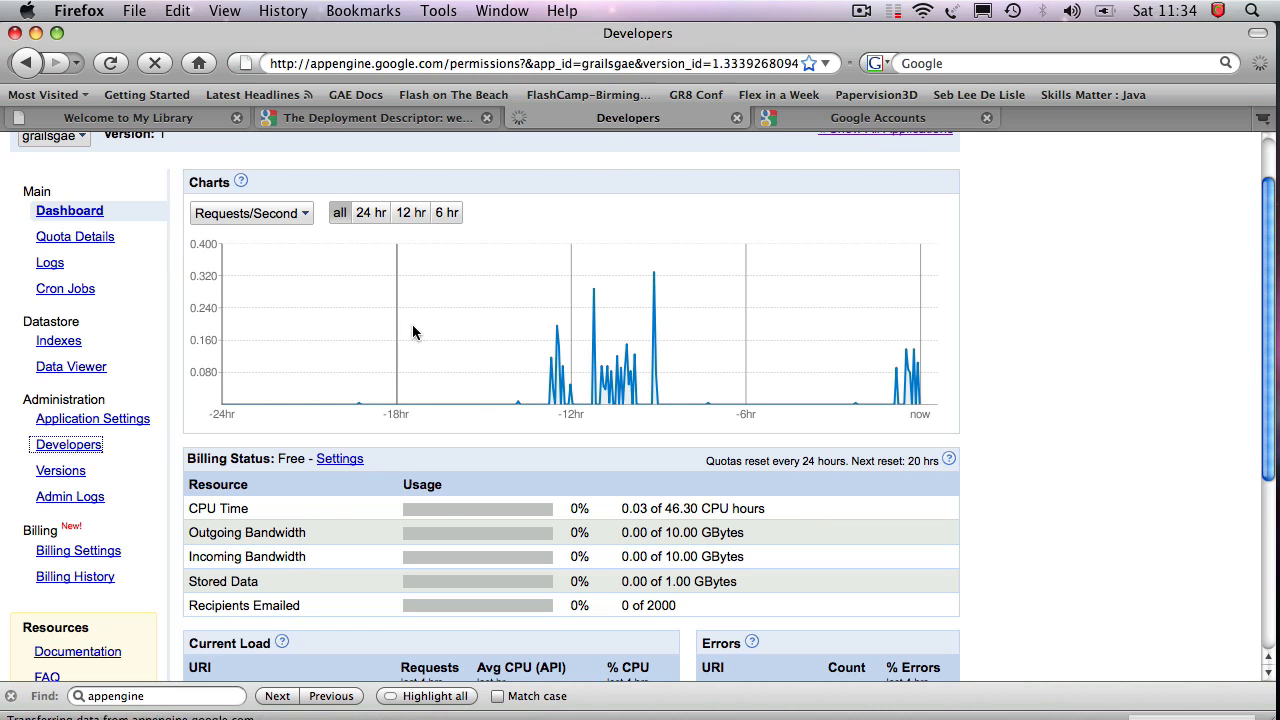
{"action": "left_click", "coordinate": [68, 444]}
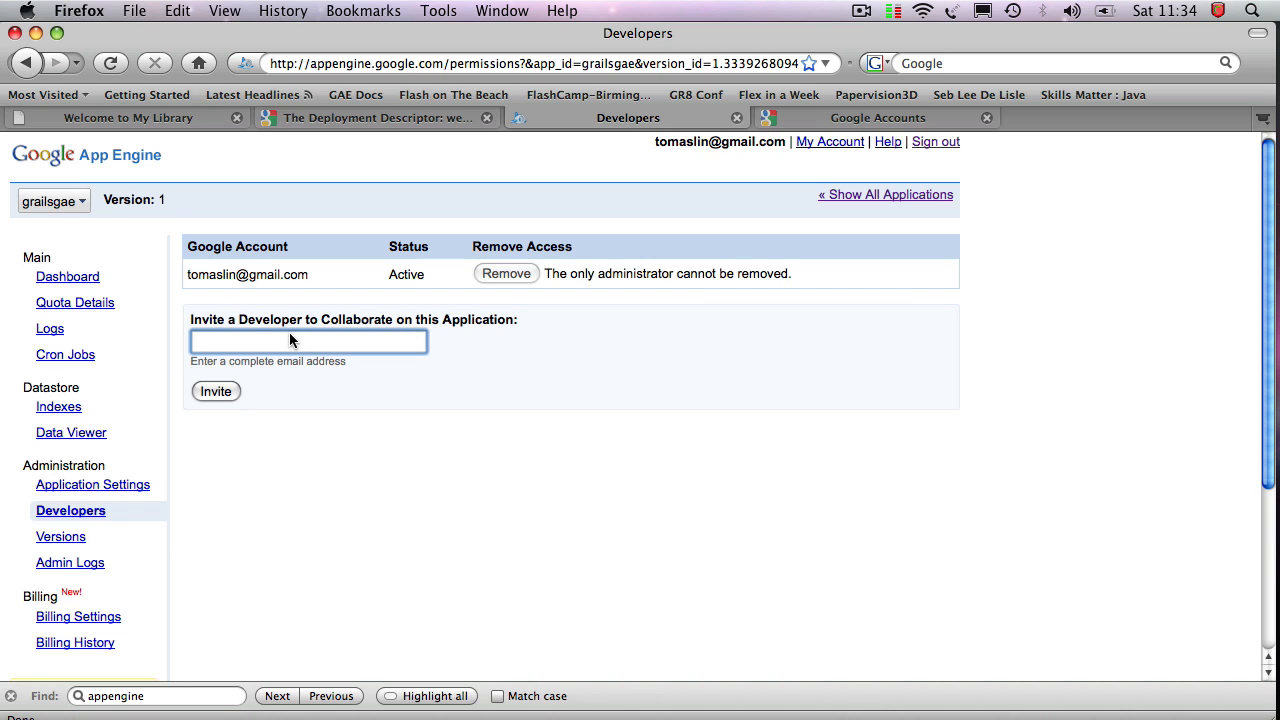
{"action": "left_click", "coordinate": [308, 340]}
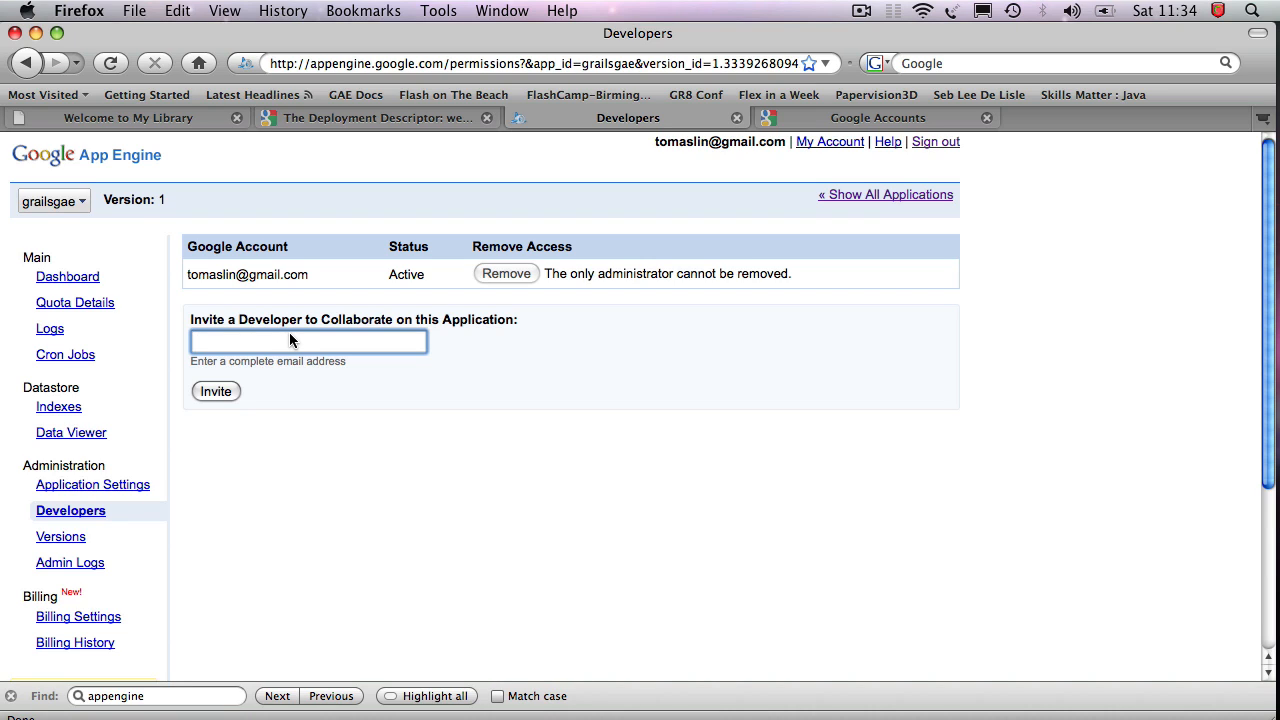
{"action": "left_click", "coordinate": [128, 116]}
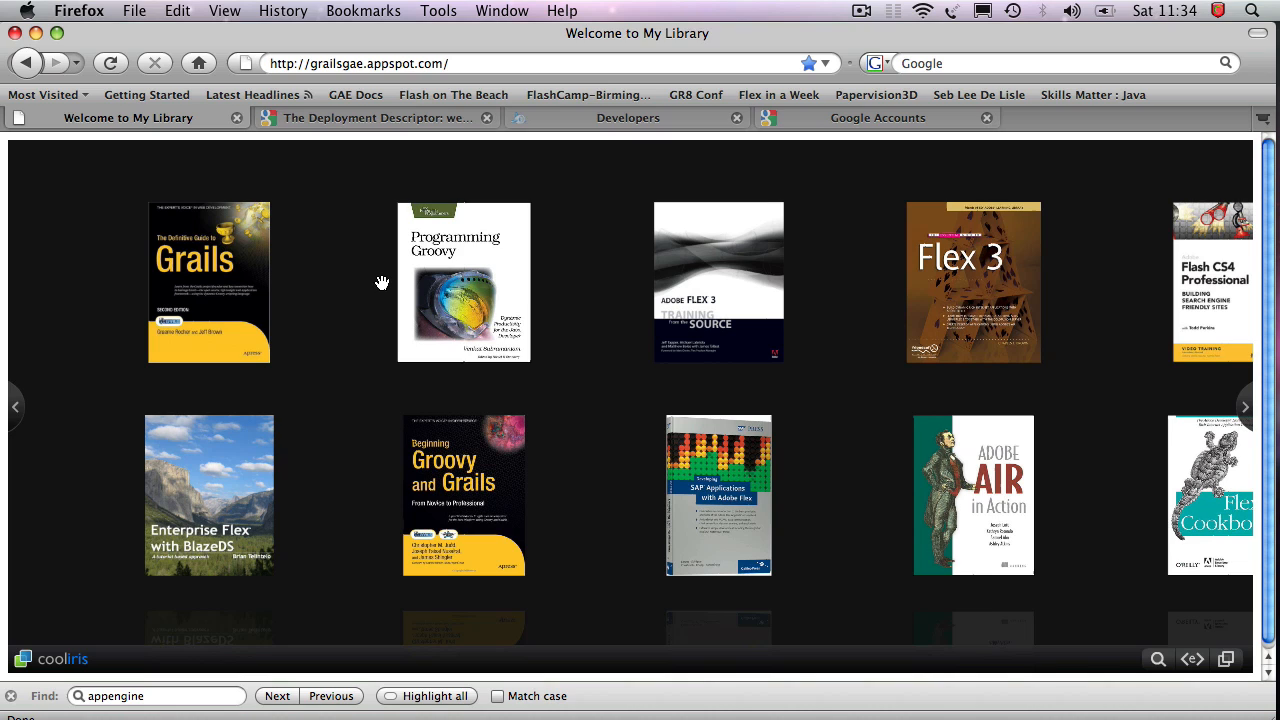
{"action": "mouse_move", "coordinate": [810, 36]}
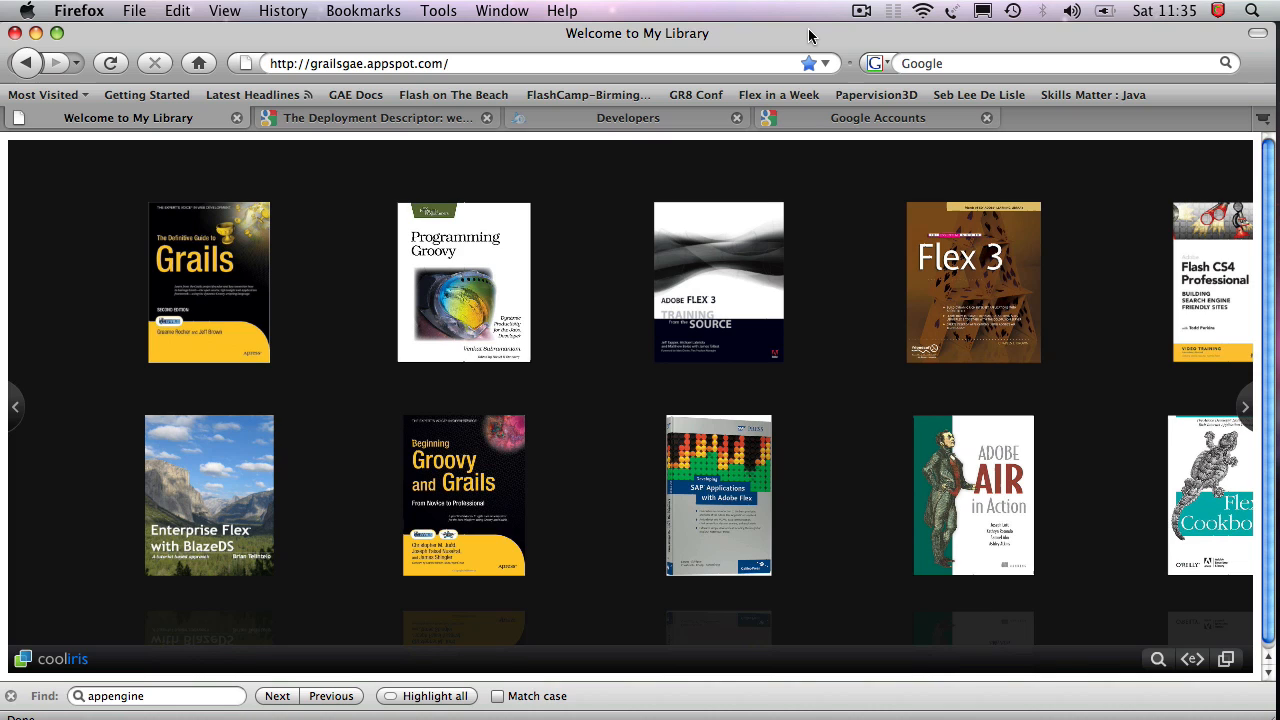